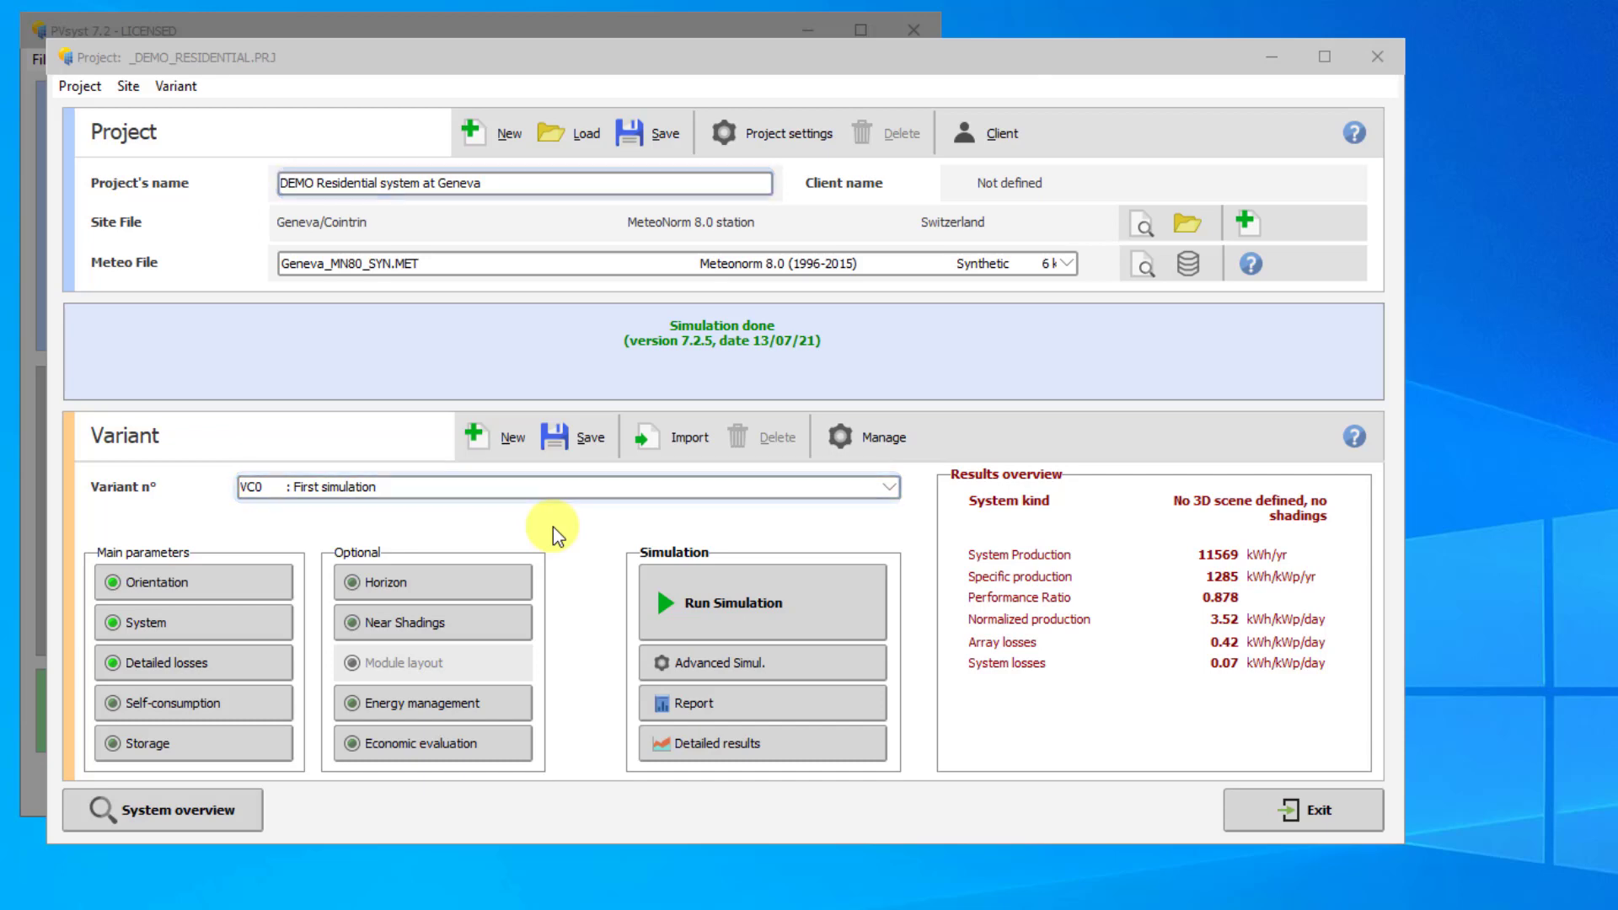
Step: Save the variant as new 'Sheds Batch Moode' and set its field type to unlimited sheds
{"action": "left_click", "coordinate": [555, 436]}
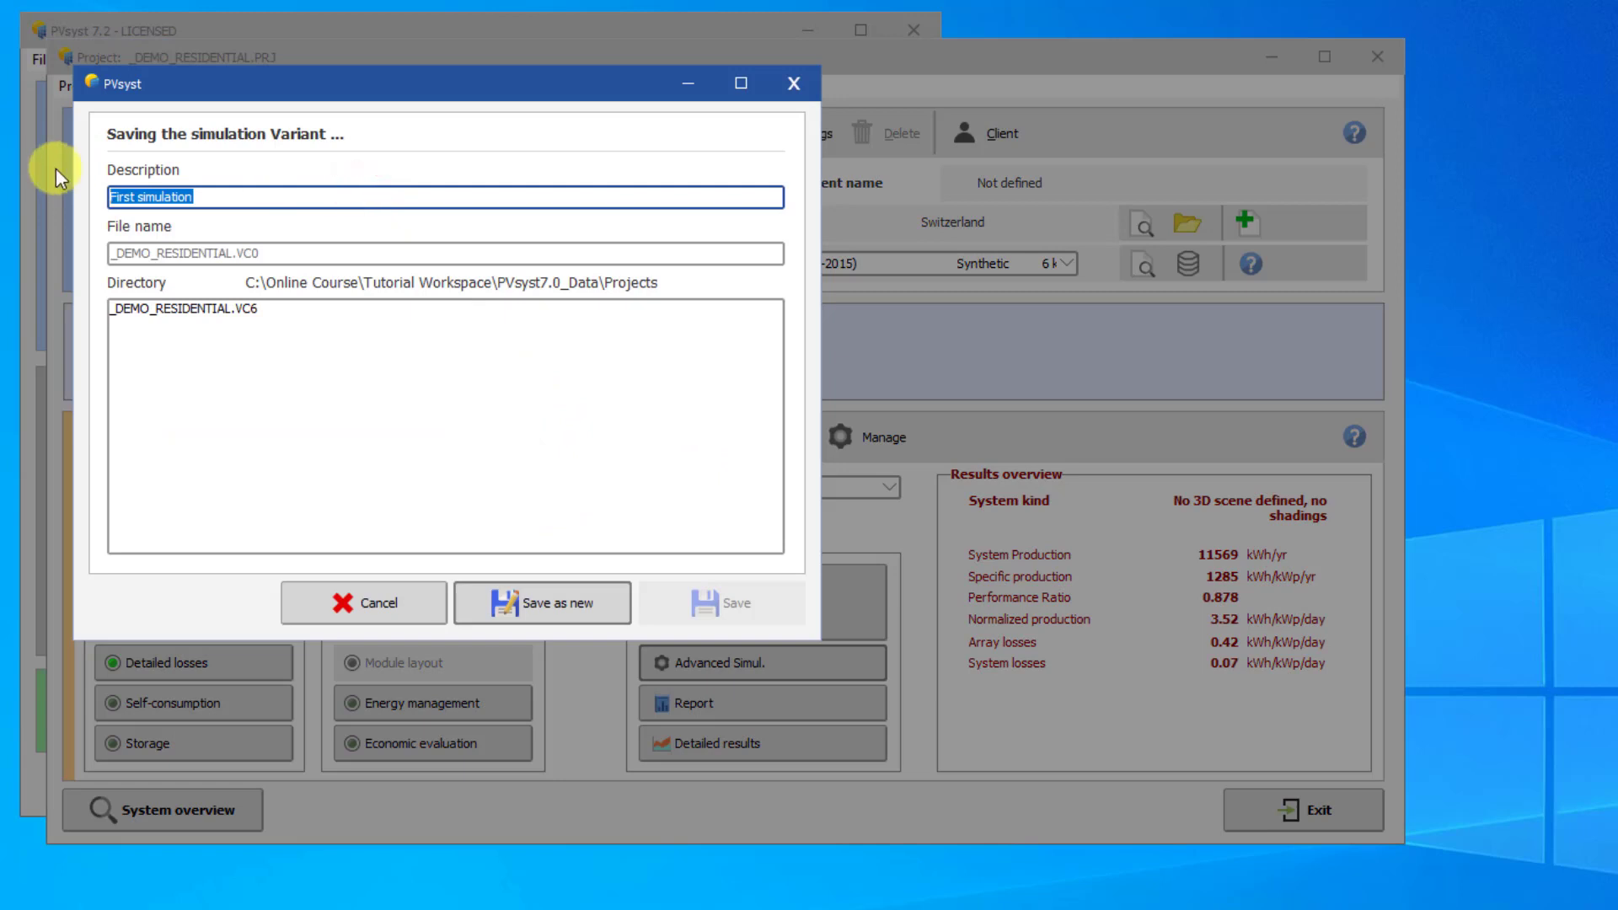
{"action": "type", "text": "Sheds Batch"}
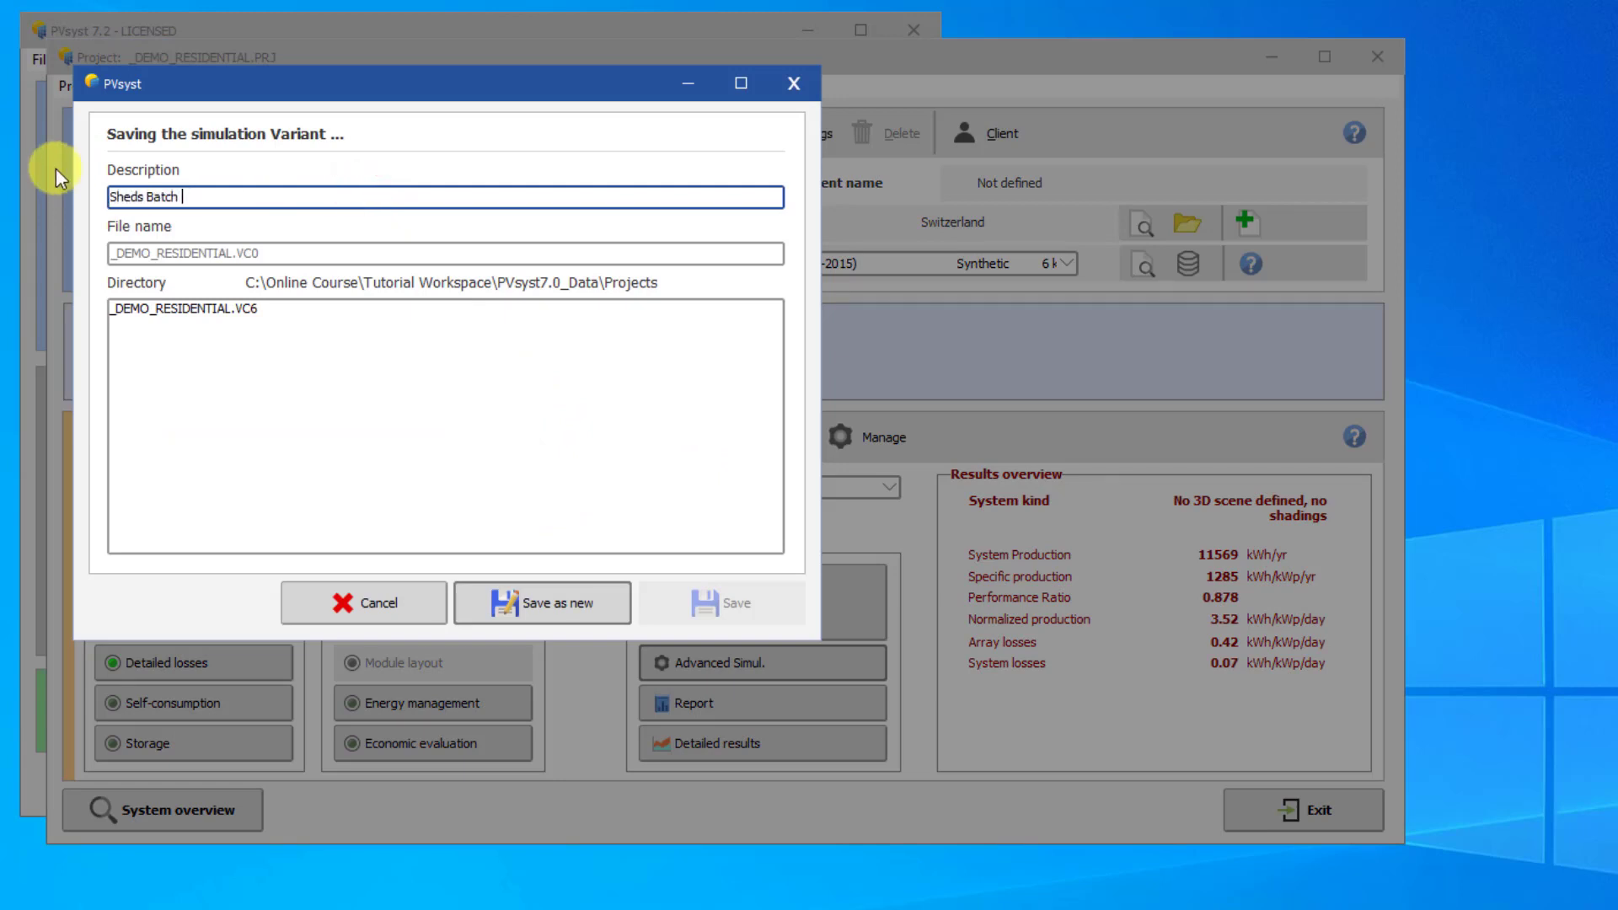
{"action": "left_click", "coordinate": [541, 602]}
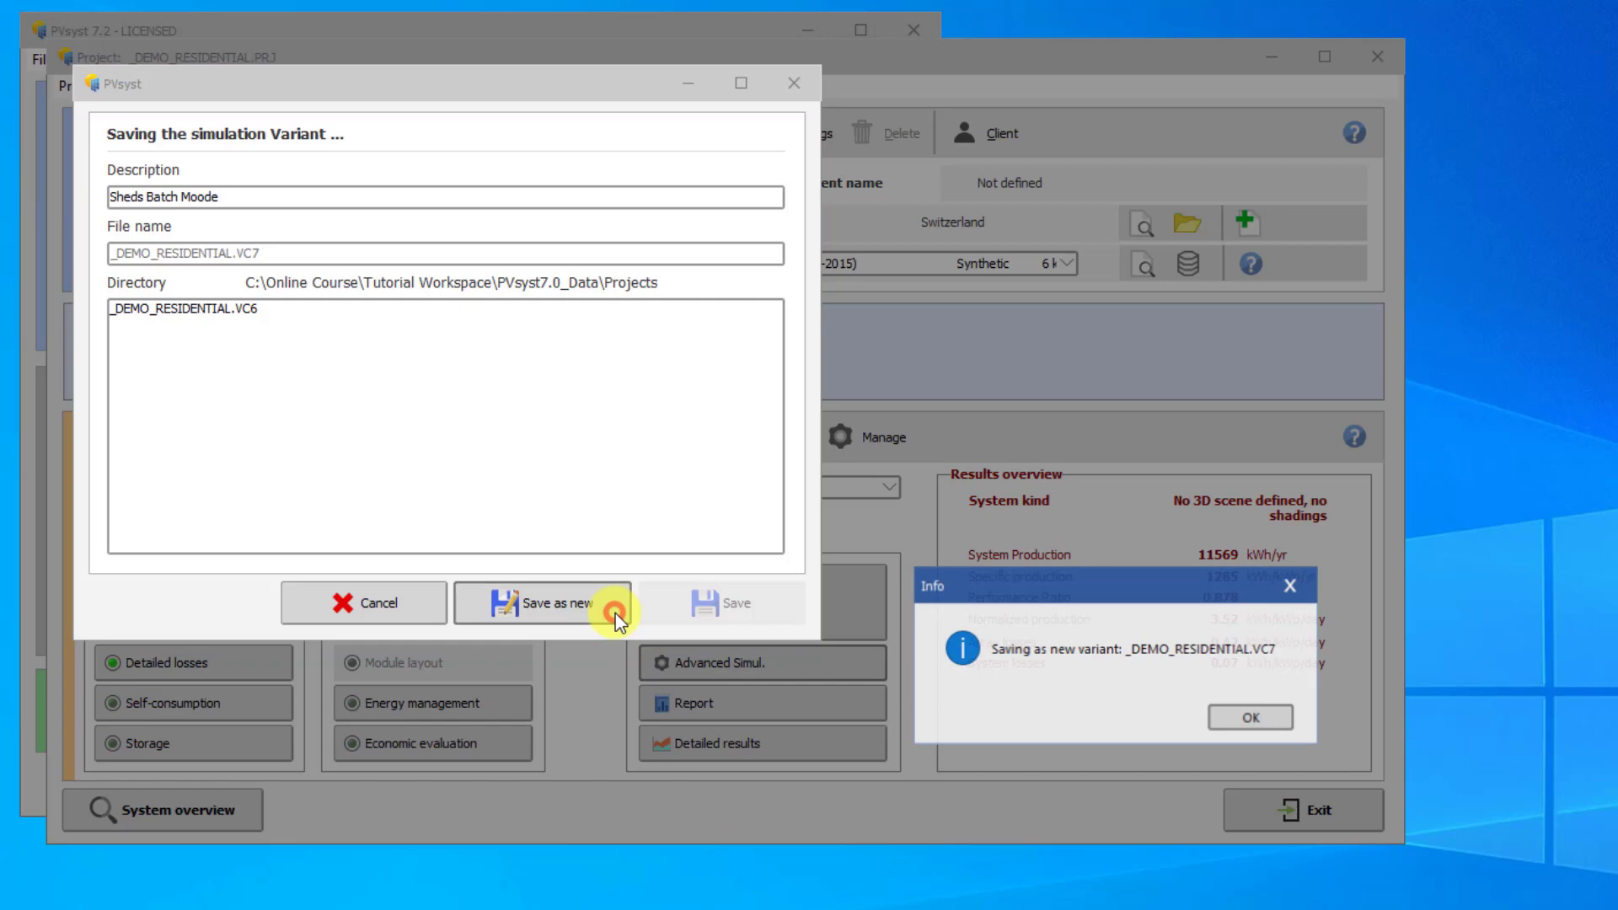
{"action": "left_click", "coordinate": [1249, 716]}
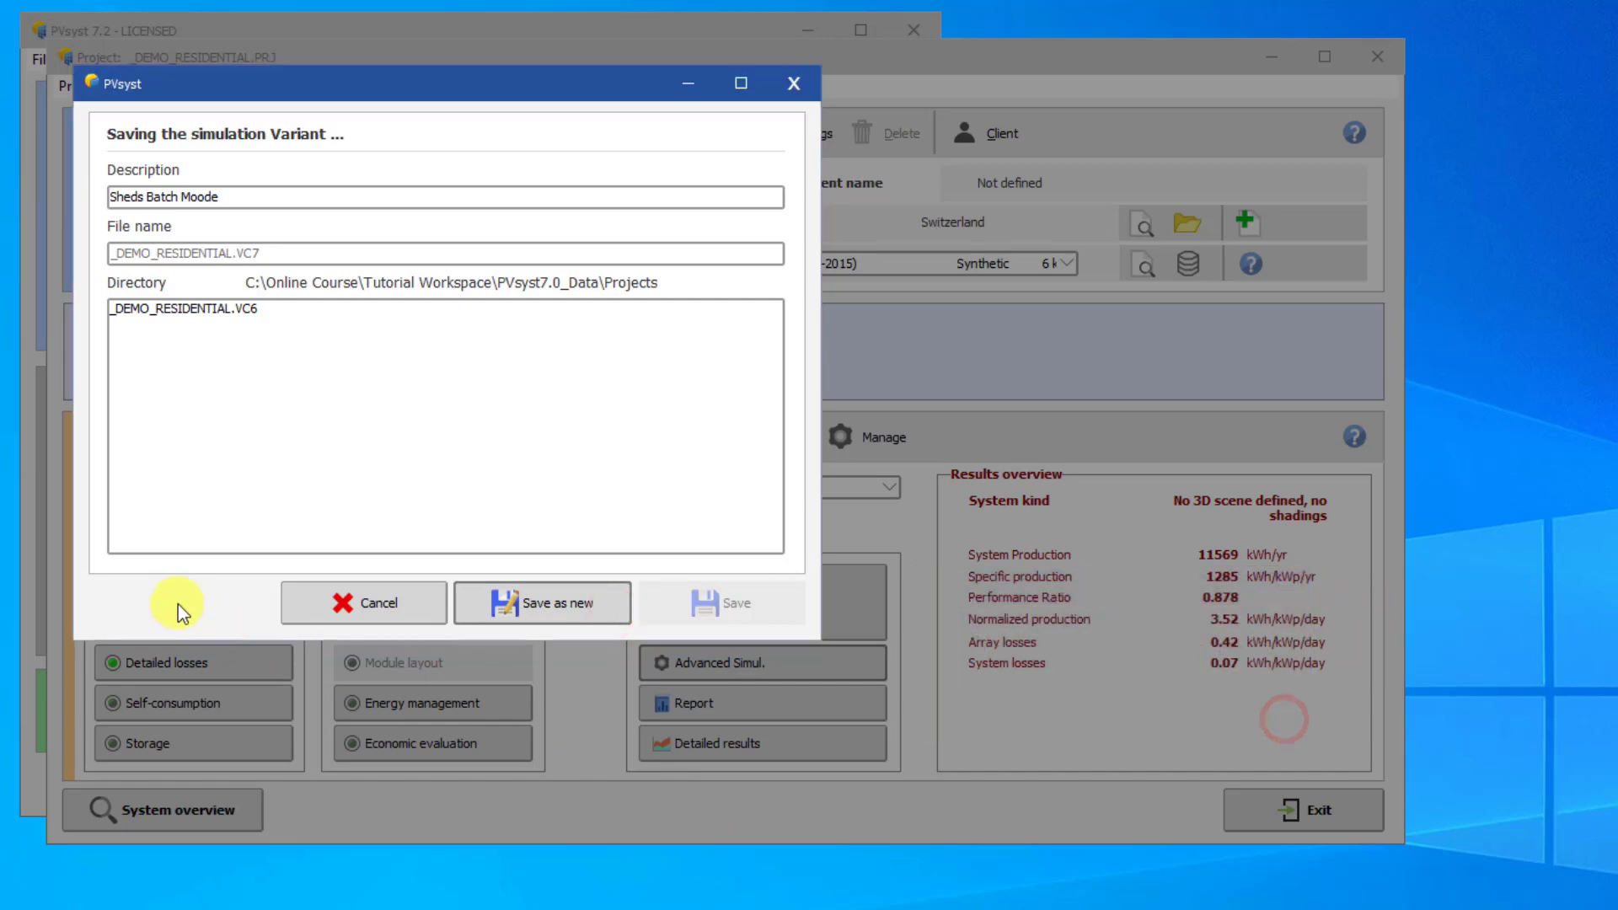
{"action": "left_click", "coordinate": [541, 603]}
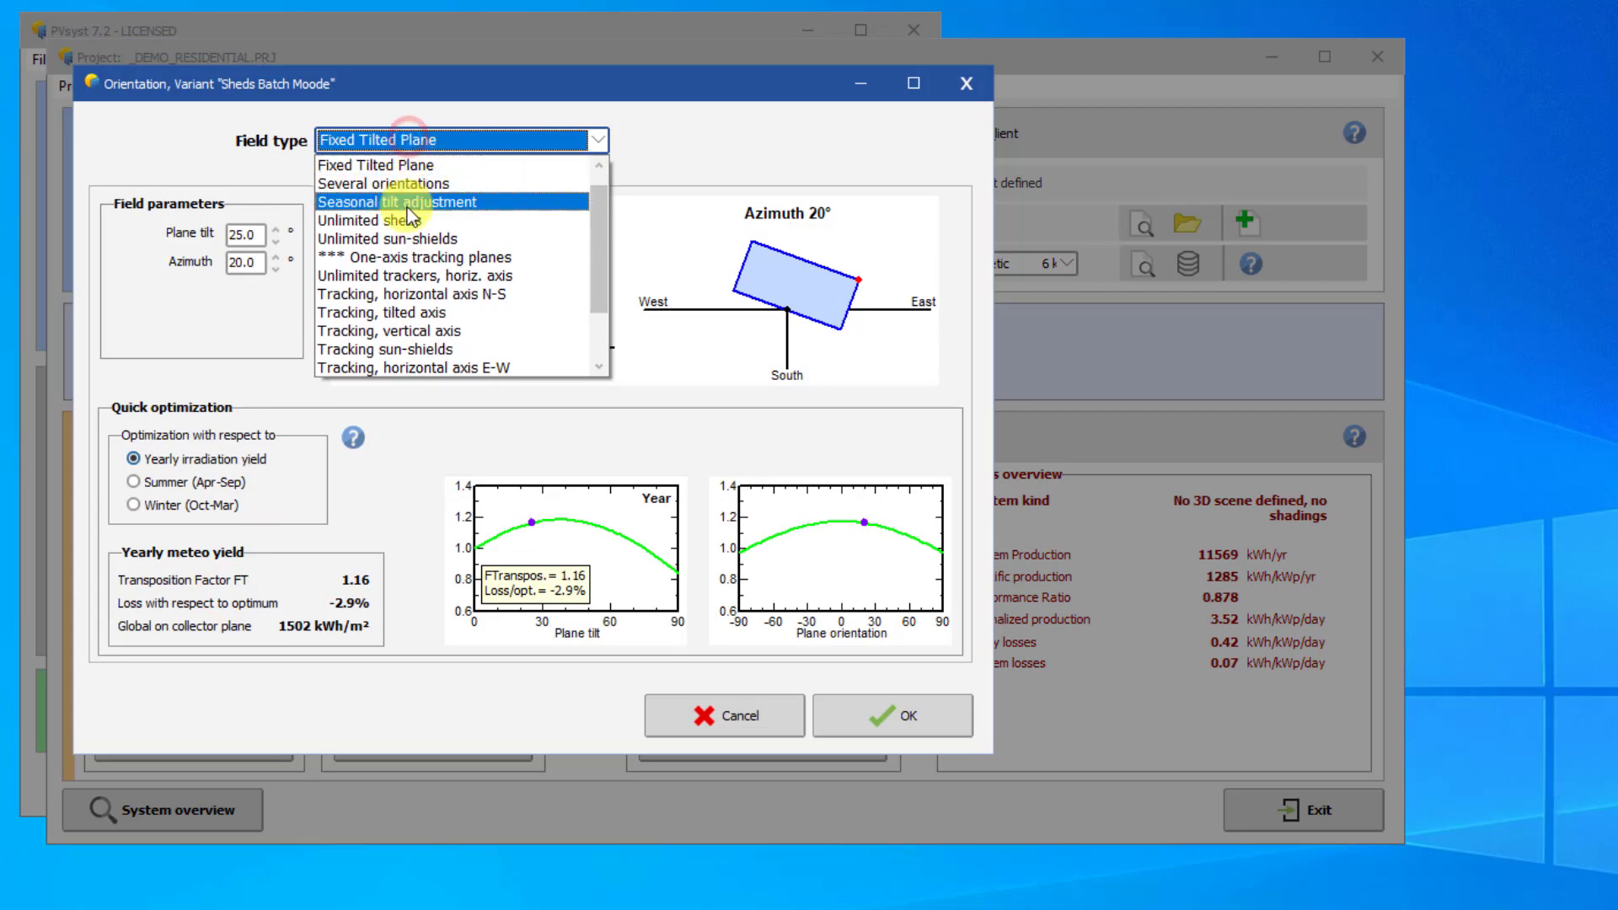
{"action": "left_click", "coordinate": [891, 715]}
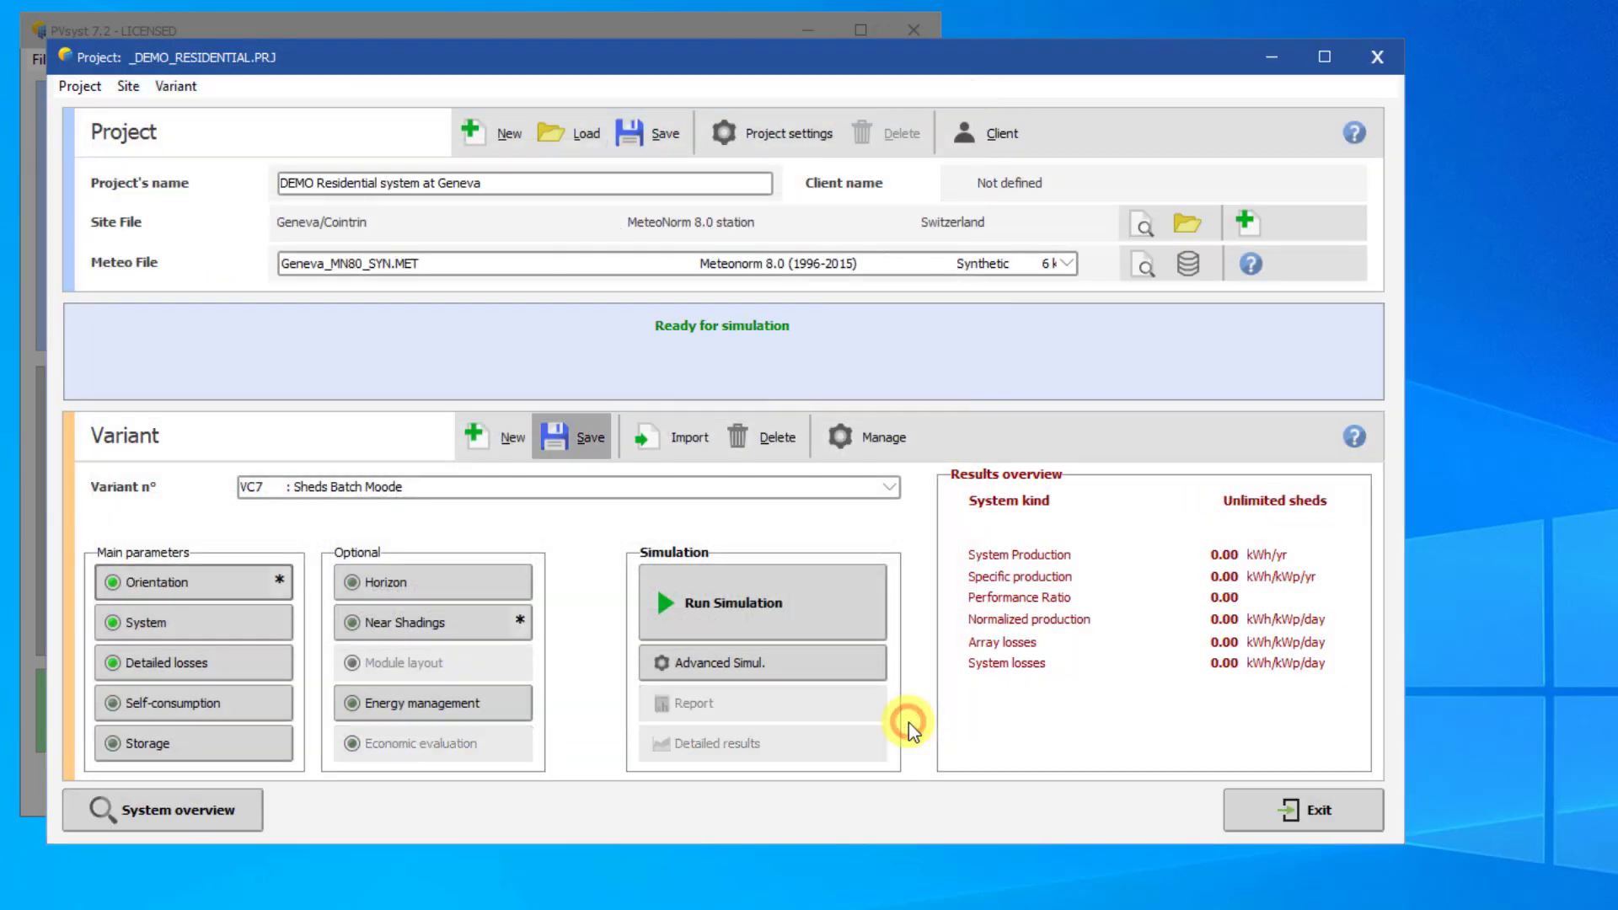
{"action": "mouse_move", "coordinate": [804, 680]}
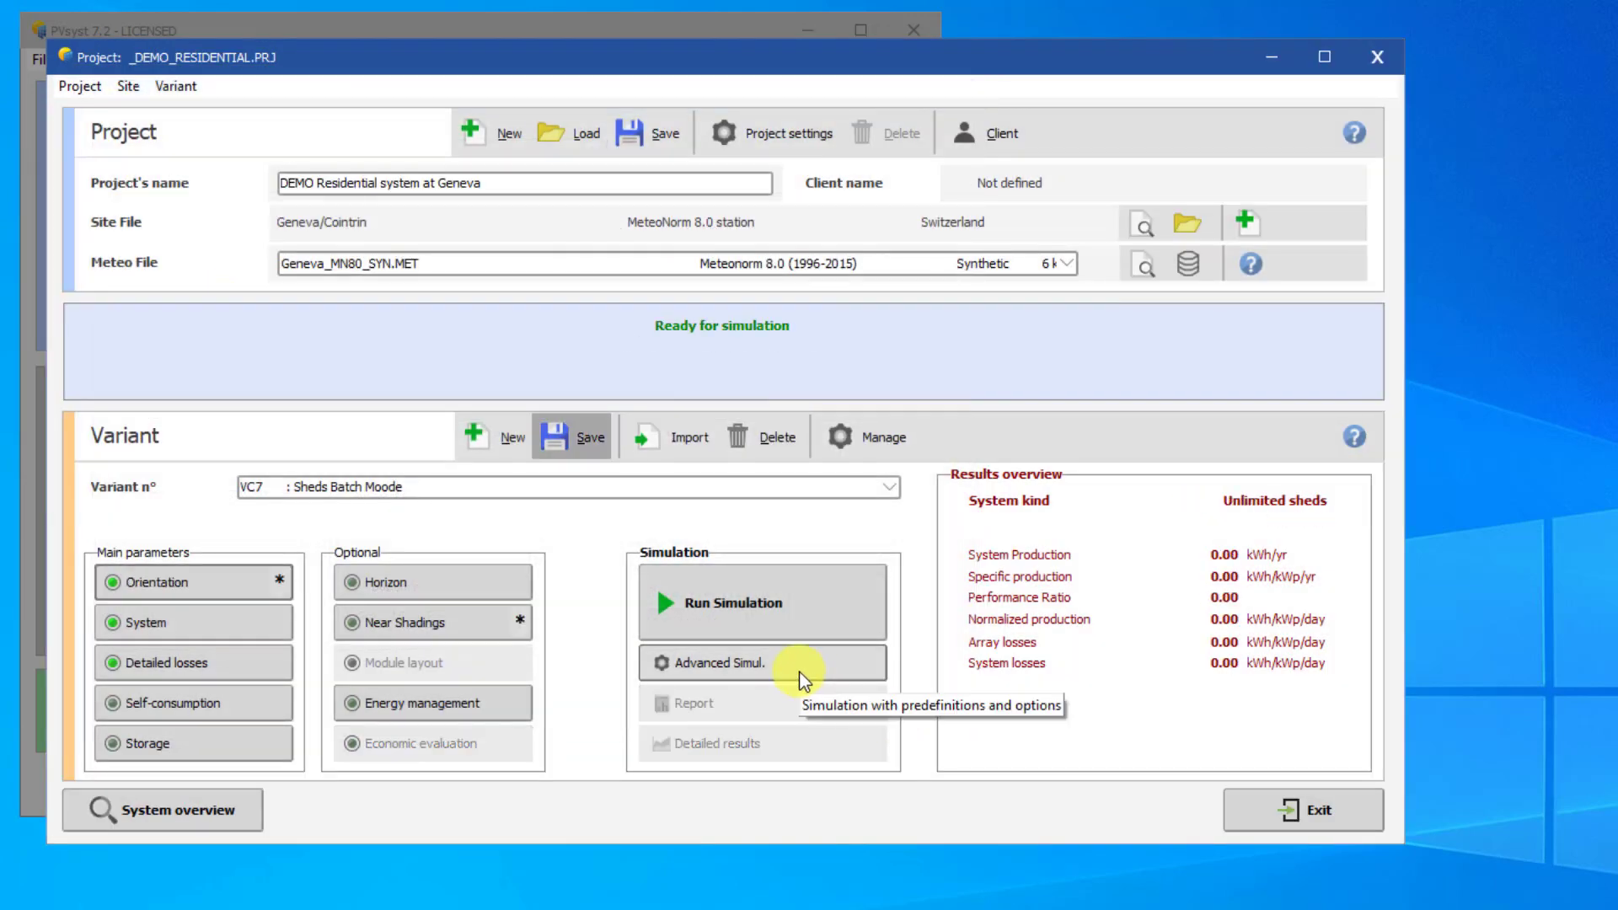
Step: Open Advanced Simulation and its Batch simulation definitions for the Sheds Batch Moode variant
{"action": "left_click", "coordinate": [722, 662]}
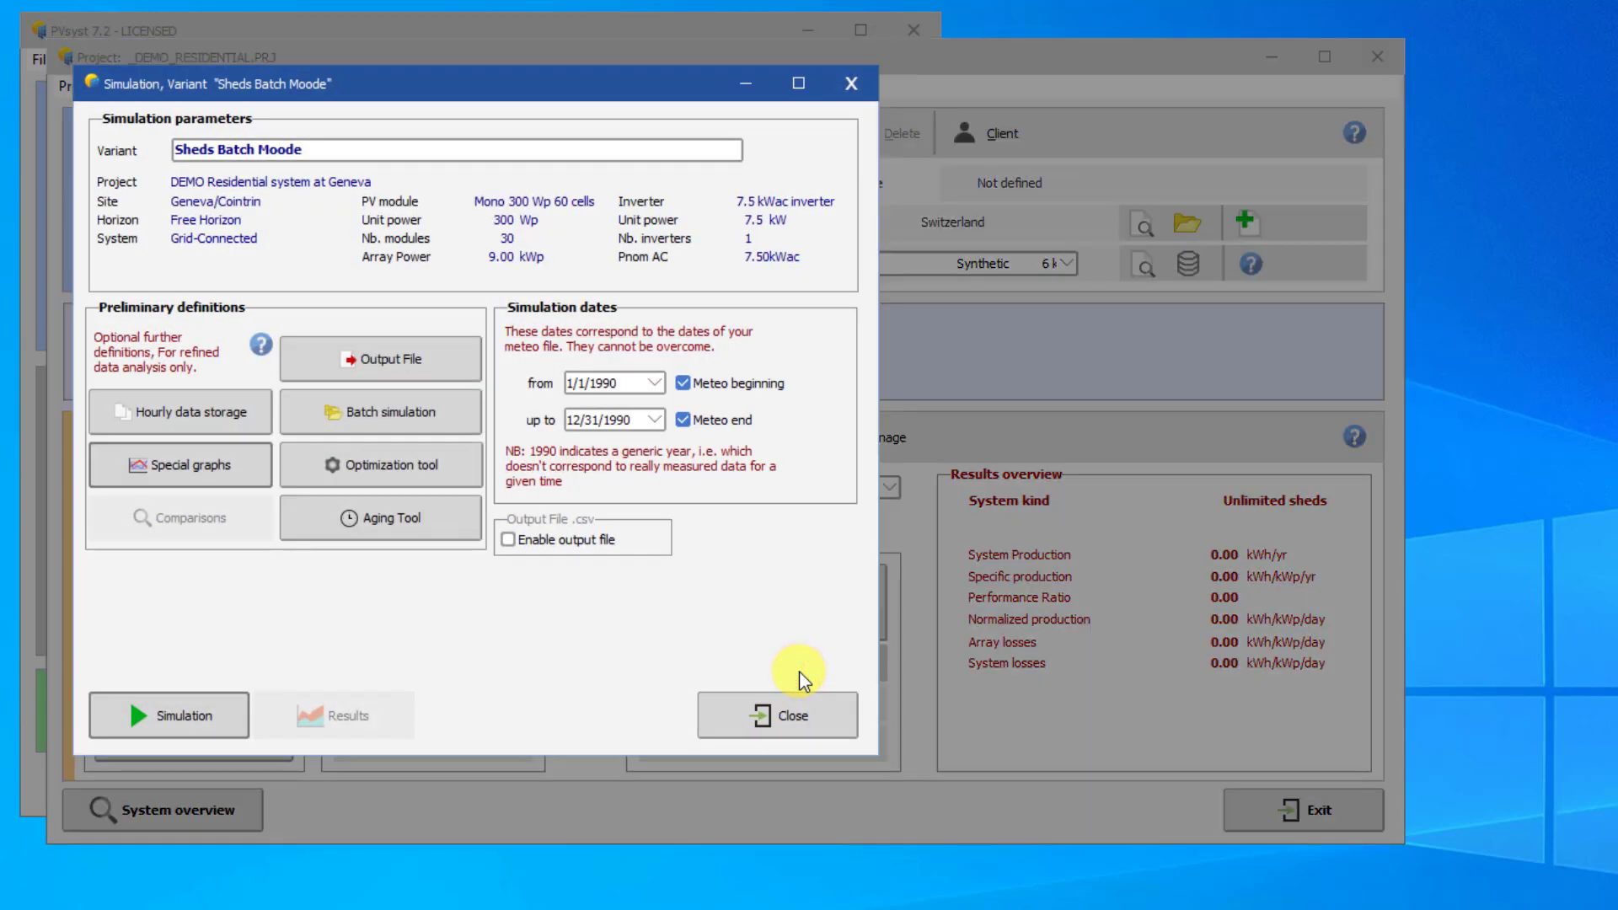
{"action": "mouse_move", "coordinate": [426, 428]}
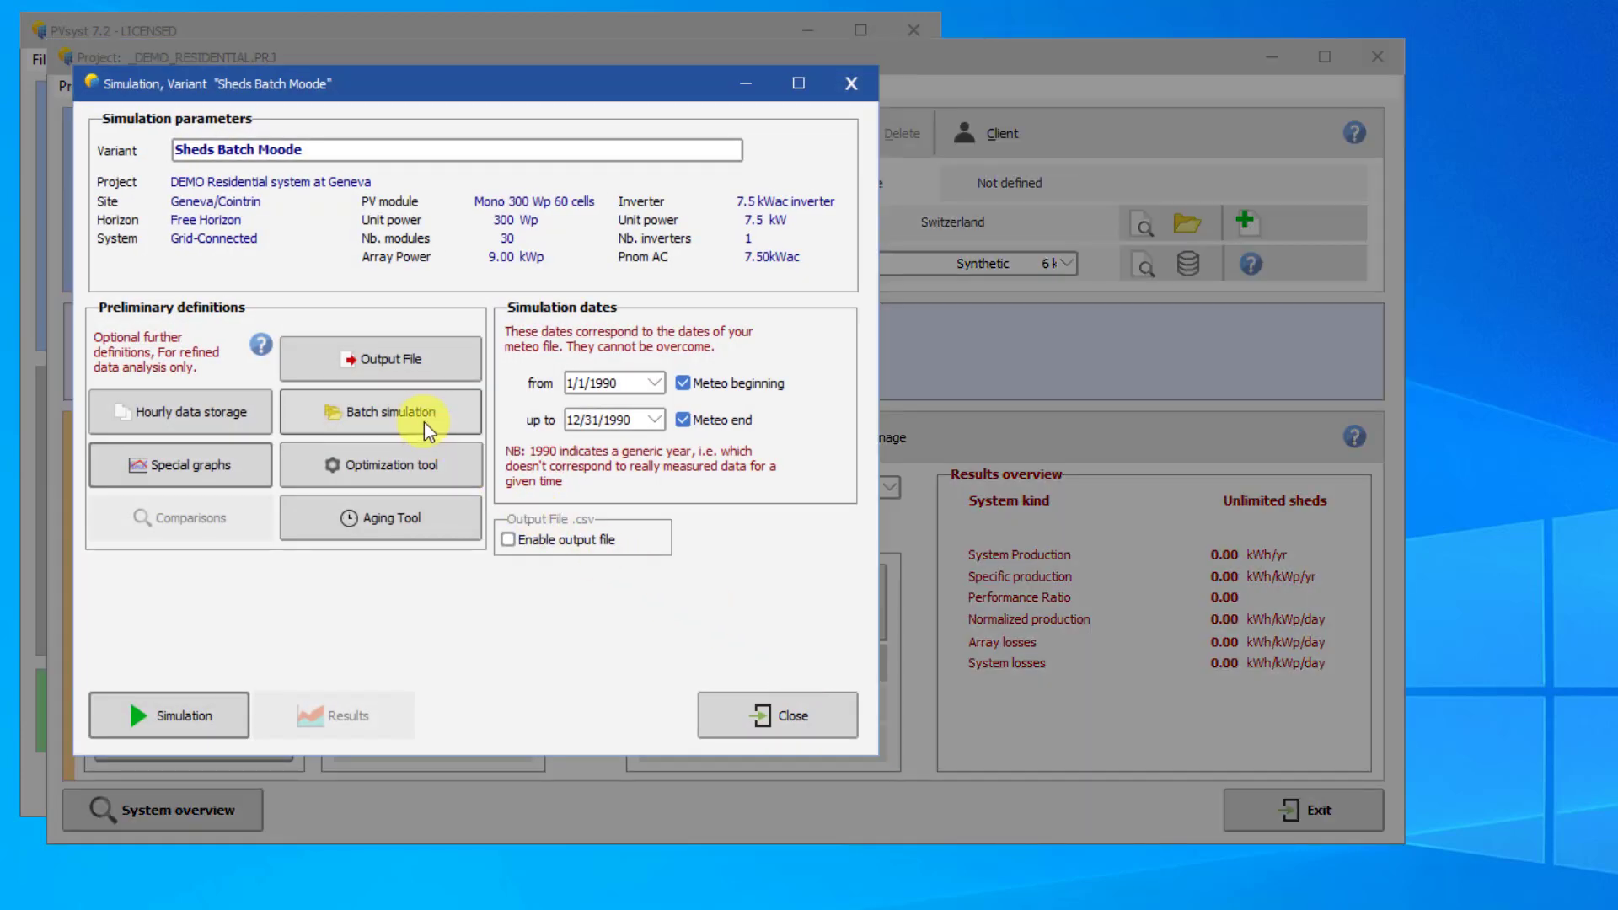
{"action": "left_click", "coordinate": [380, 412]}
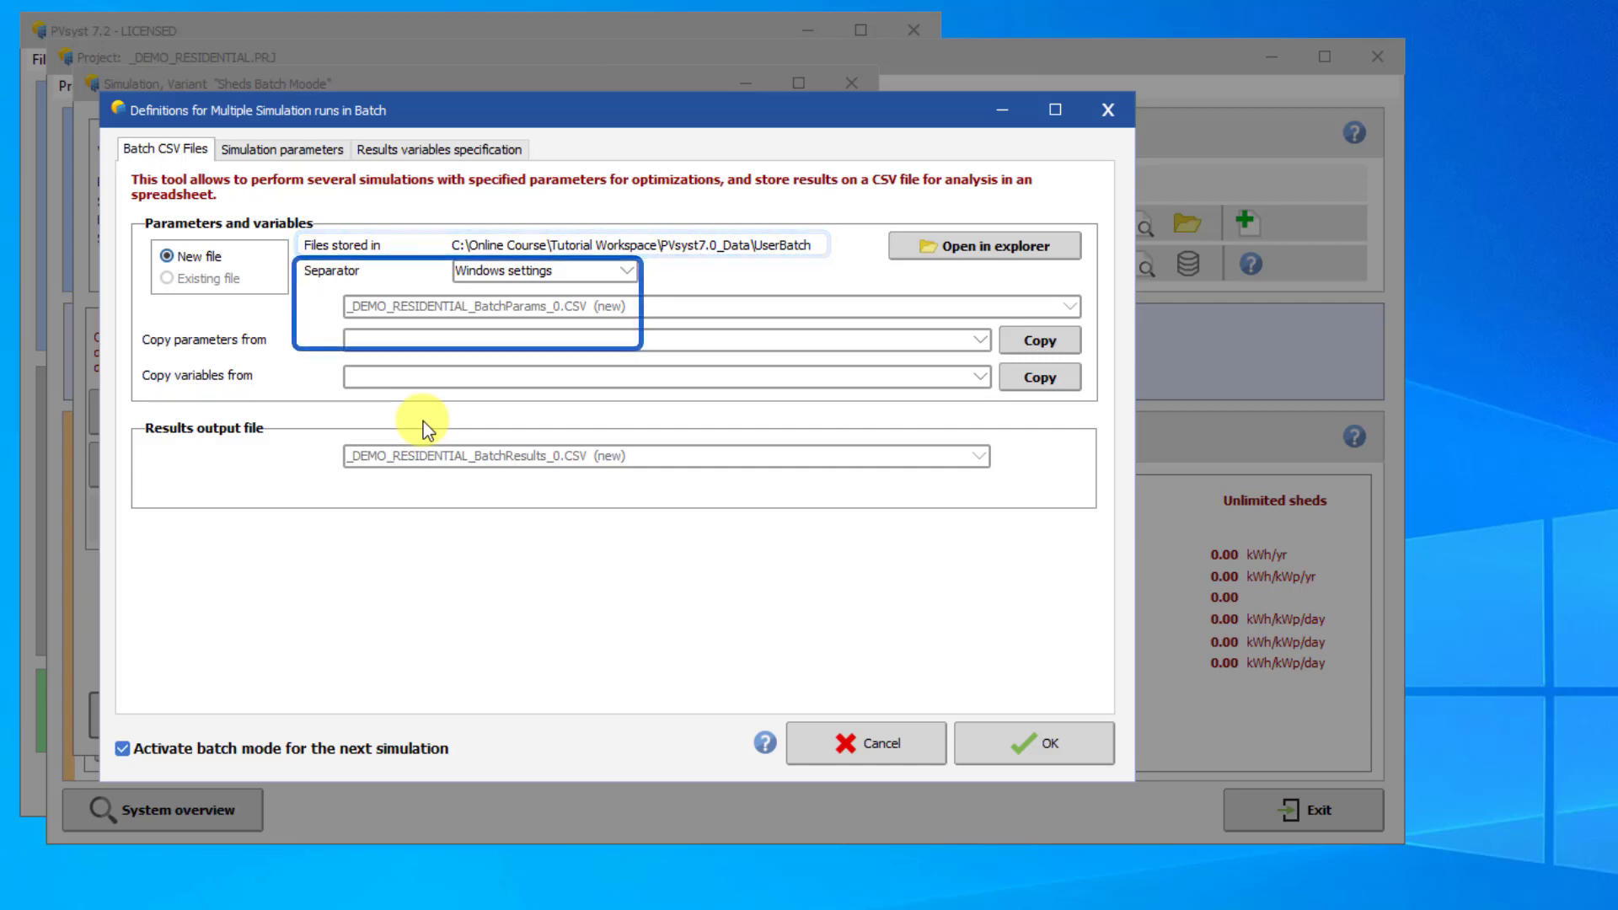
{"action": "left_click", "coordinate": [543, 271]}
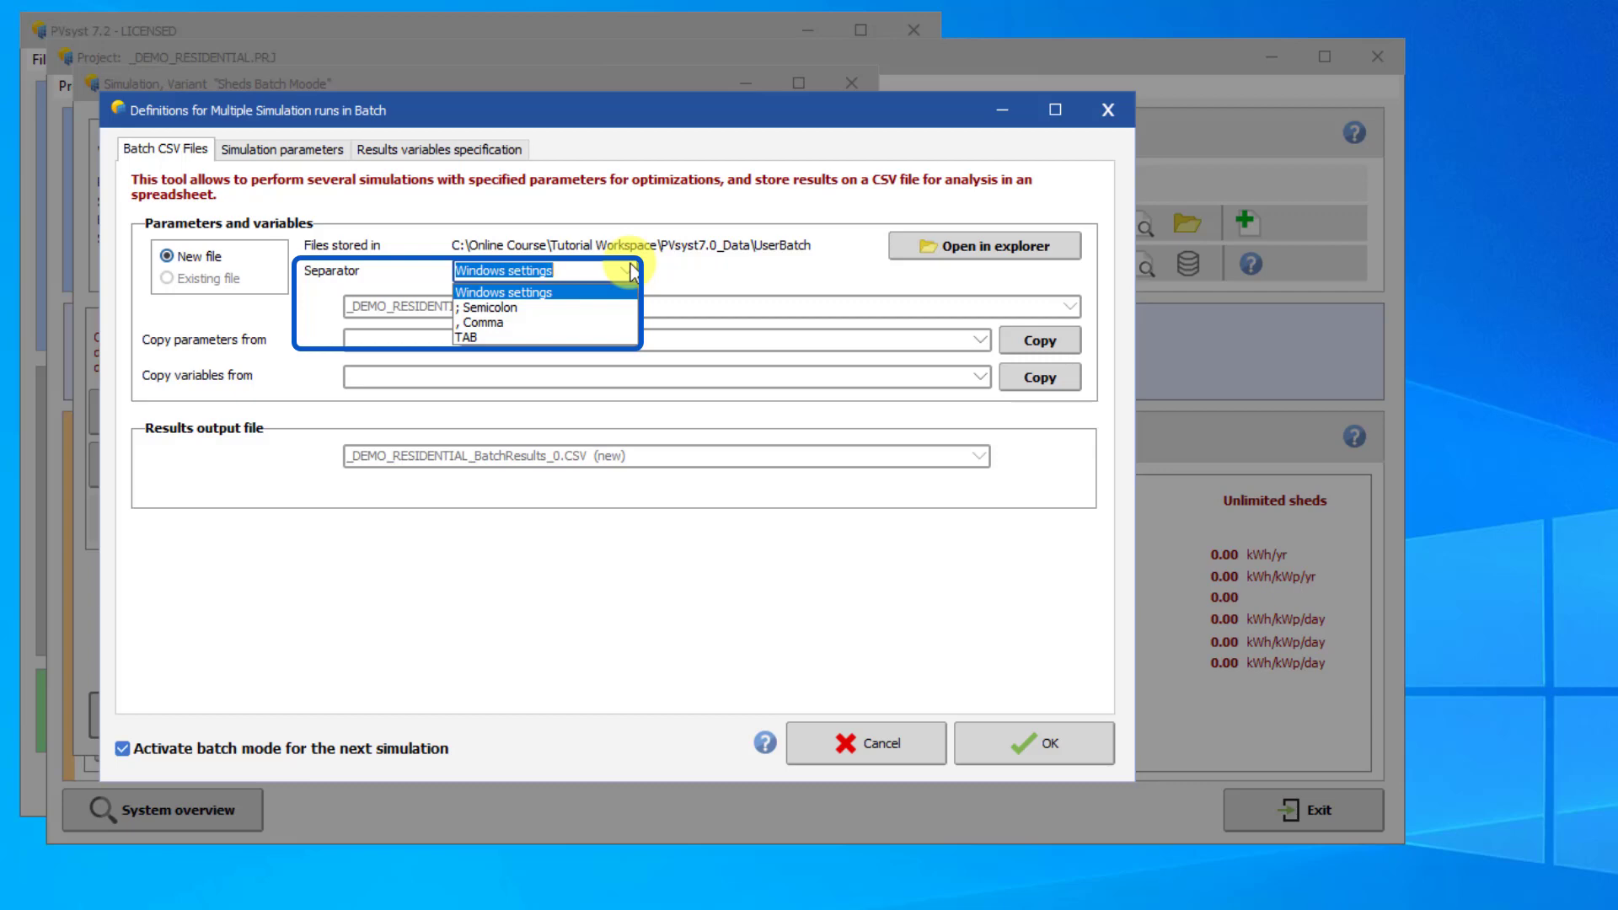
{"action": "left_click", "coordinate": [521, 270]}
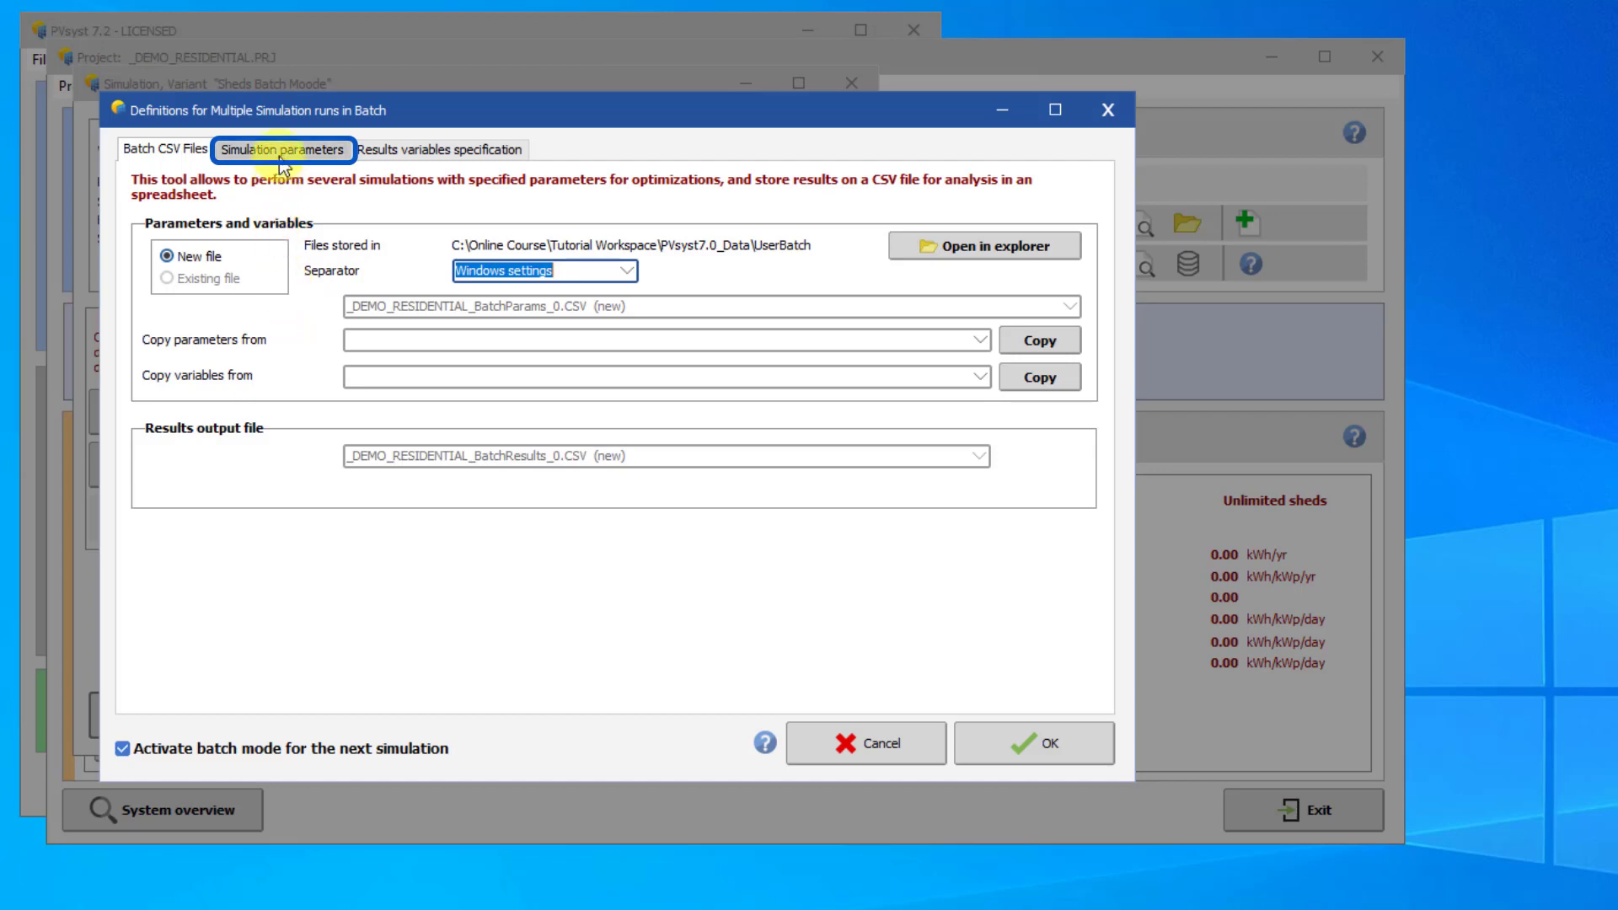
Step: Show the batch Simulation parameters page with meteo and saving mode options
{"action": "left_click", "coordinate": [282, 148]}
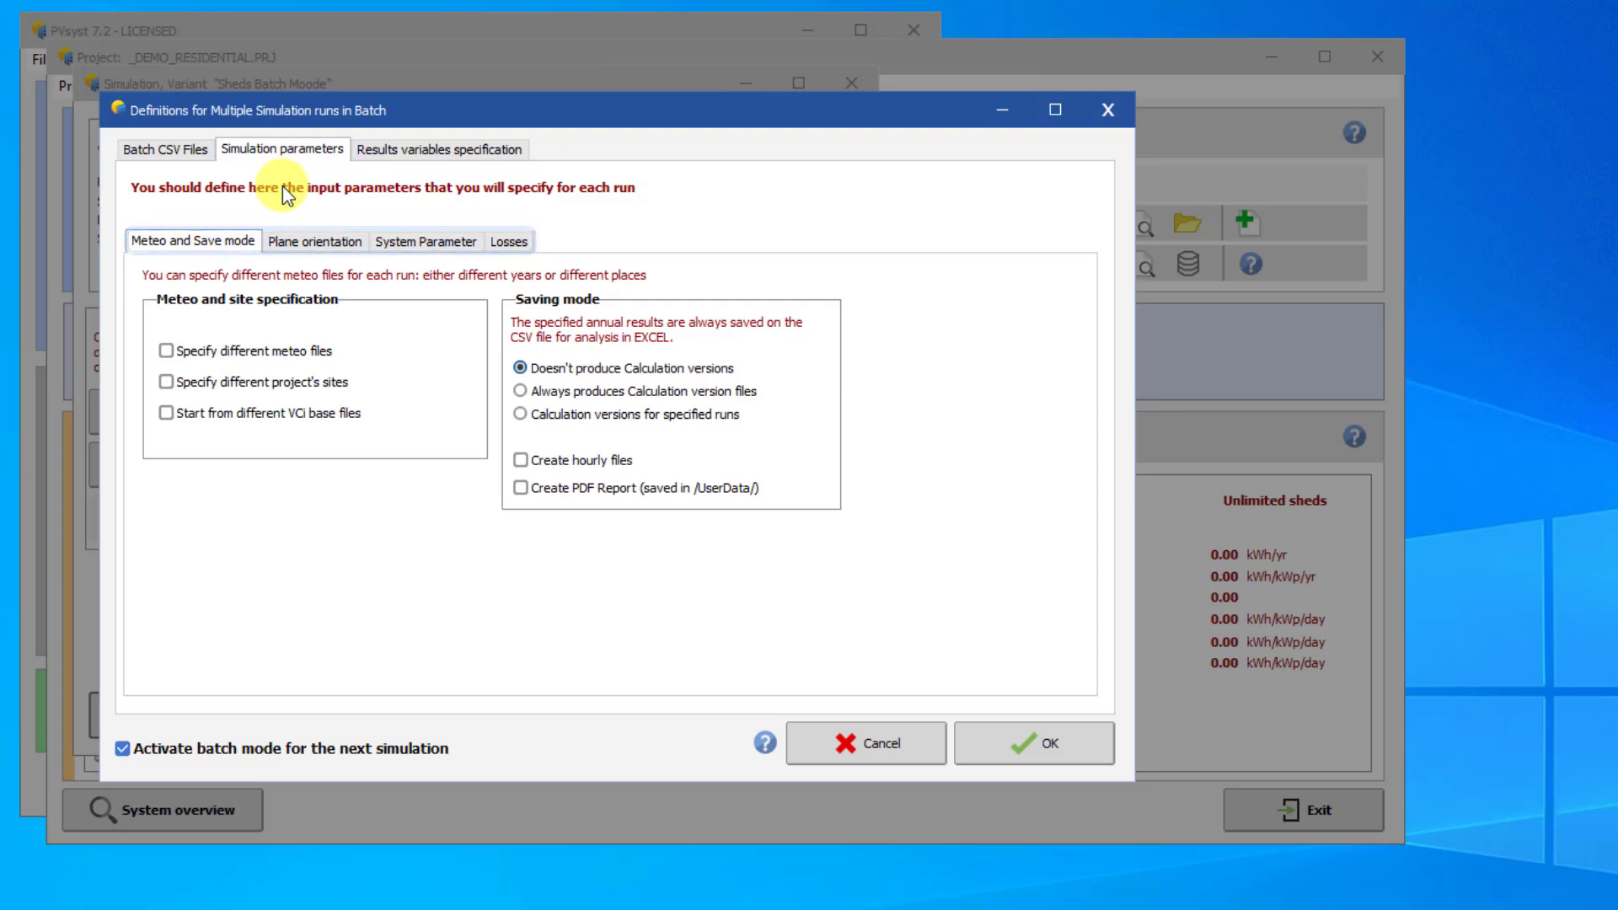
{"action": "left_click", "coordinate": [192, 242]}
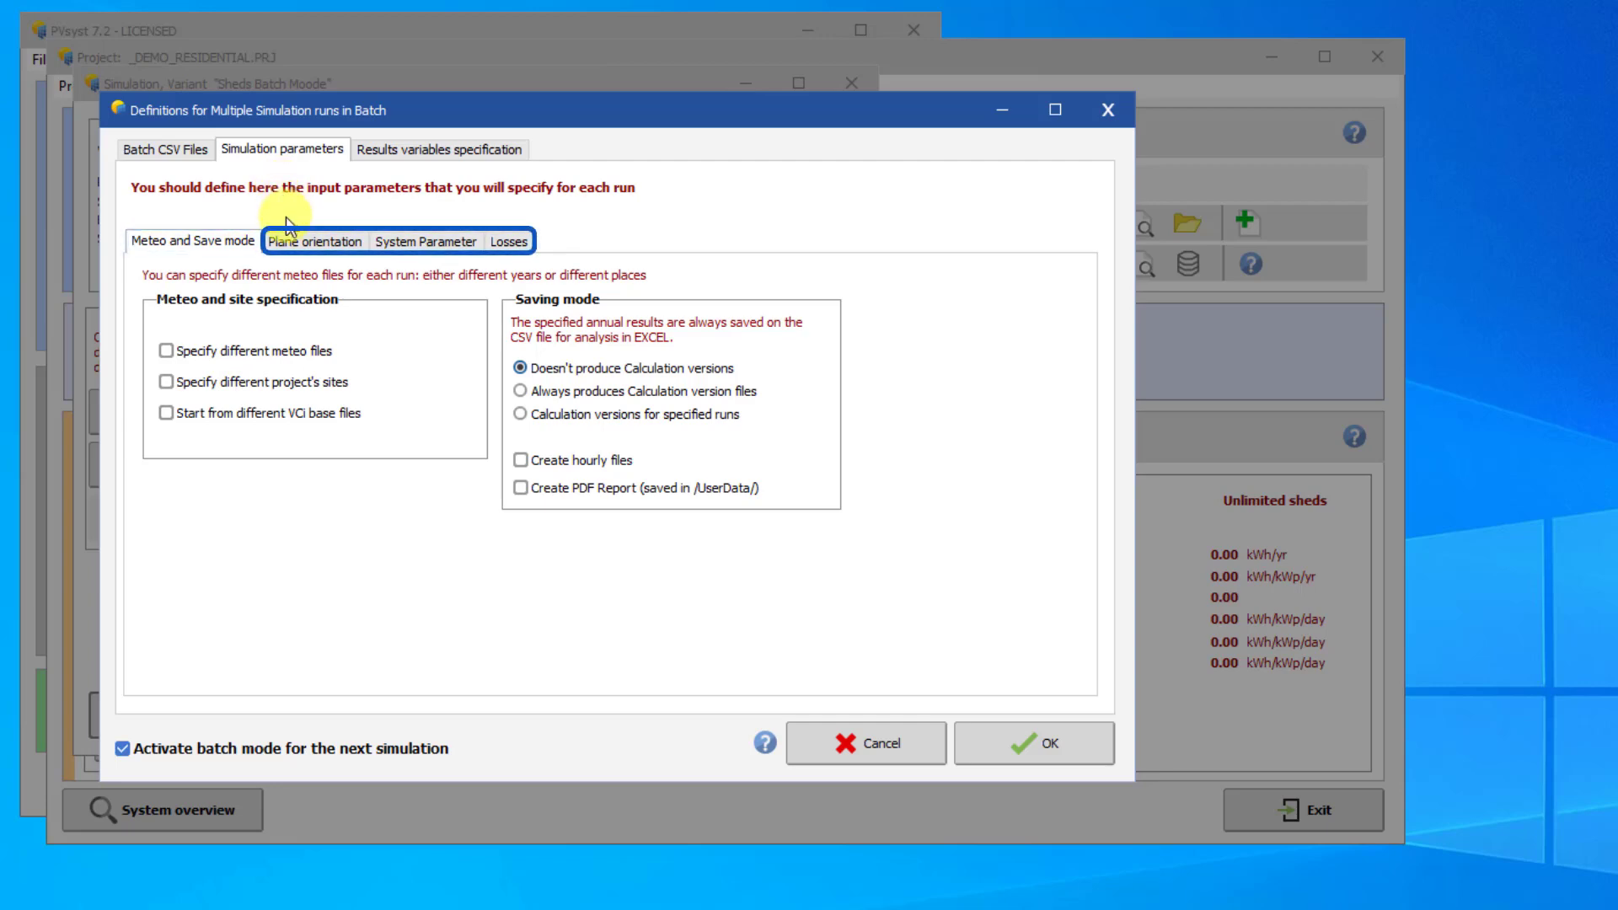
{"action": "mouse_move", "coordinate": [293, 214]}
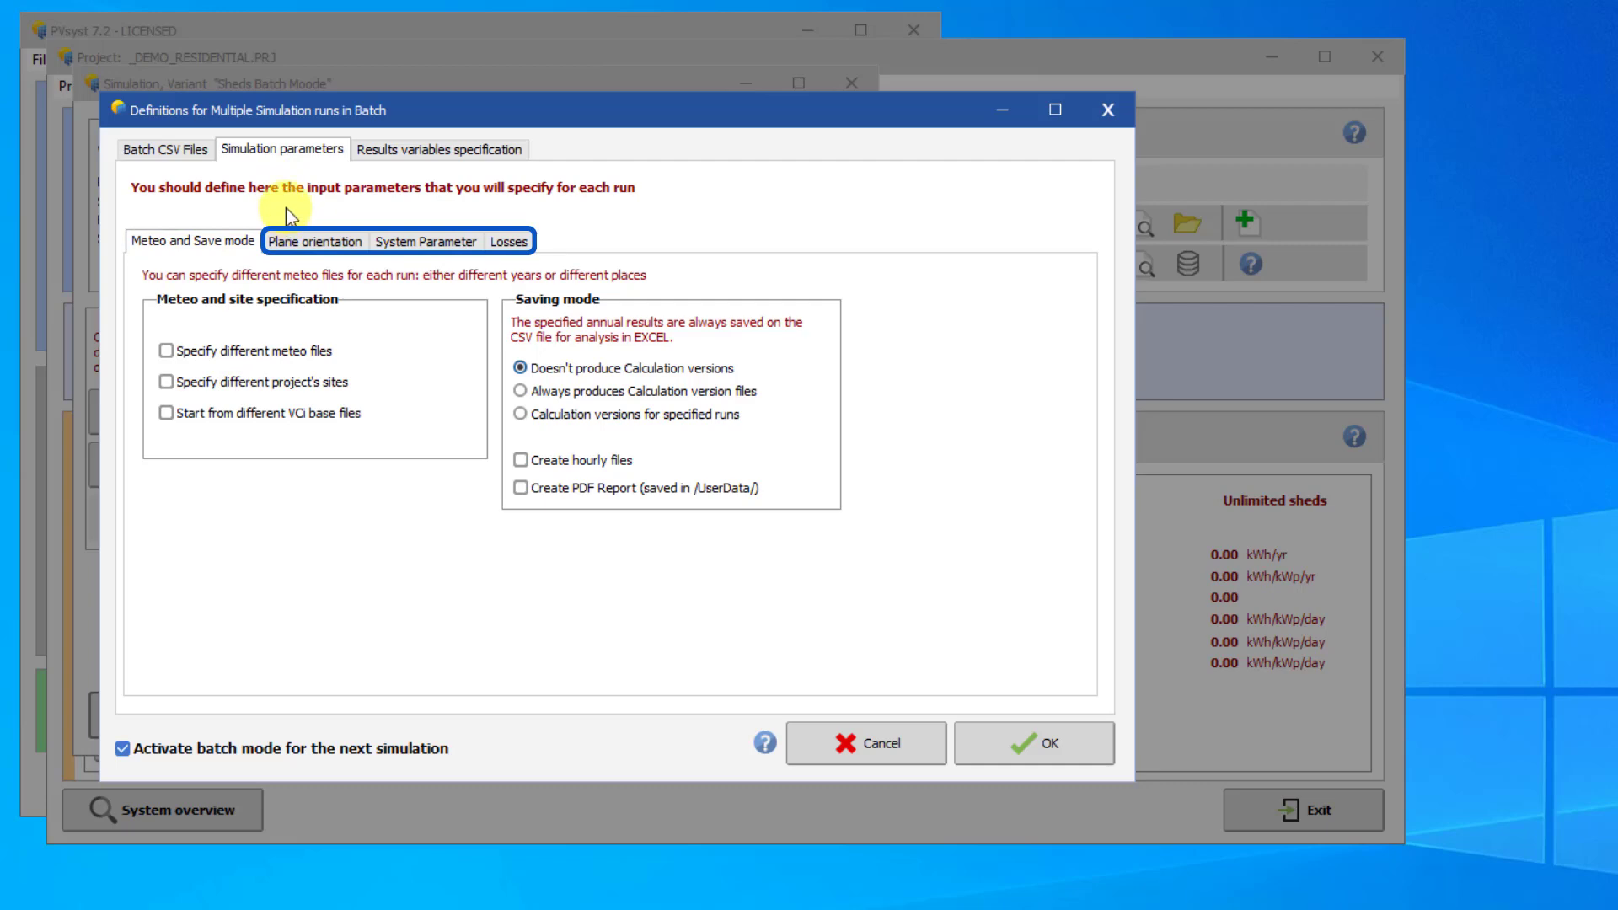
{"action": "mouse_move", "coordinate": [292, 217]}
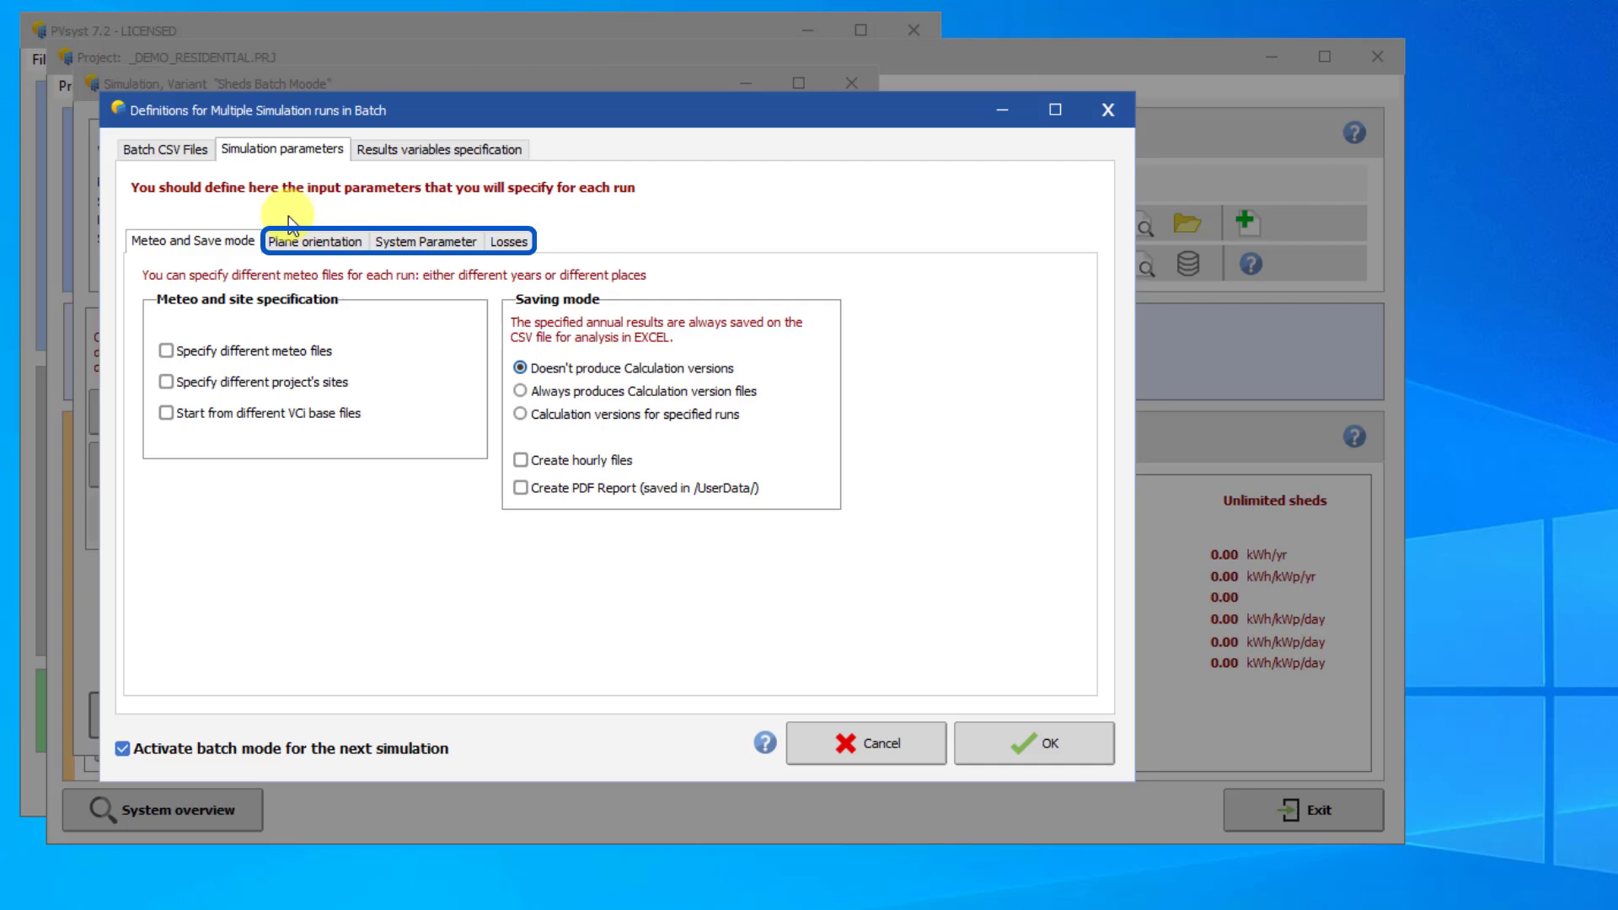
Step: Tick plane tilt, pitch between rows and number of modules in series as batch parameters
{"action": "left_click", "coordinate": [316, 240]}
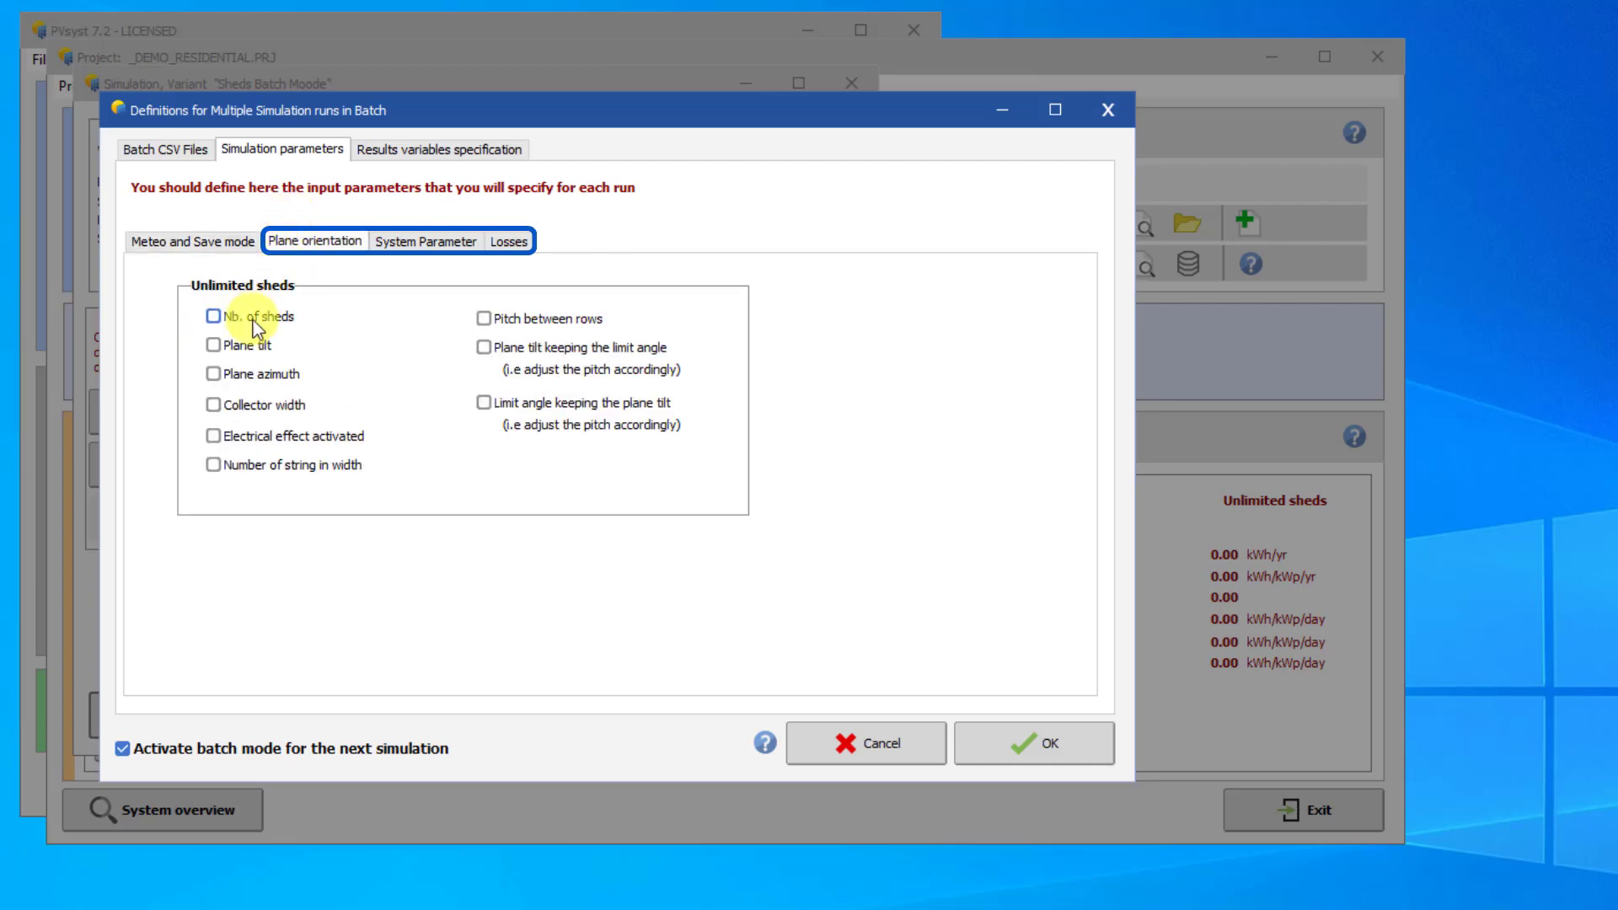
{"action": "left_click", "coordinate": [213, 344]}
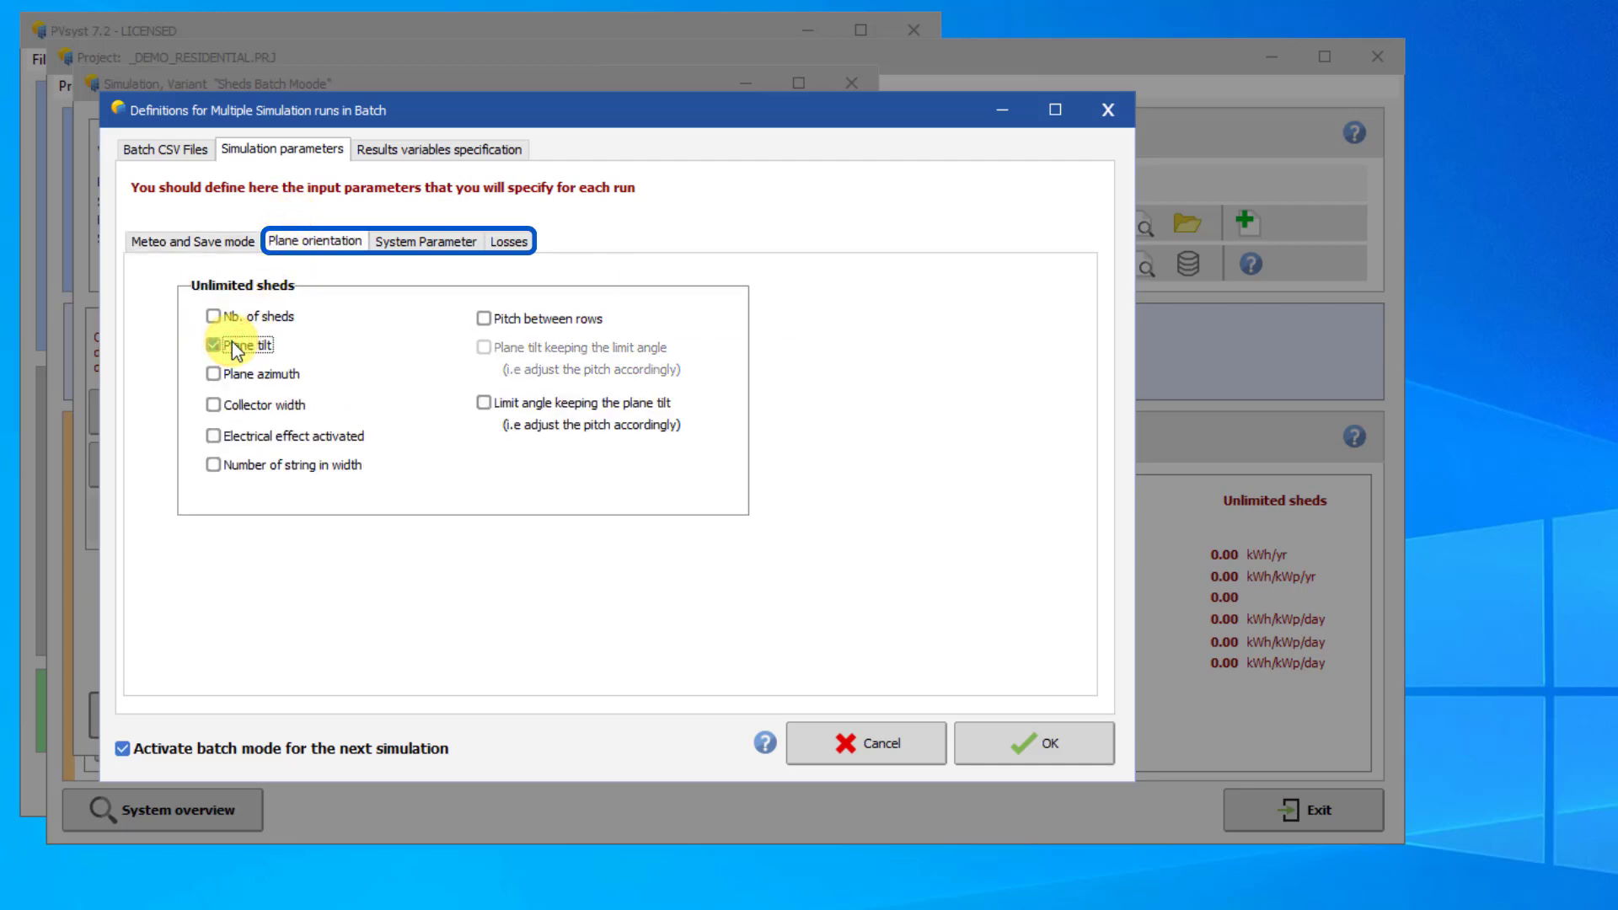
{"action": "left_click", "coordinate": [479, 317]}
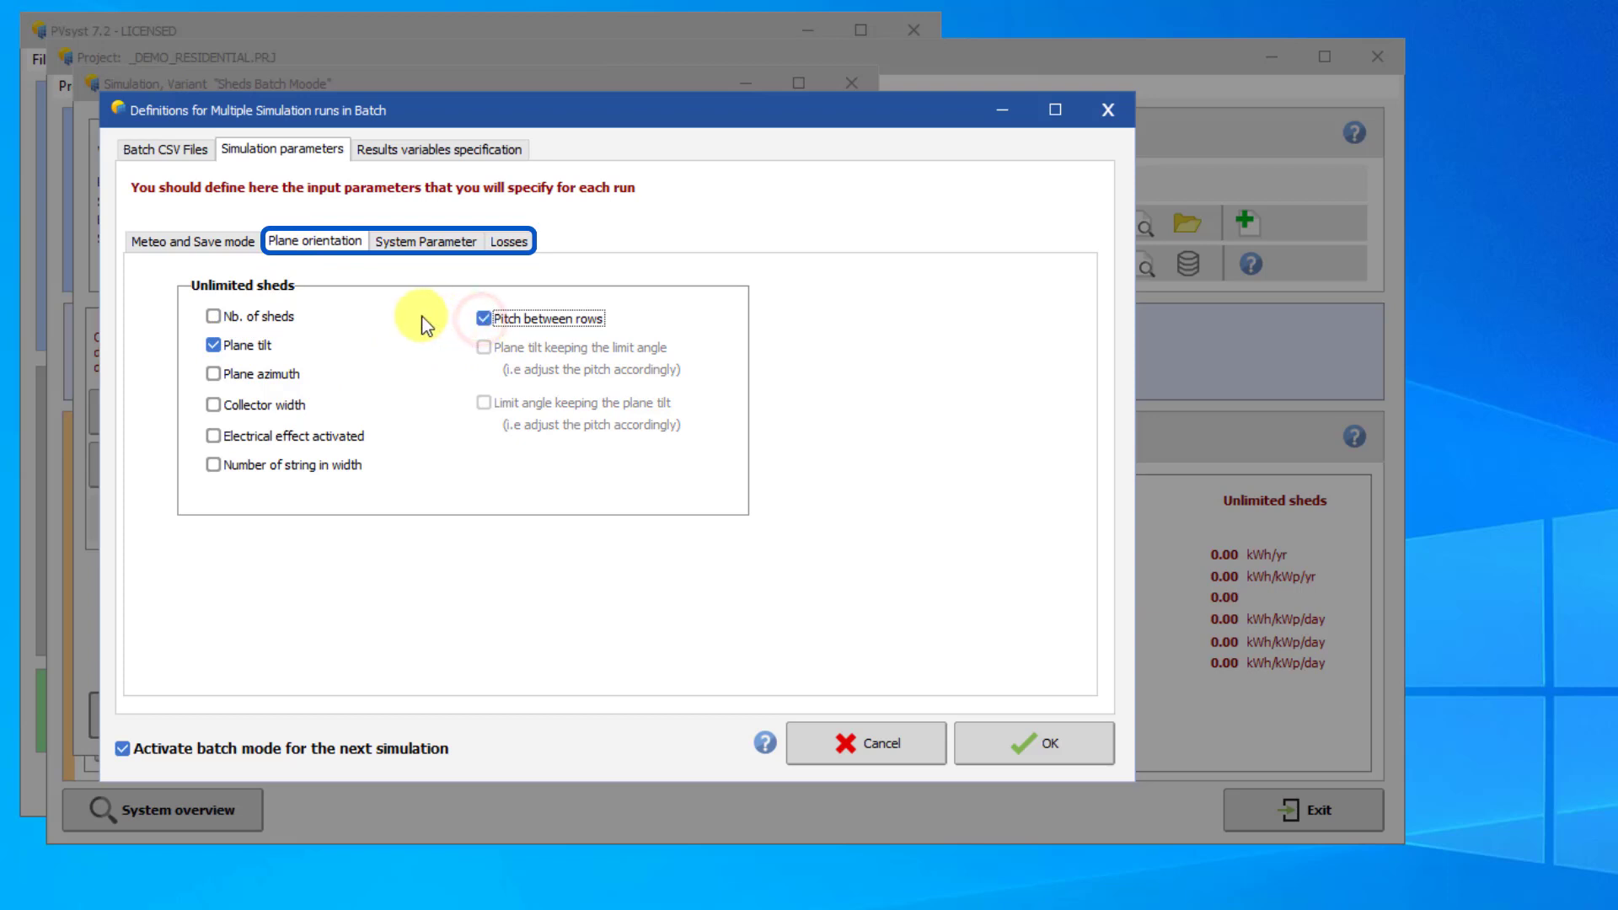
{"action": "left_click", "coordinate": [424, 240]}
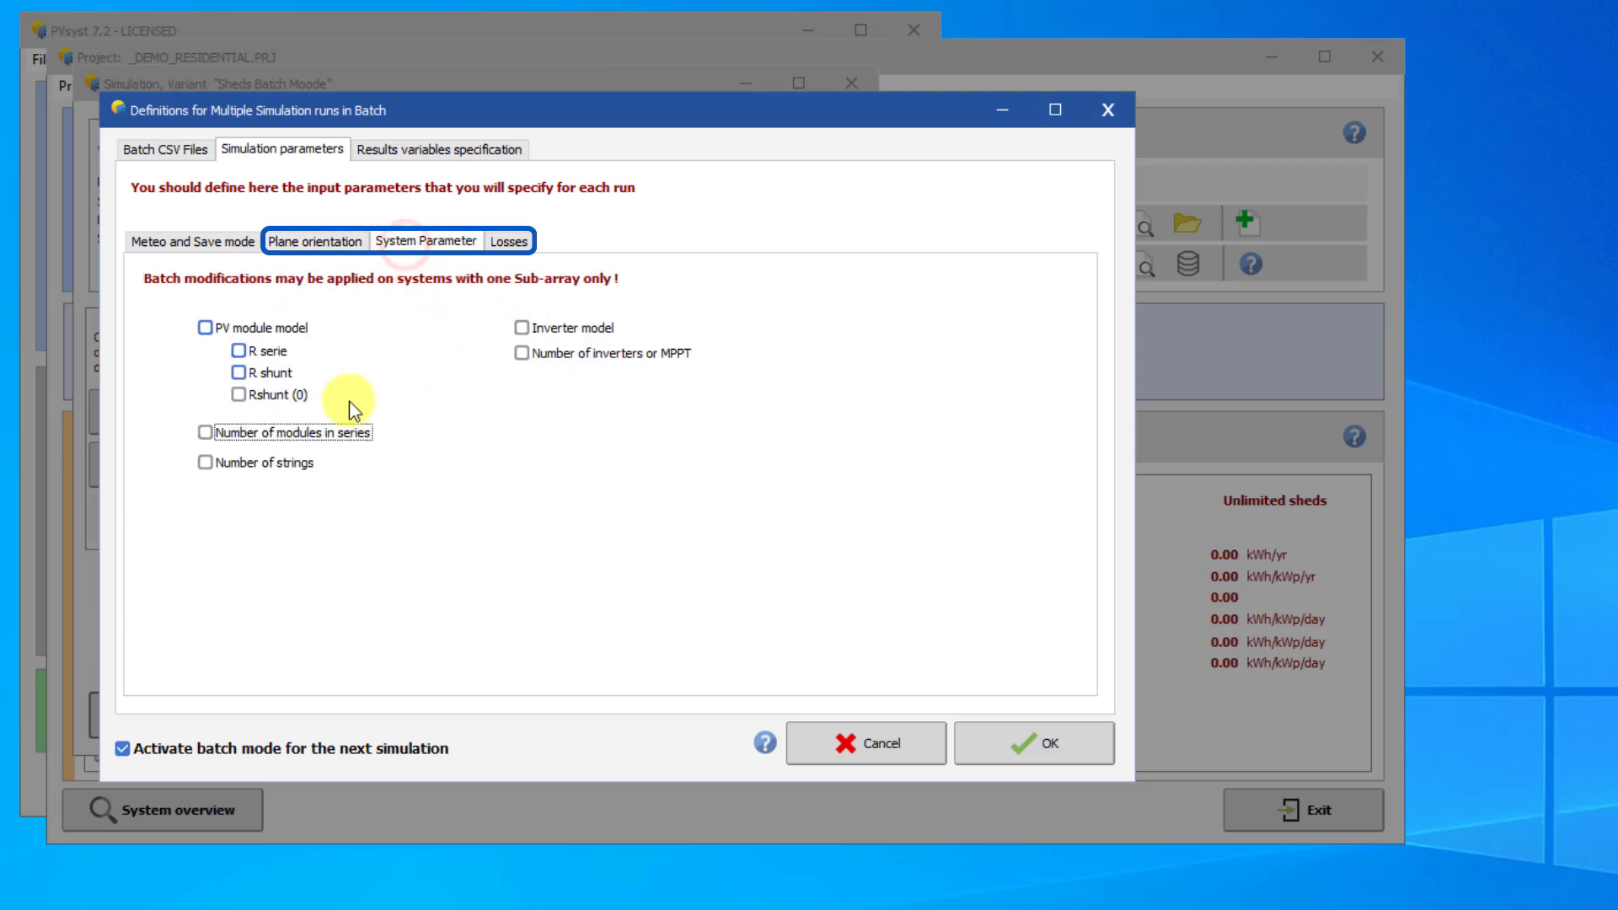
{"action": "left_click", "coordinate": [205, 431]}
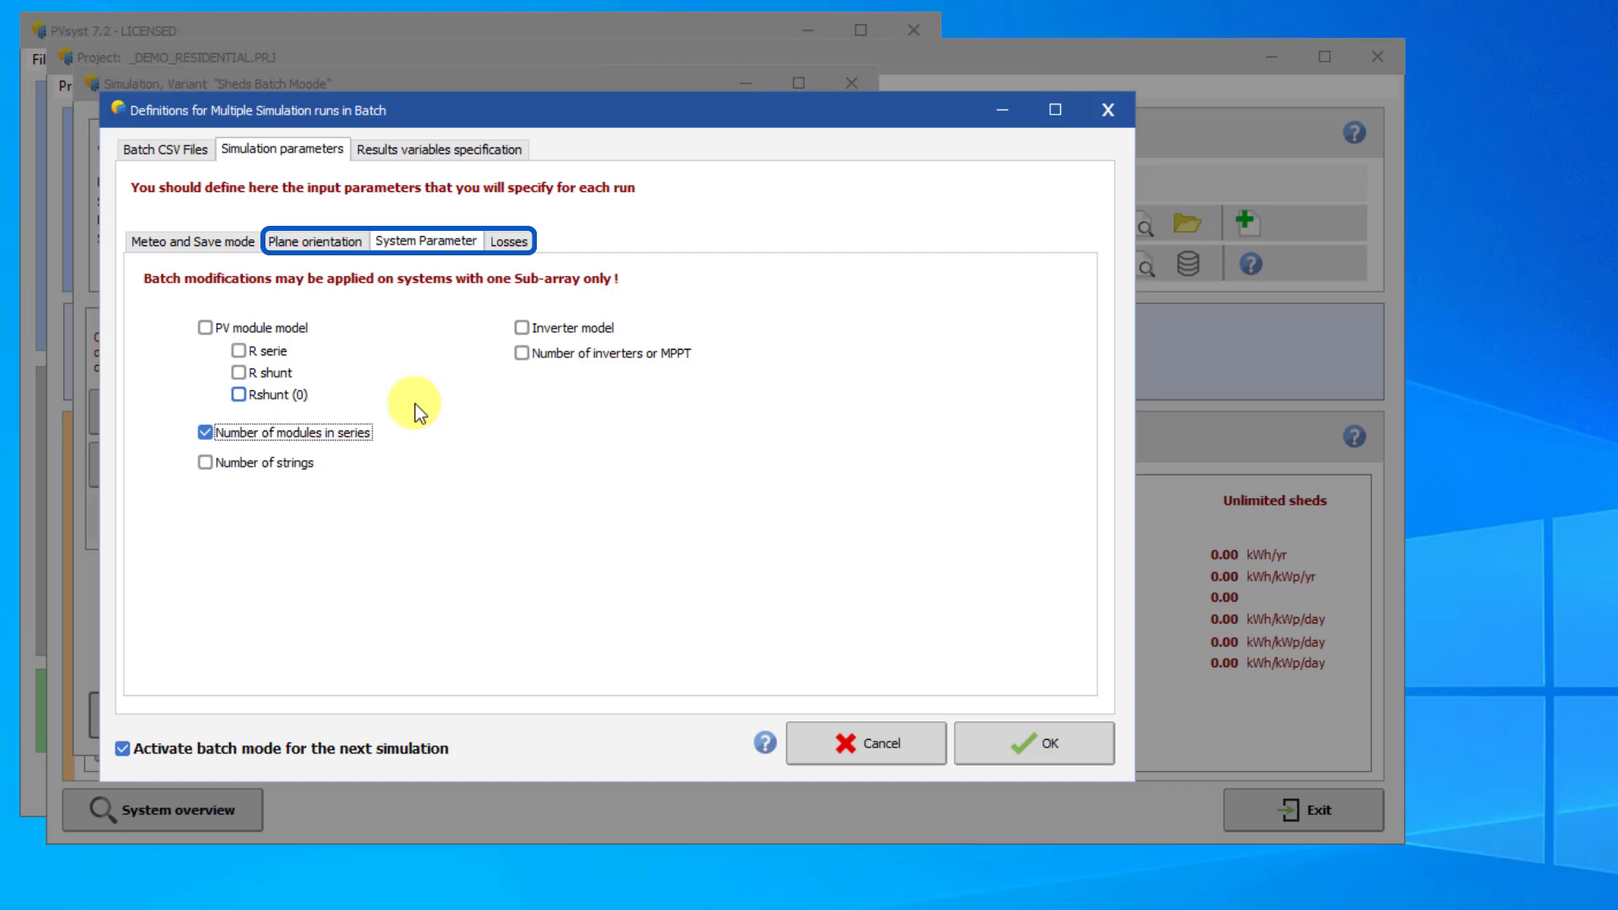
{"action": "left_click", "coordinate": [507, 240]}
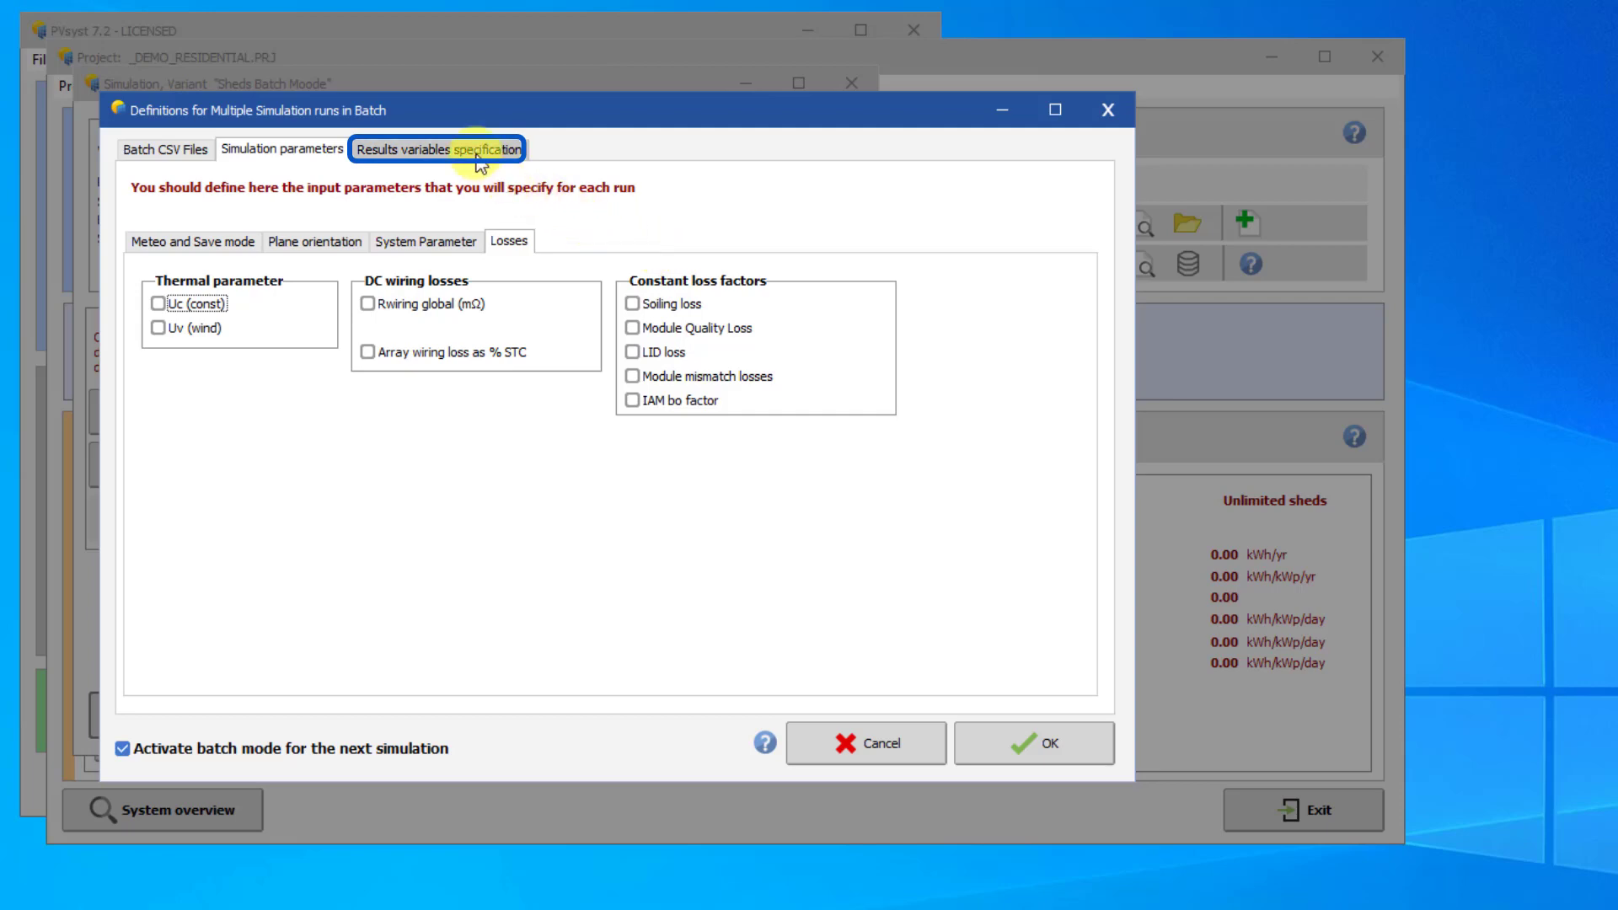
Step: Select global incident irradiance, grid-injected energy and PV production duration as results, in that order
{"action": "left_click", "coordinate": [435, 148]}
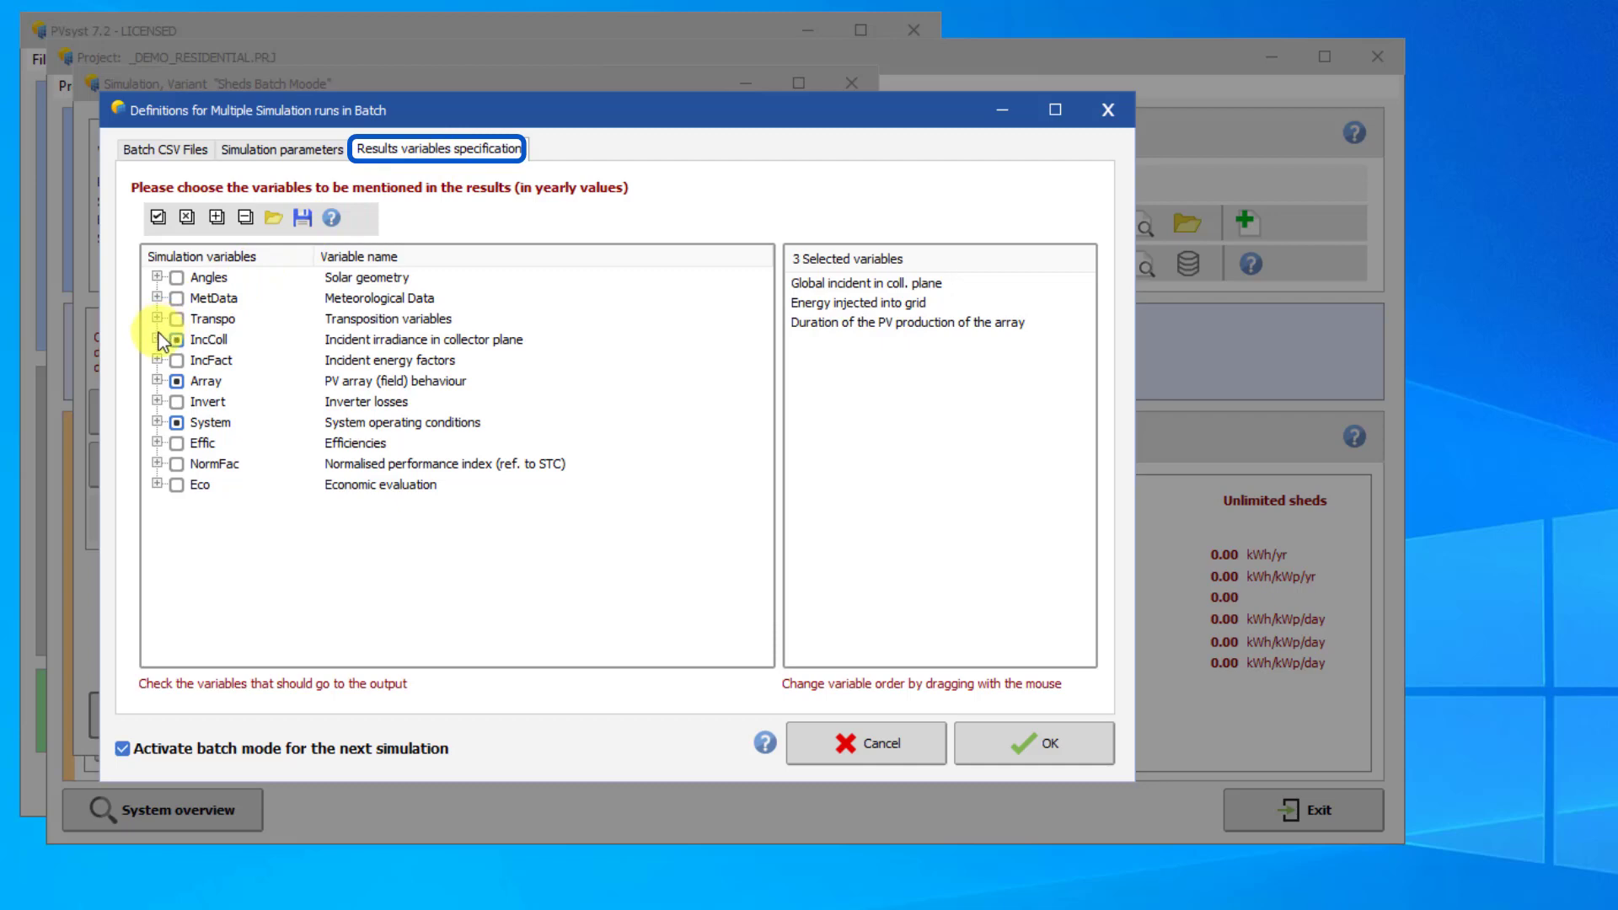
{"action": "mouse_move", "coordinate": [161, 343]}
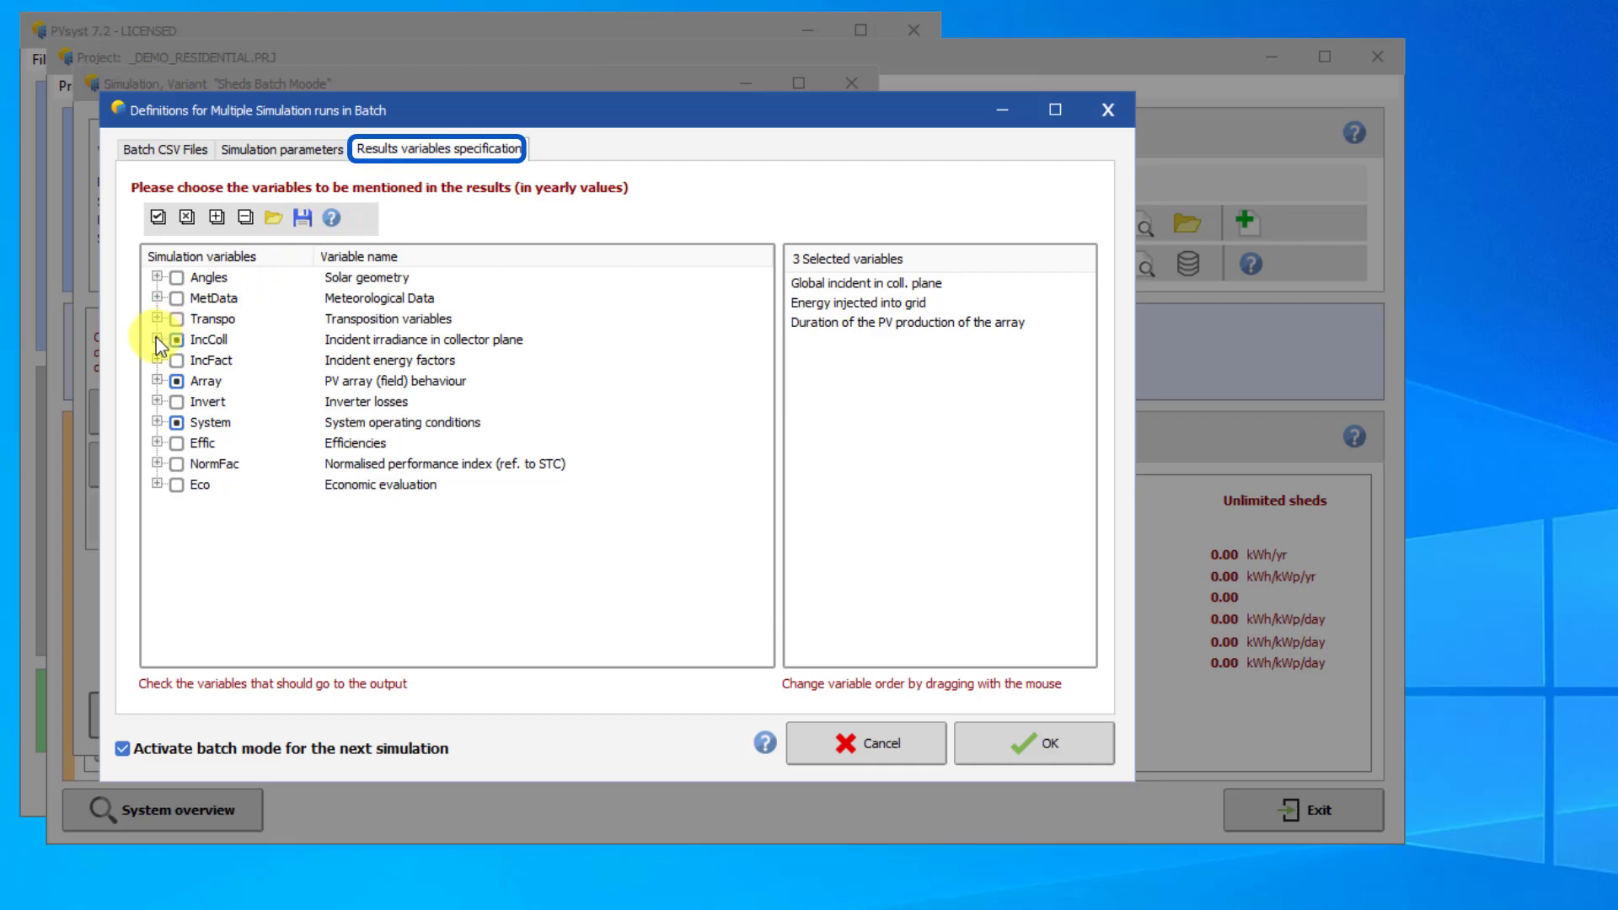
{"action": "left_click", "coordinate": [158, 339]}
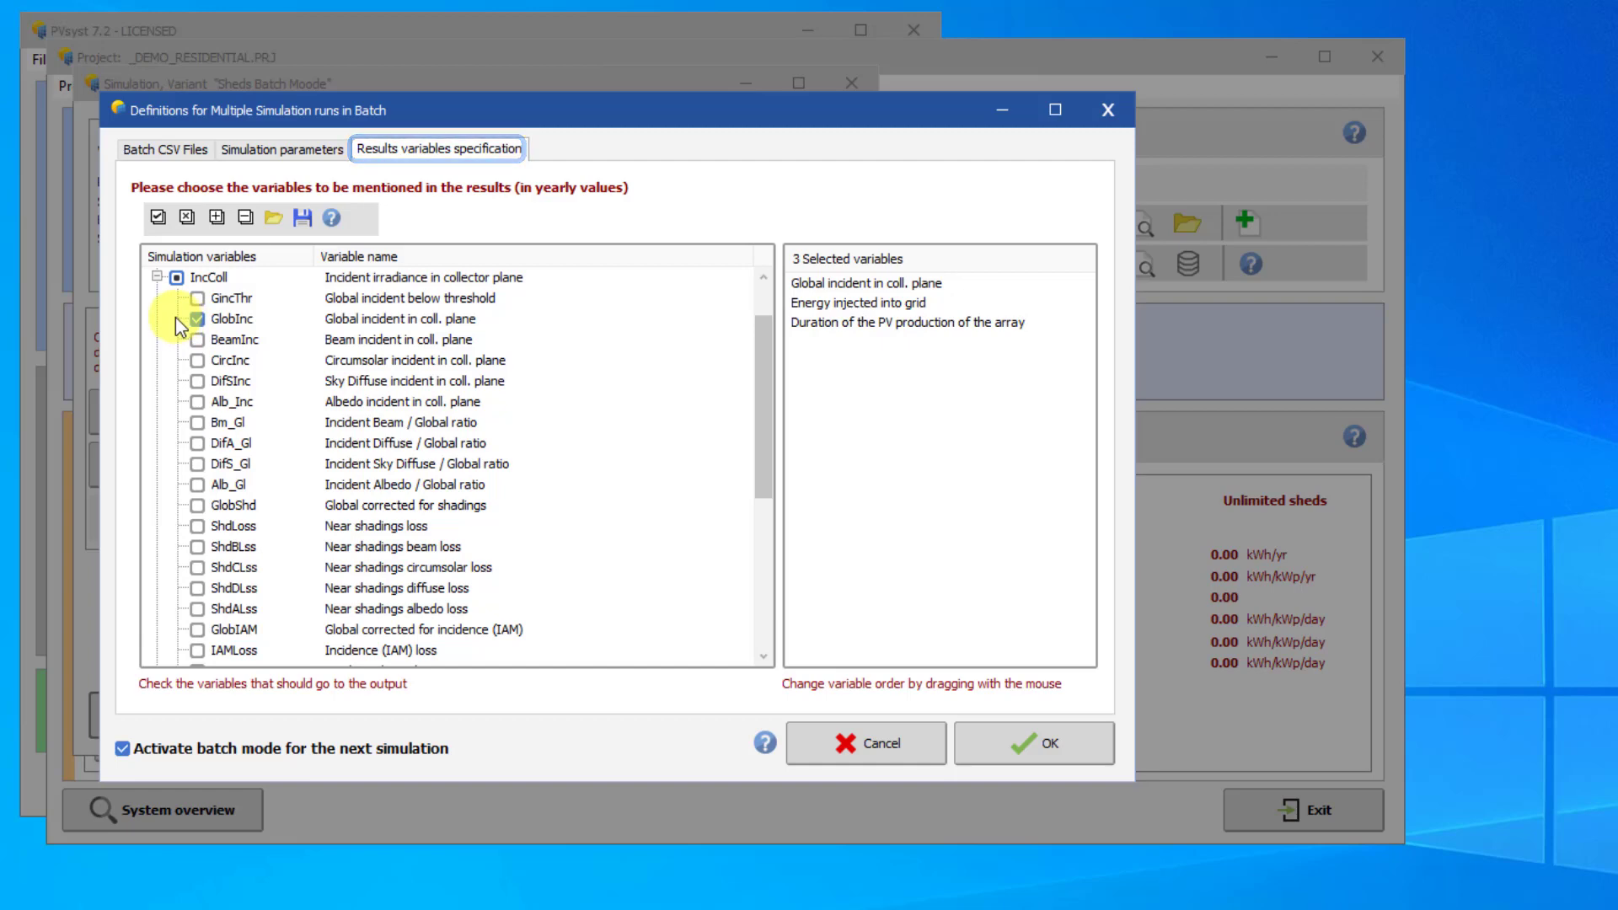
{"action": "left_click", "coordinate": [157, 276]}
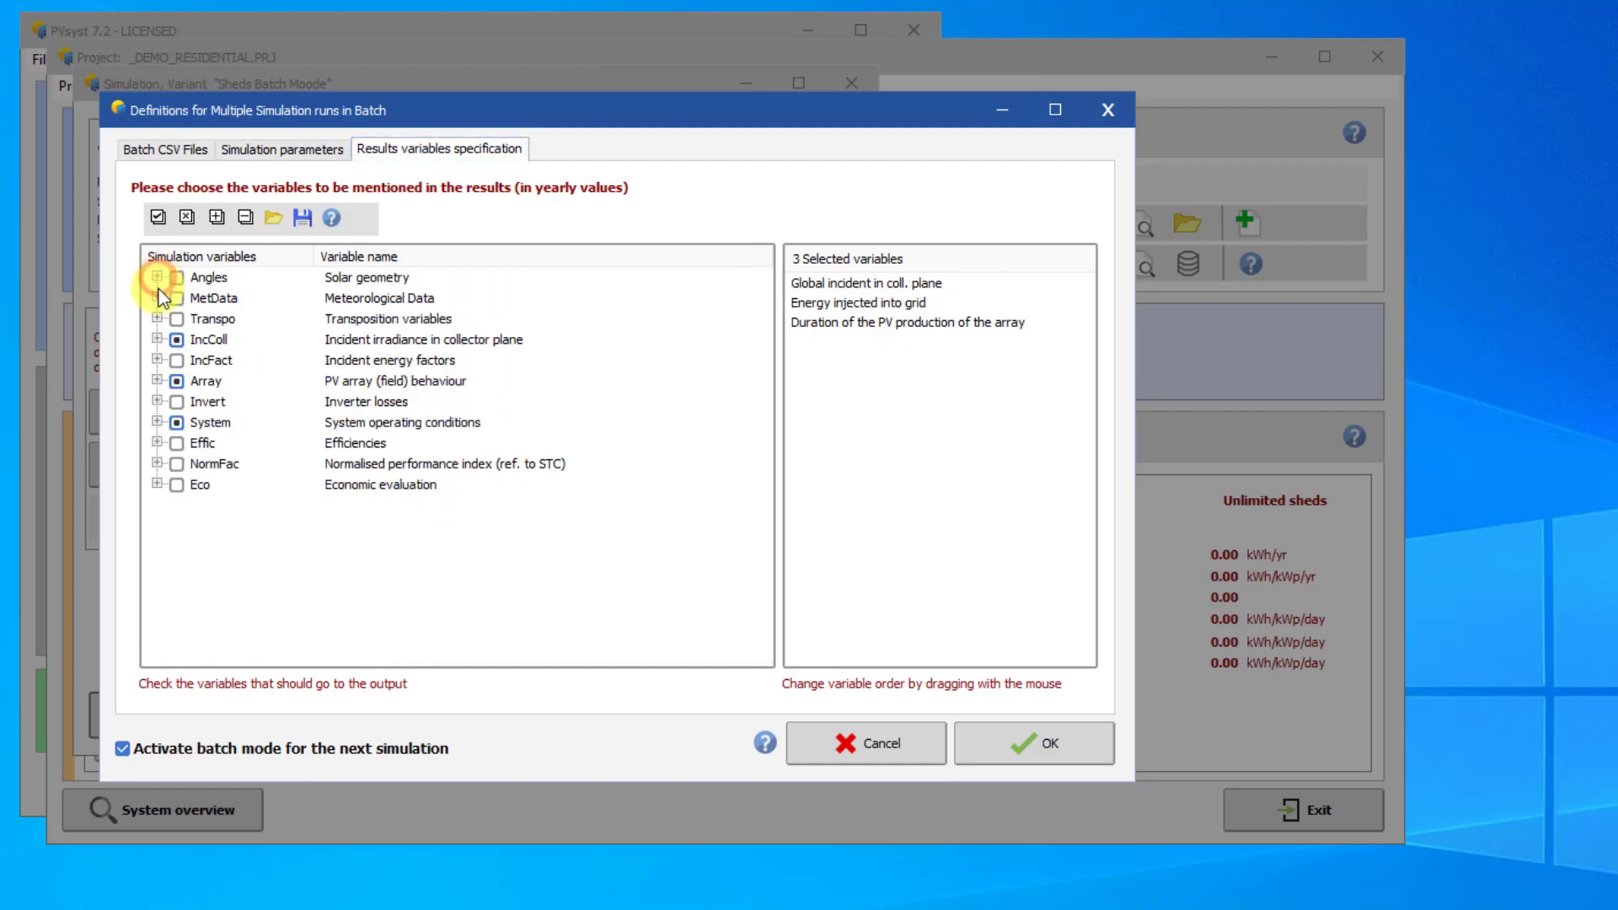
{"action": "left_click", "coordinate": [157, 422]}
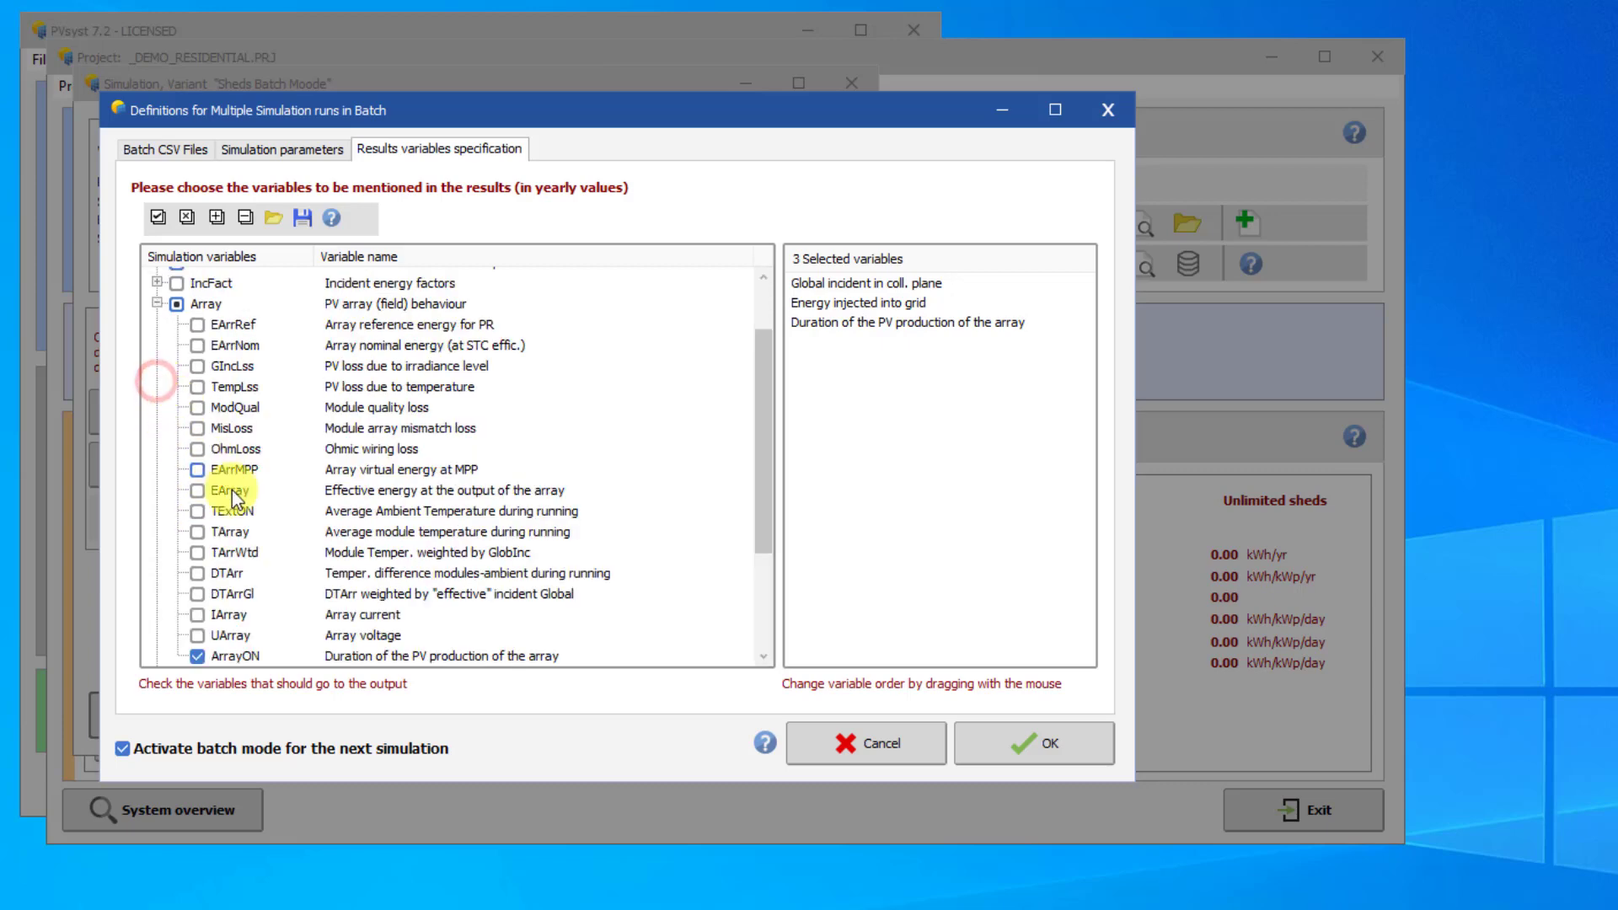
{"action": "scroll", "scroll_direction": "down", "scroll_amount": 3}
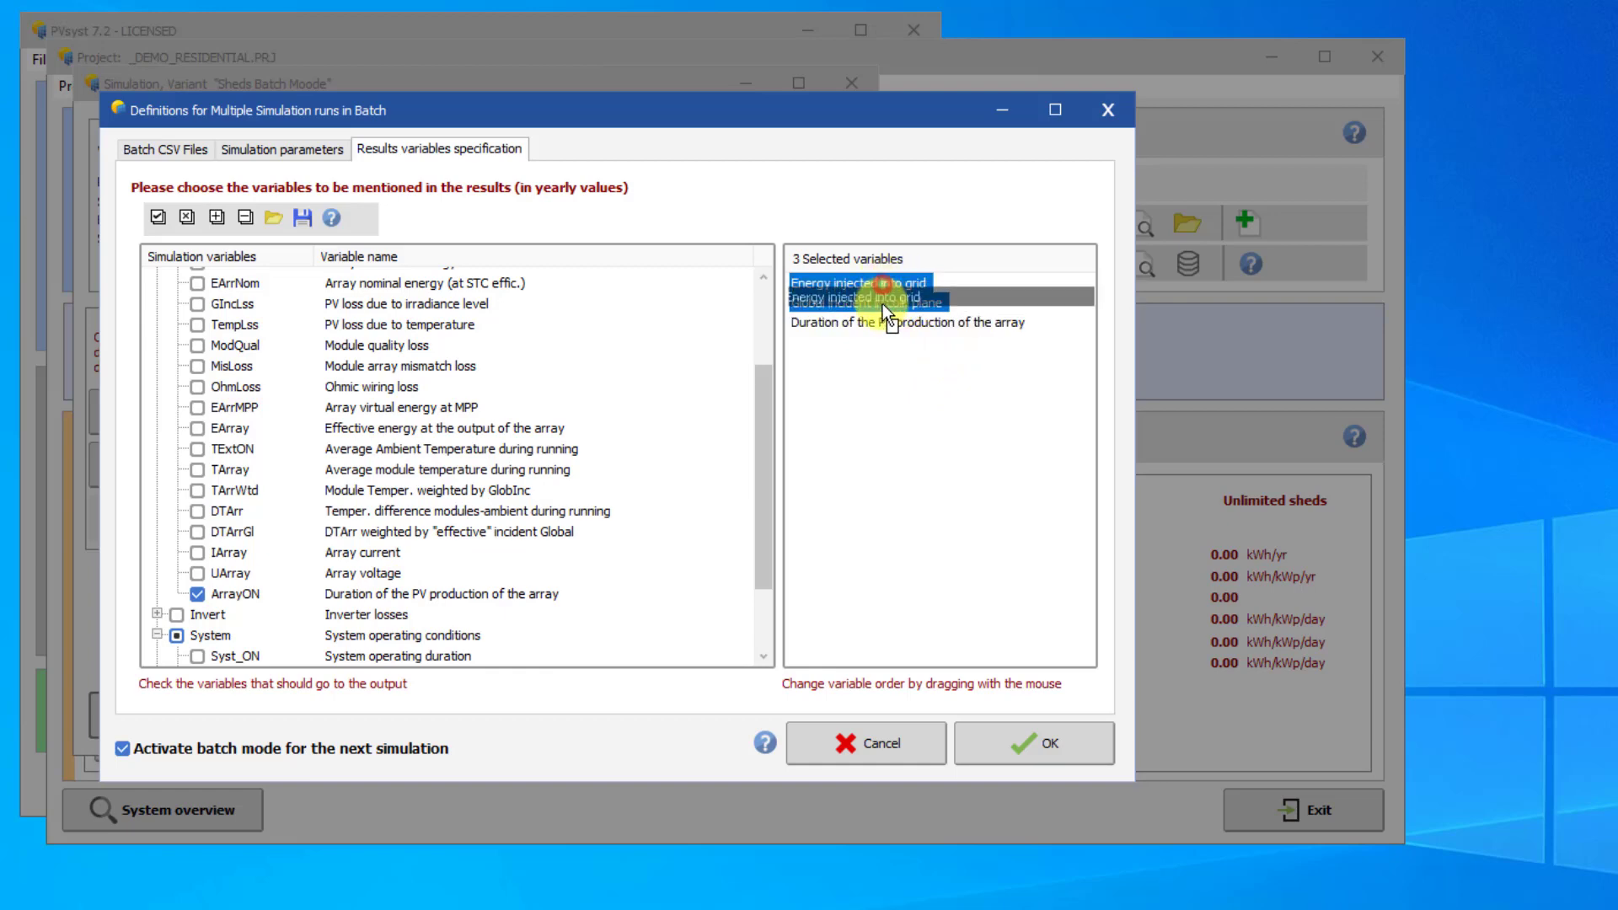
{"action": "left_click_drag", "start_coordinate": [892, 296], "coordinate": [882, 320]}
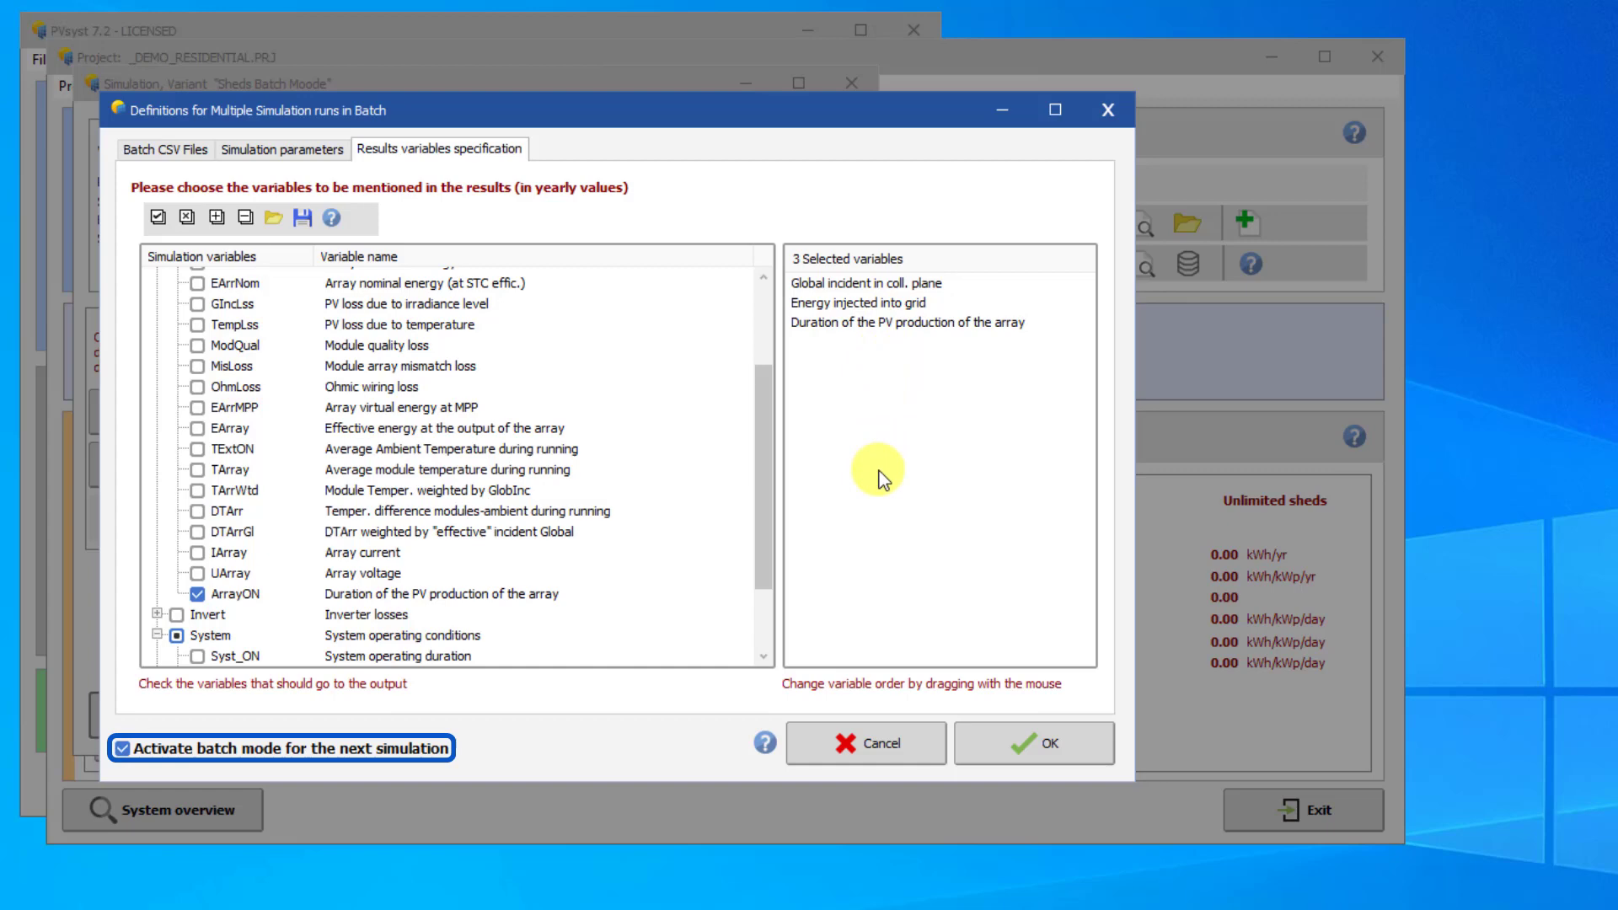
{"action": "mouse_move", "coordinate": [845, 498]}
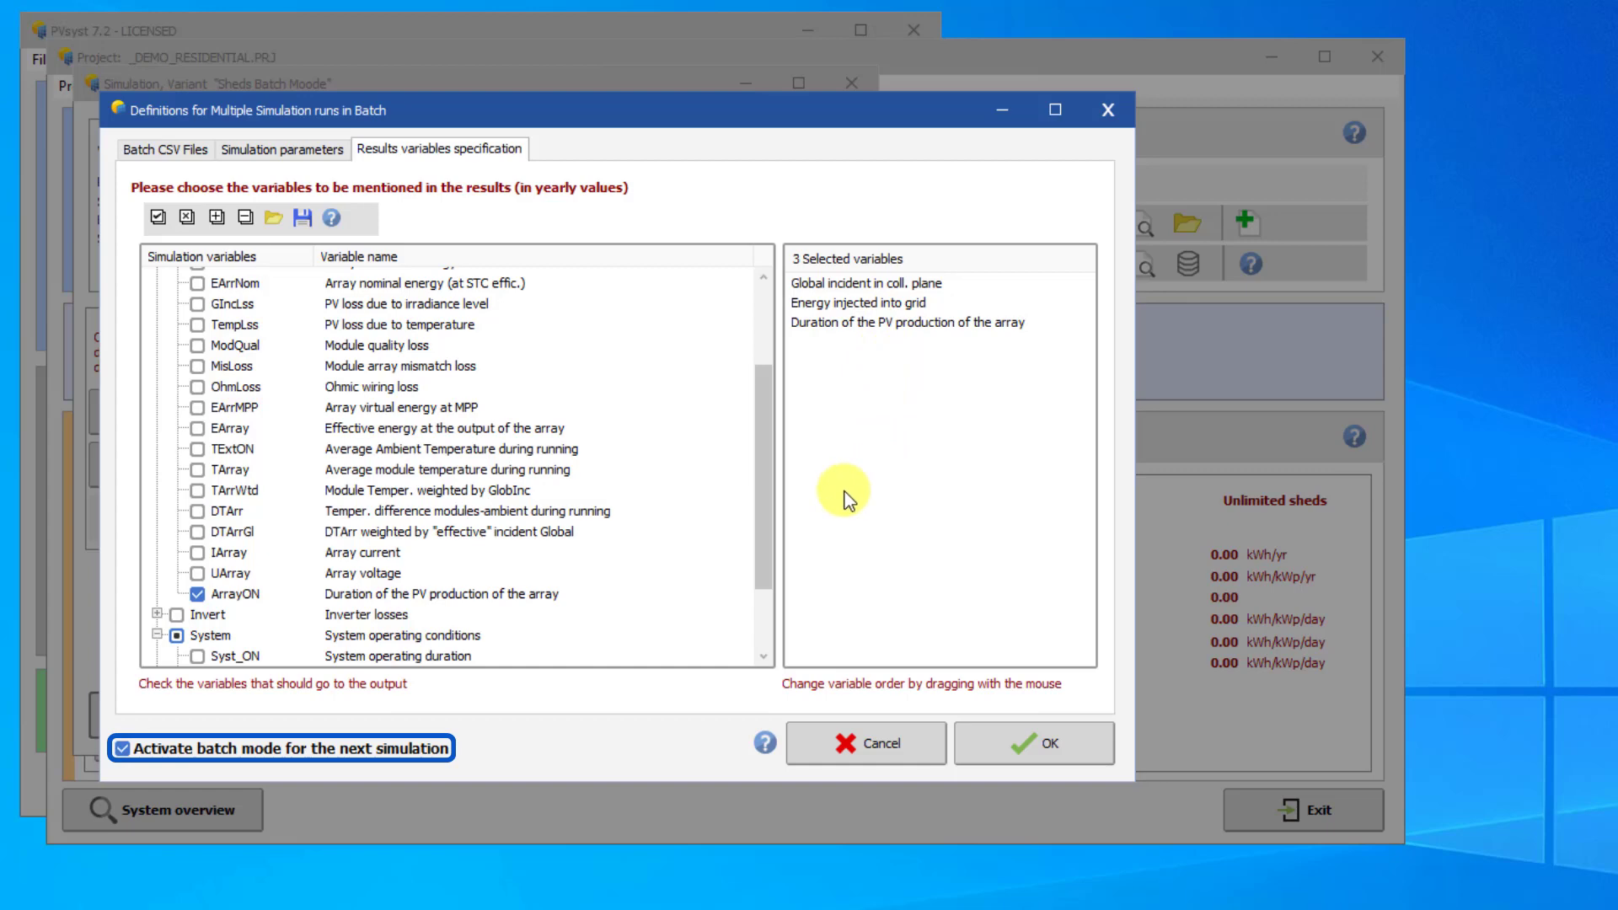
Step: Accept the batch definitions, creating the _DEMO_RESIDENTIAL_BatchParams_0.CSV parameter file
{"action": "left_click", "coordinate": [1029, 743]}
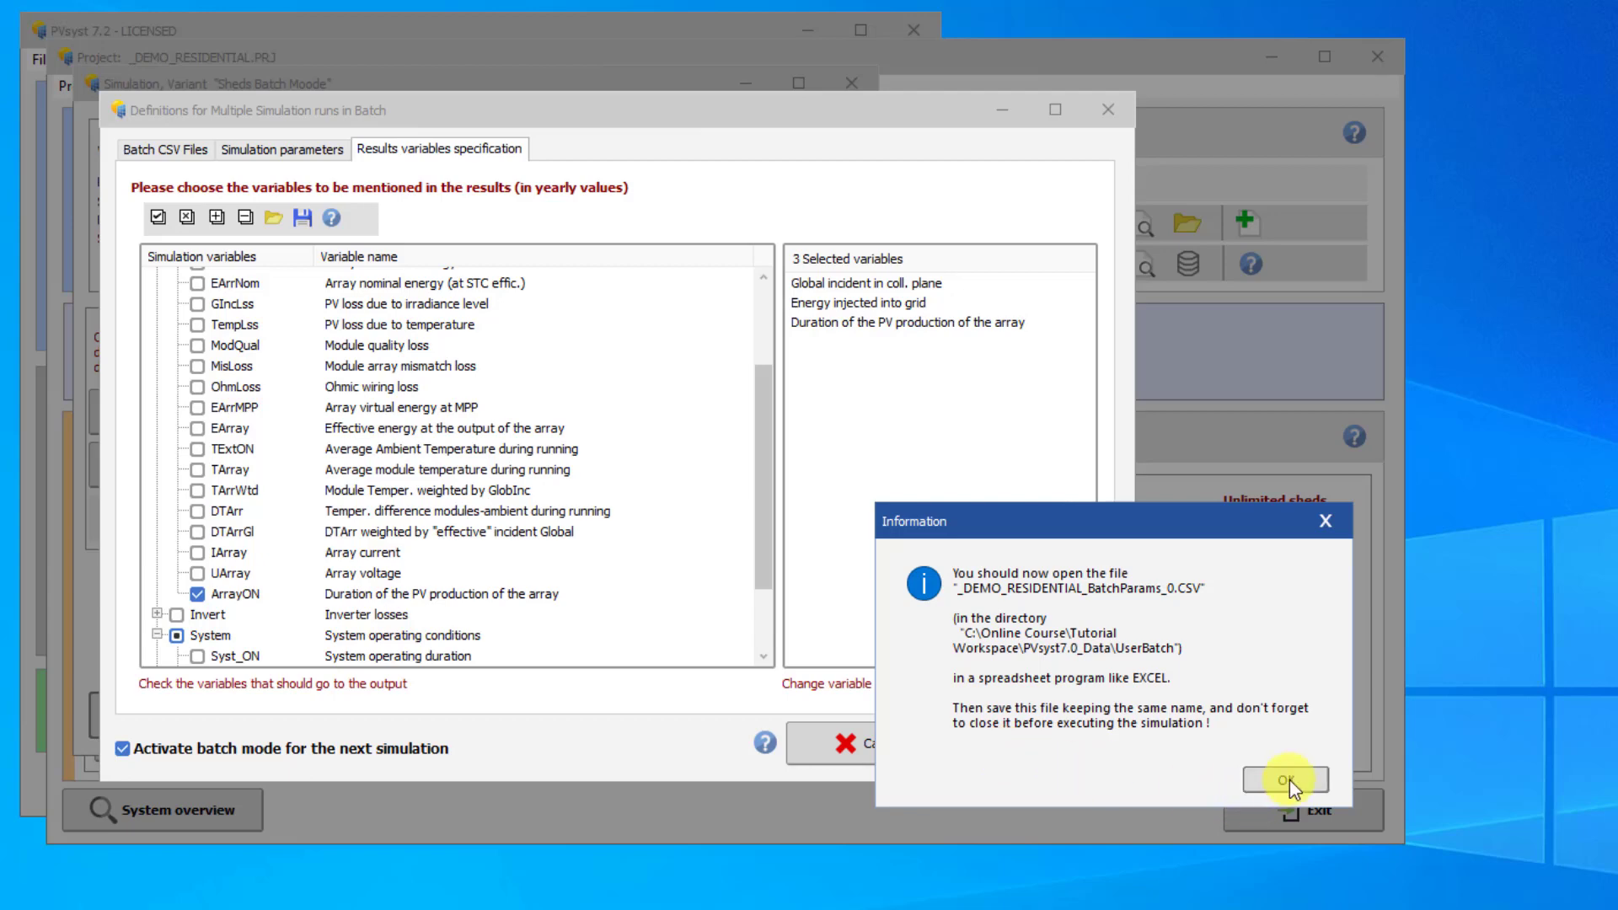
{"action": "left_click", "coordinate": [1282, 778]}
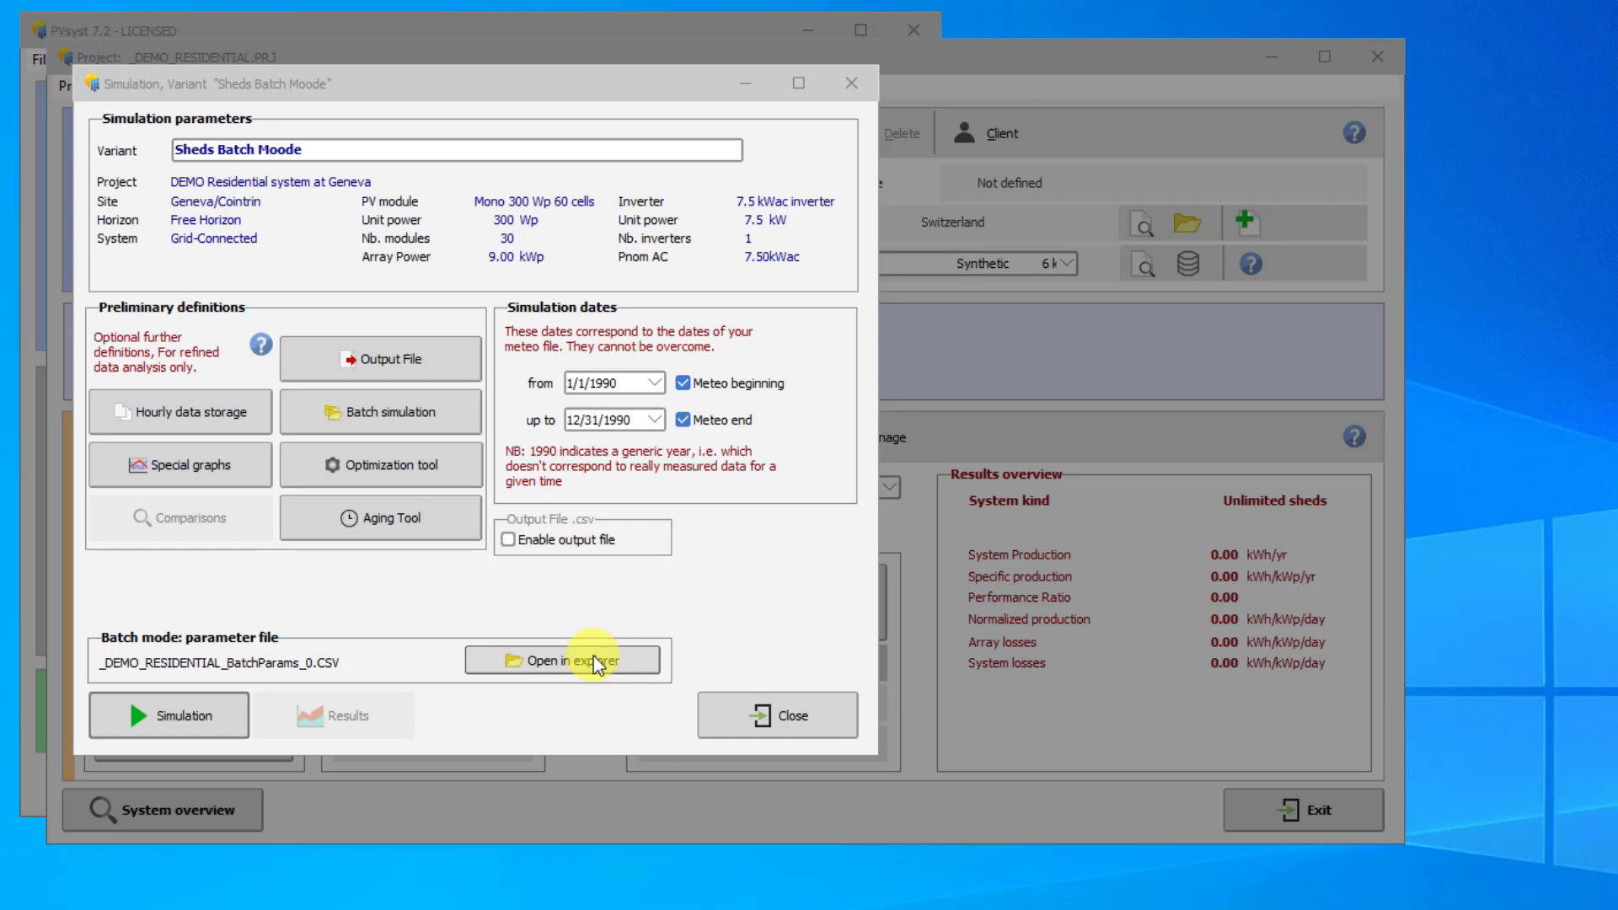
Step: Open _DEMO_RESIDENTIAL_BatchParams_0 from the UserBatch folder in Excel
{"action": "left_click", "coordinate": [564, 660]}
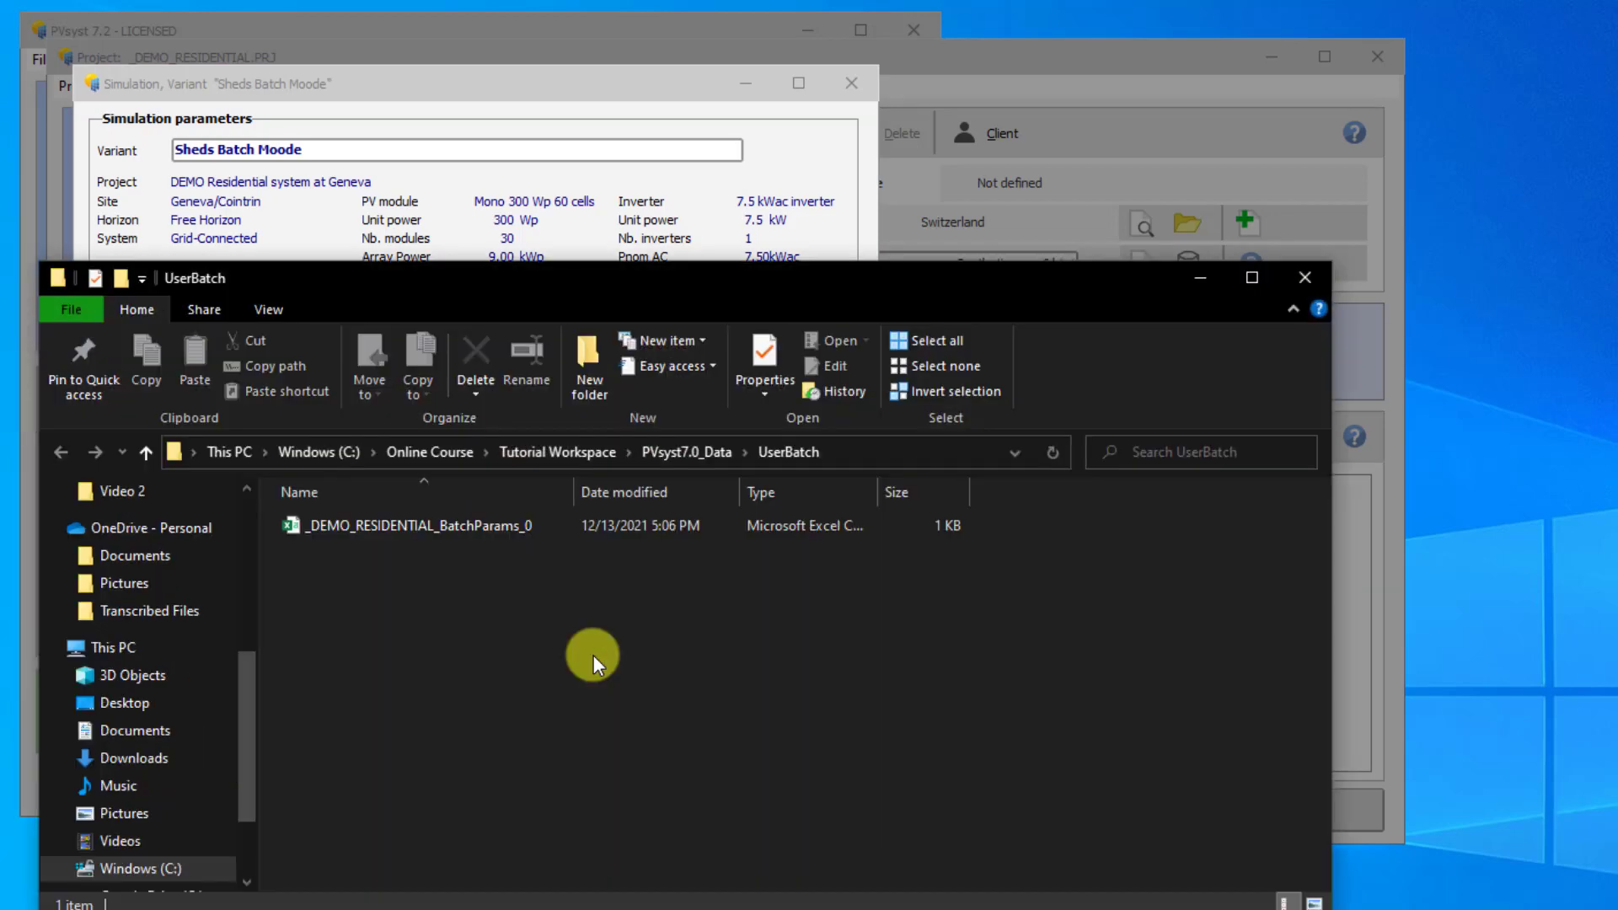
{"action": "left_click", "coordinate": [465, 525]}
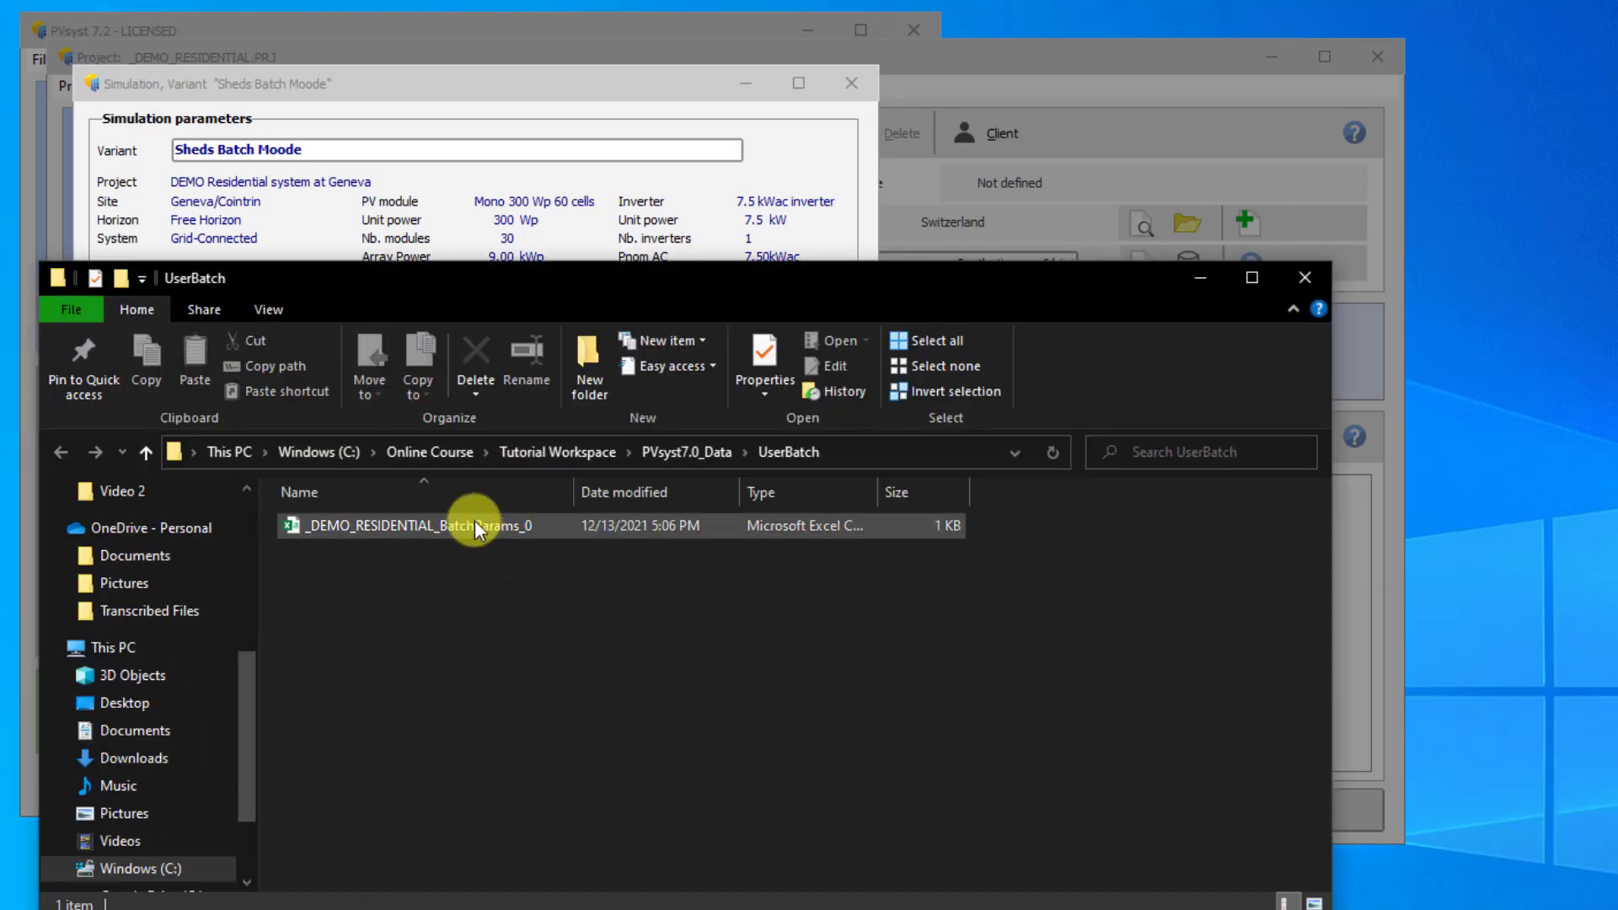
{"action": "mouse_move", "coordinate": [477, 525]}
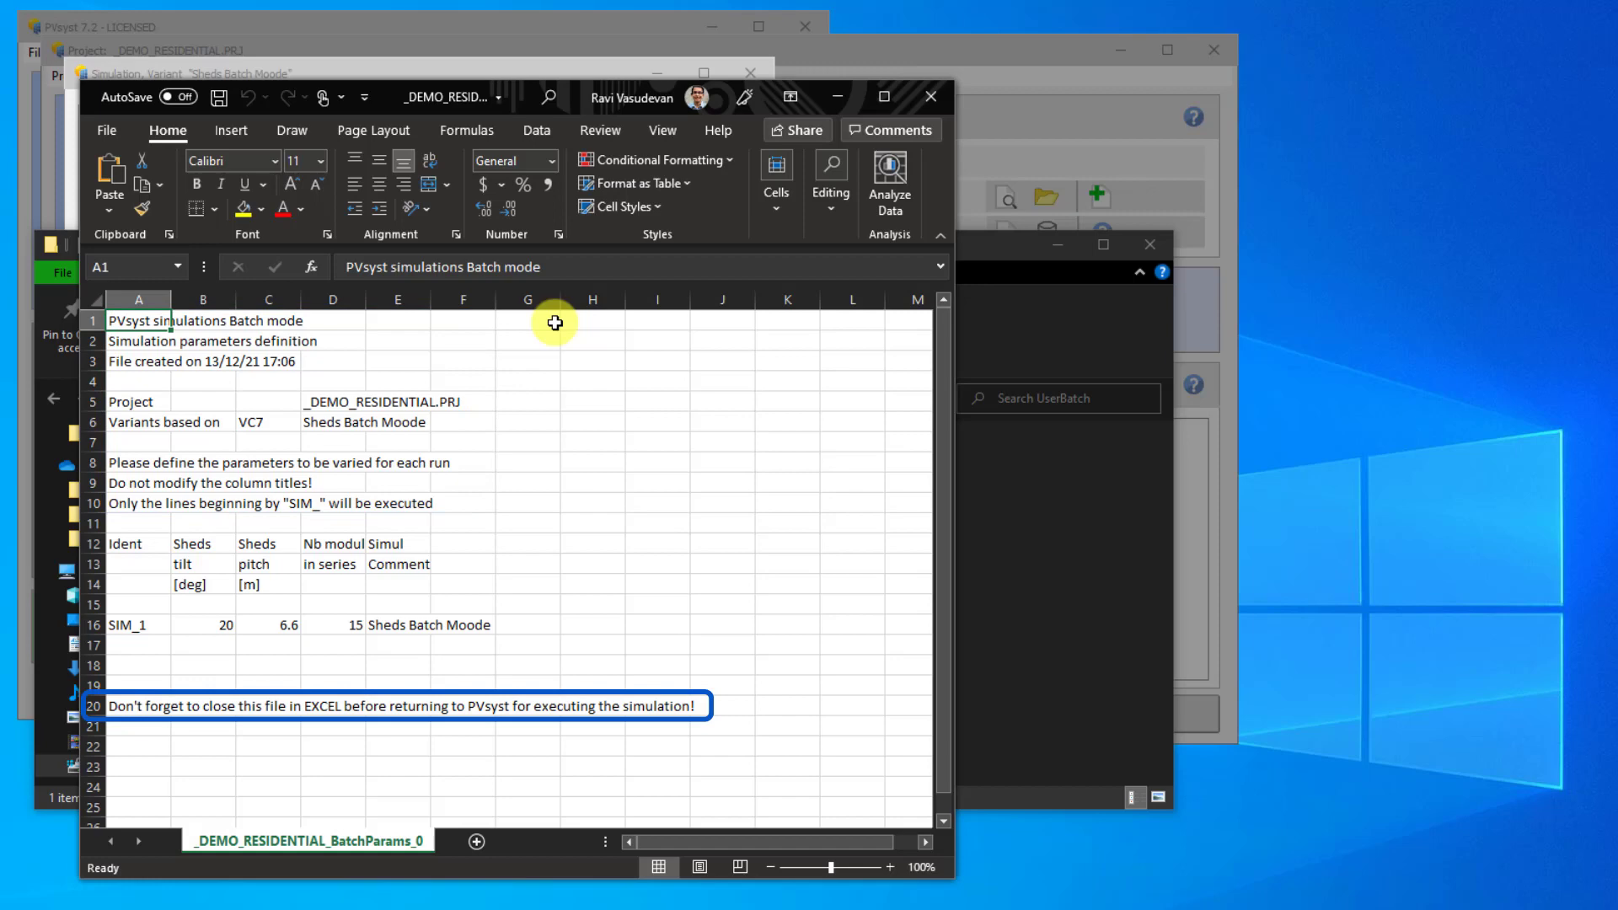
Step: Delete row 20, the reminder about closing the file before simulating
{"action": "left_click", "coordinate": [98, 704]}
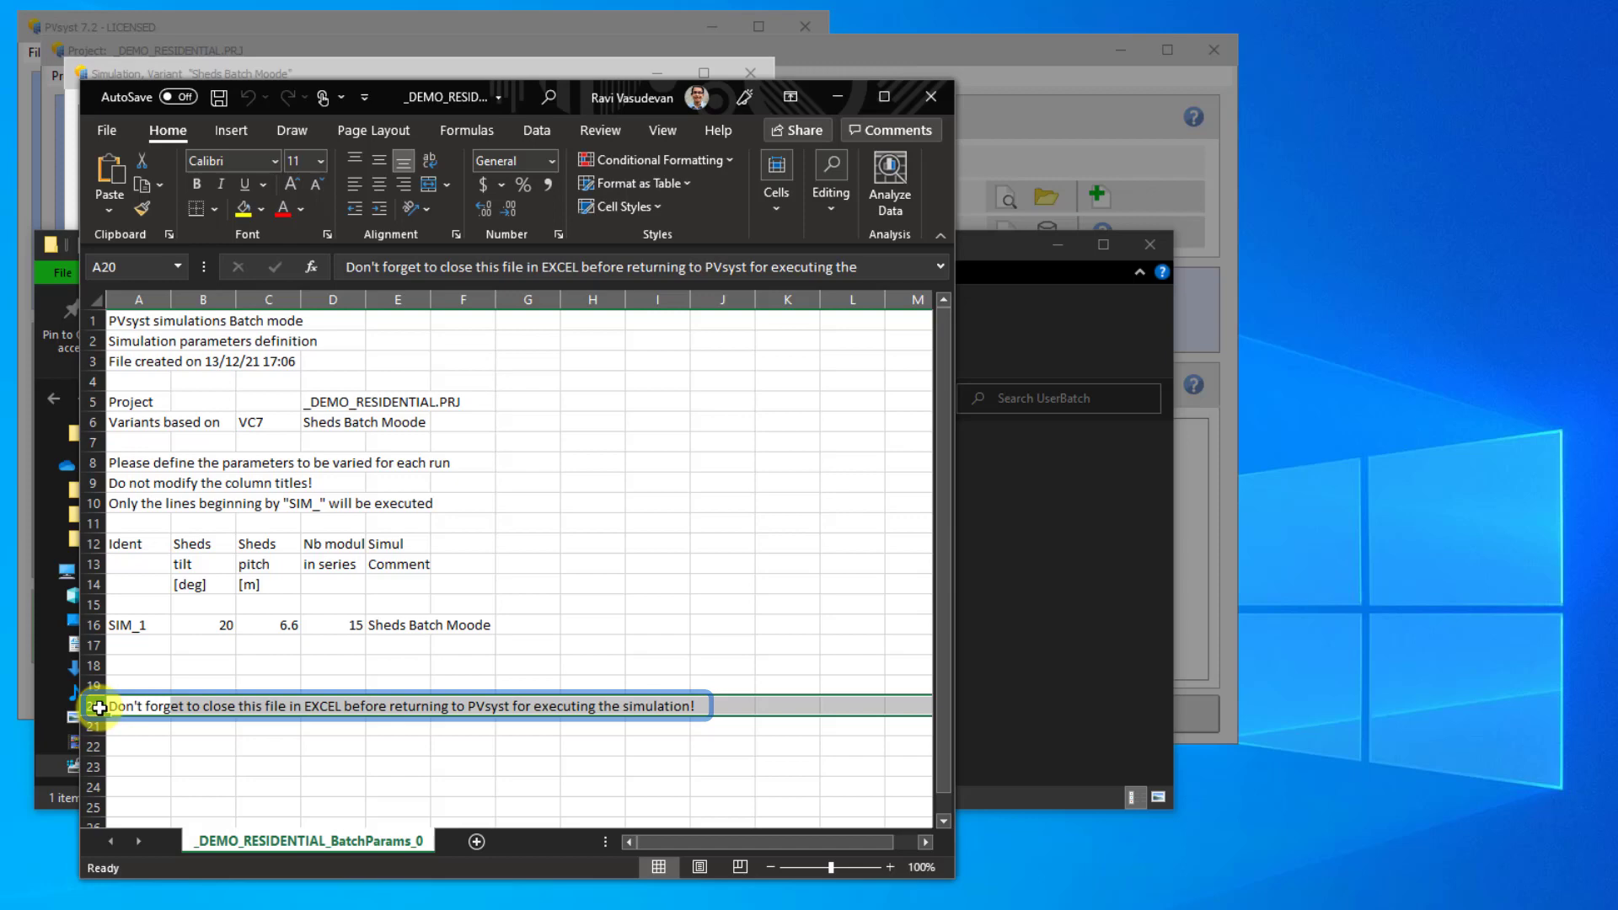
{"action": "right_click", "coordinate": [98, 706]}
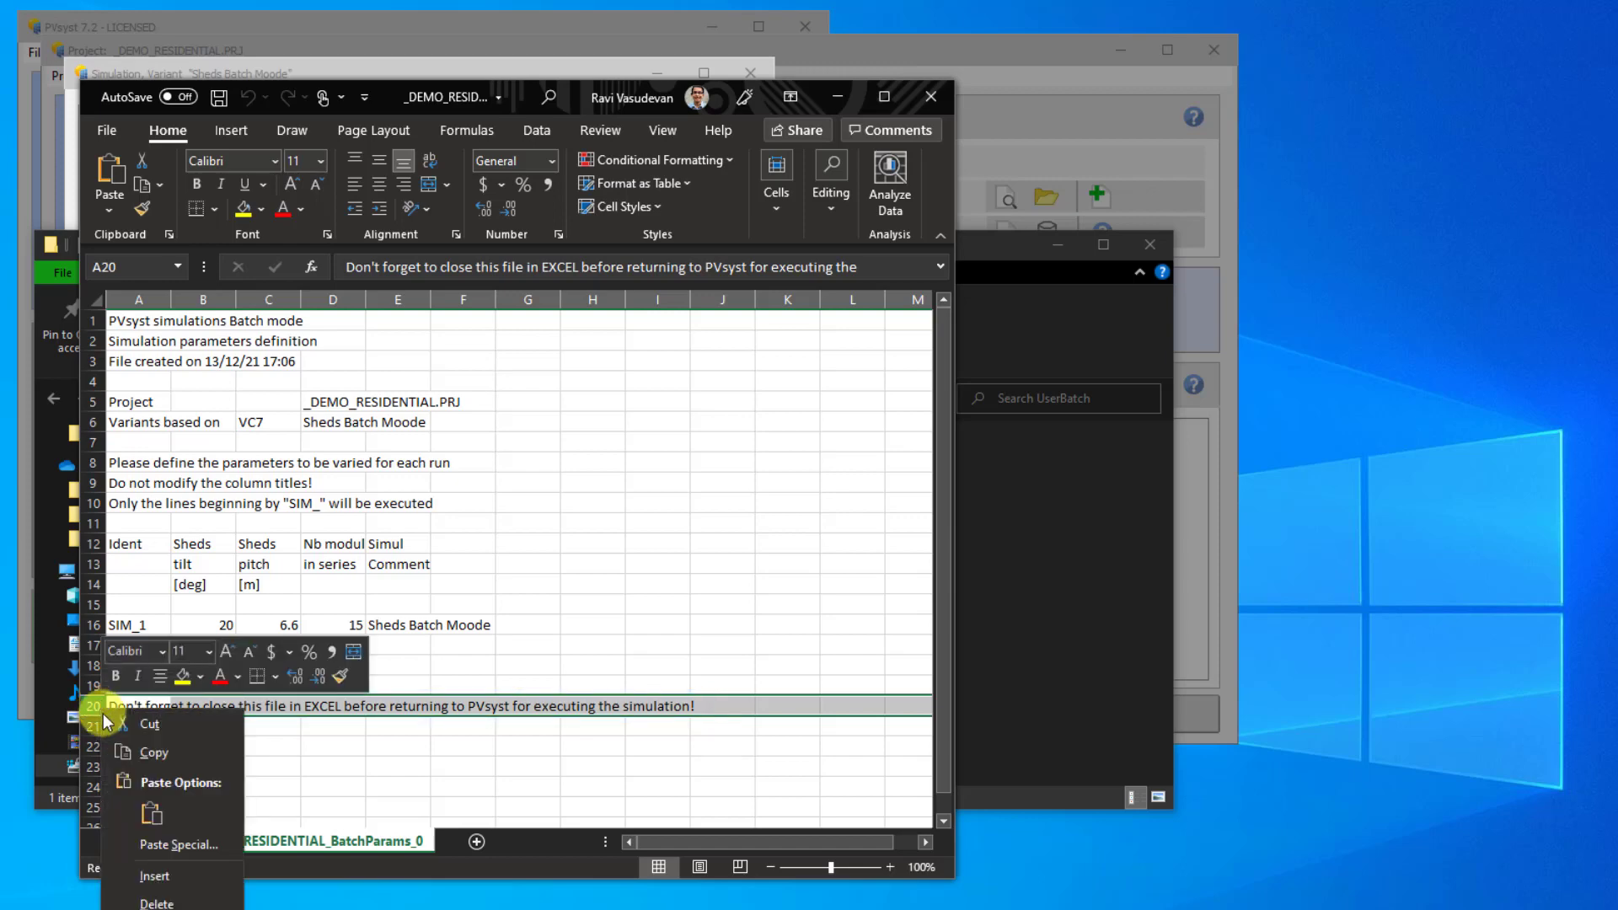
{"action": "left_click", "coordinate": [156, 904]}
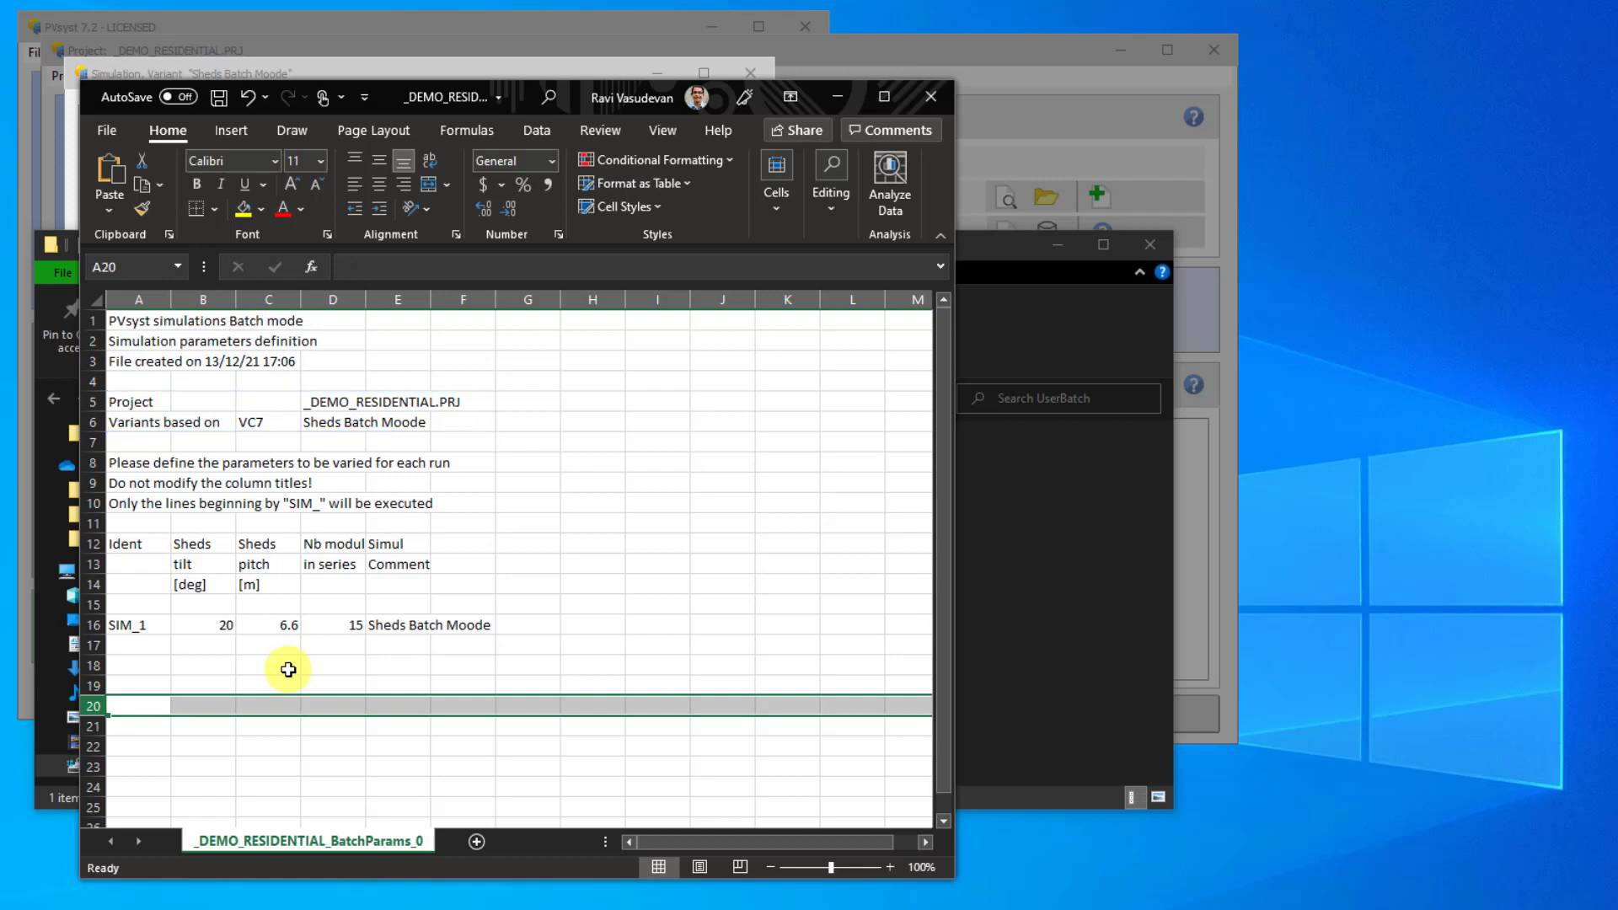
Step: Save the batch parameters CSV under its existing name and close Excel
{"action": "left_click", "coordinate": [268, 665]}
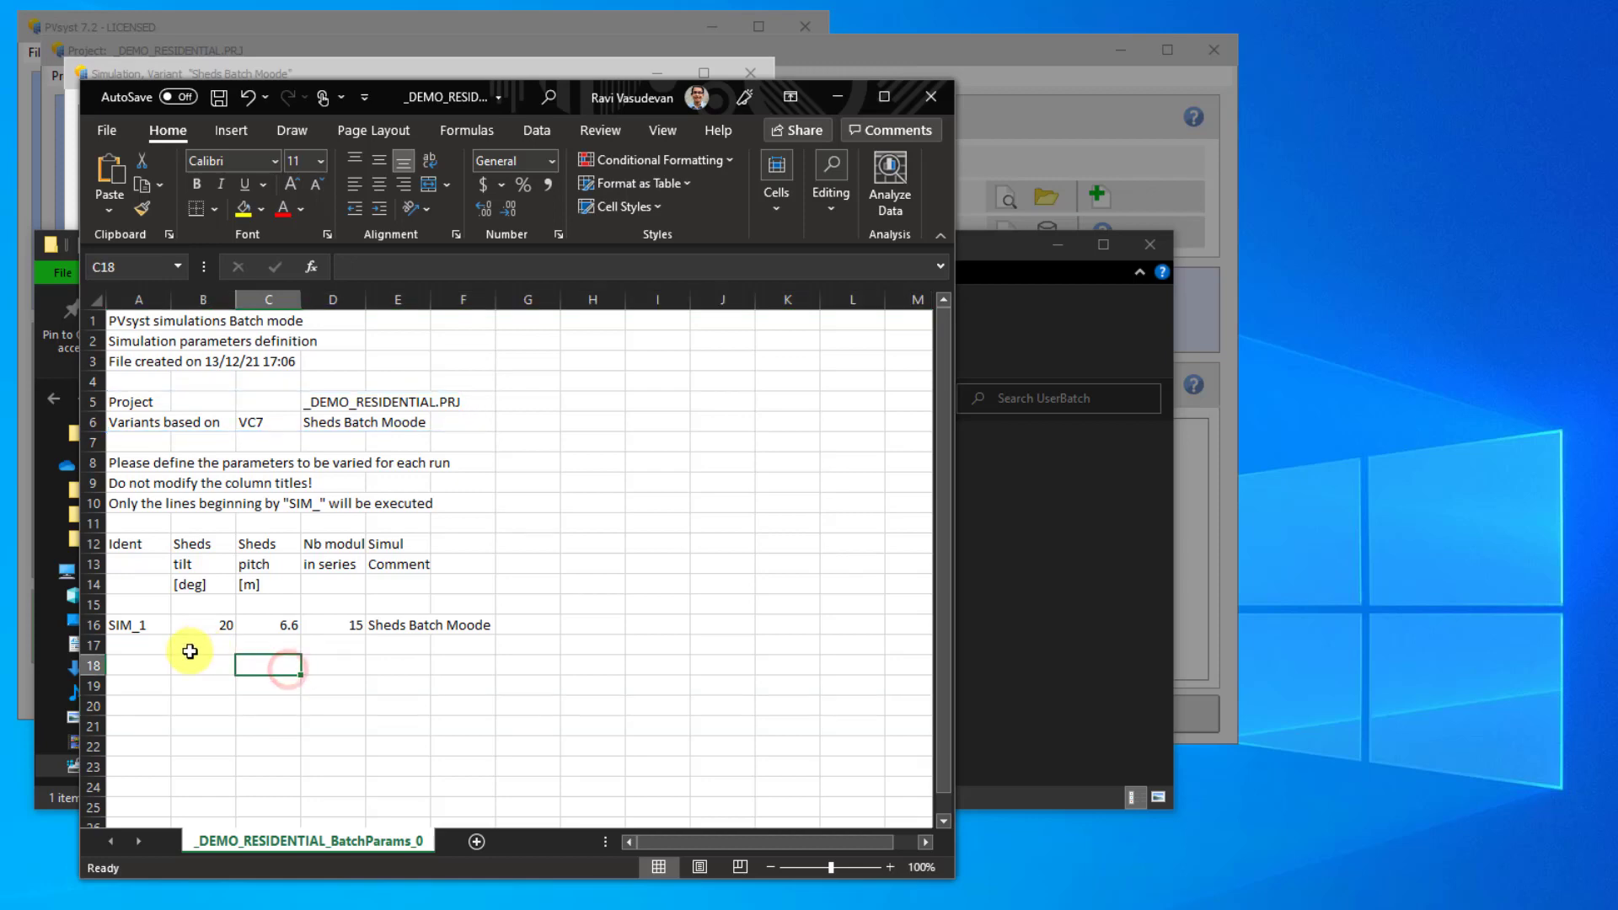
{"action": "left_click", "coordinate": [137, 624]}
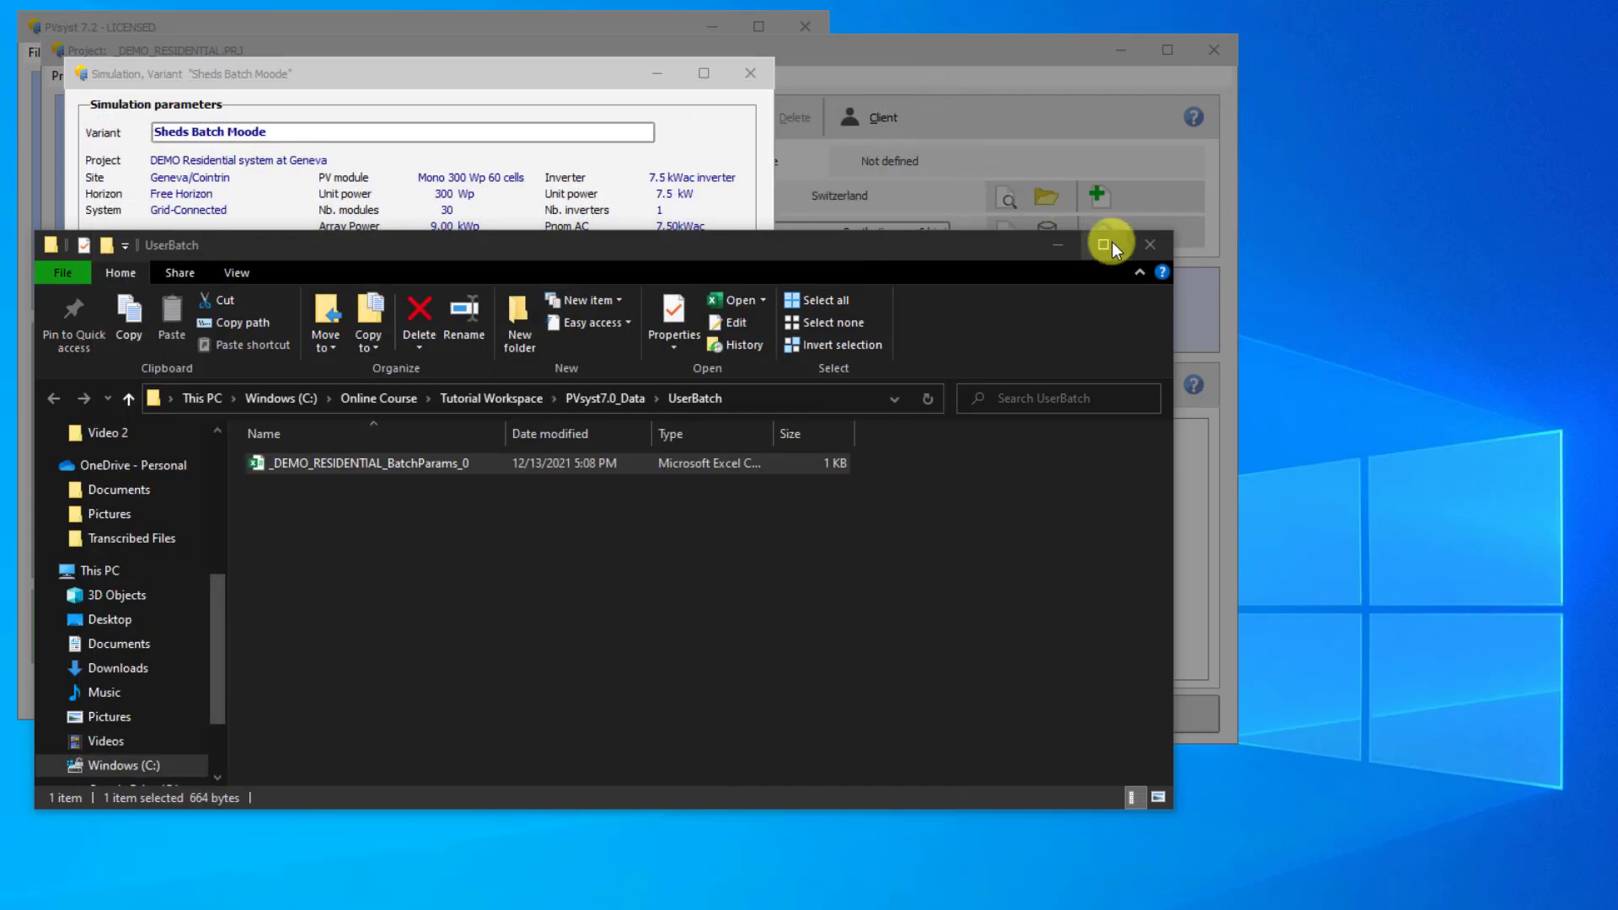
Step: Run the batch simulation, acknowledging completion and the SIM_13/SIM_14 warnings
{"action": "left_click", "coordinate": [1148, 244]}
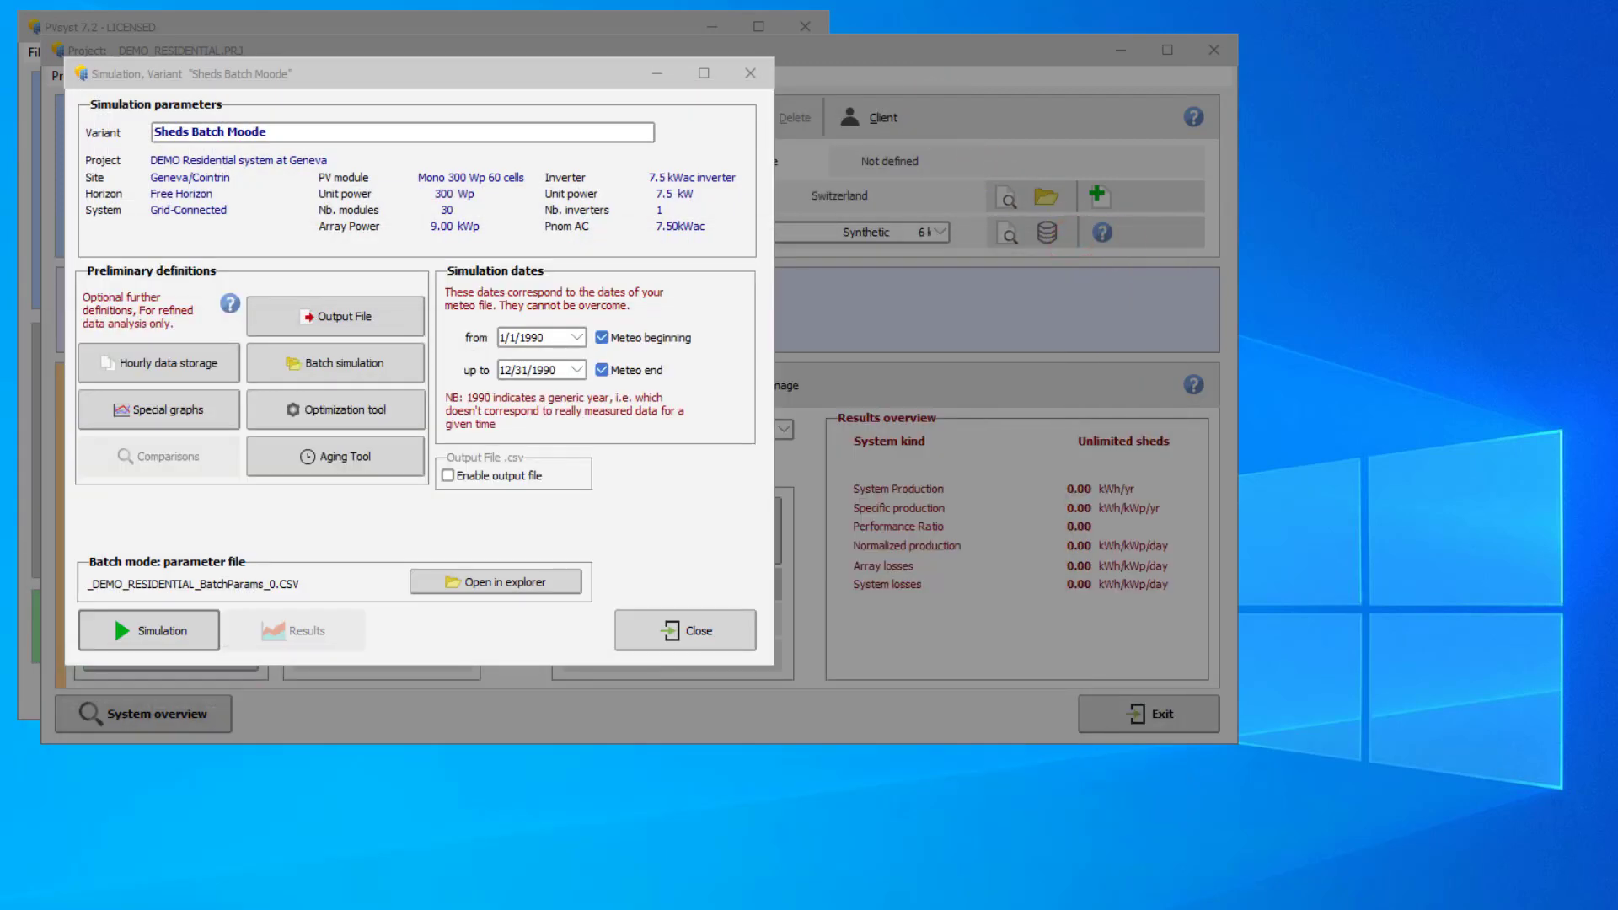
{"action": "mouse_move", "coordinate": [505, 537]}
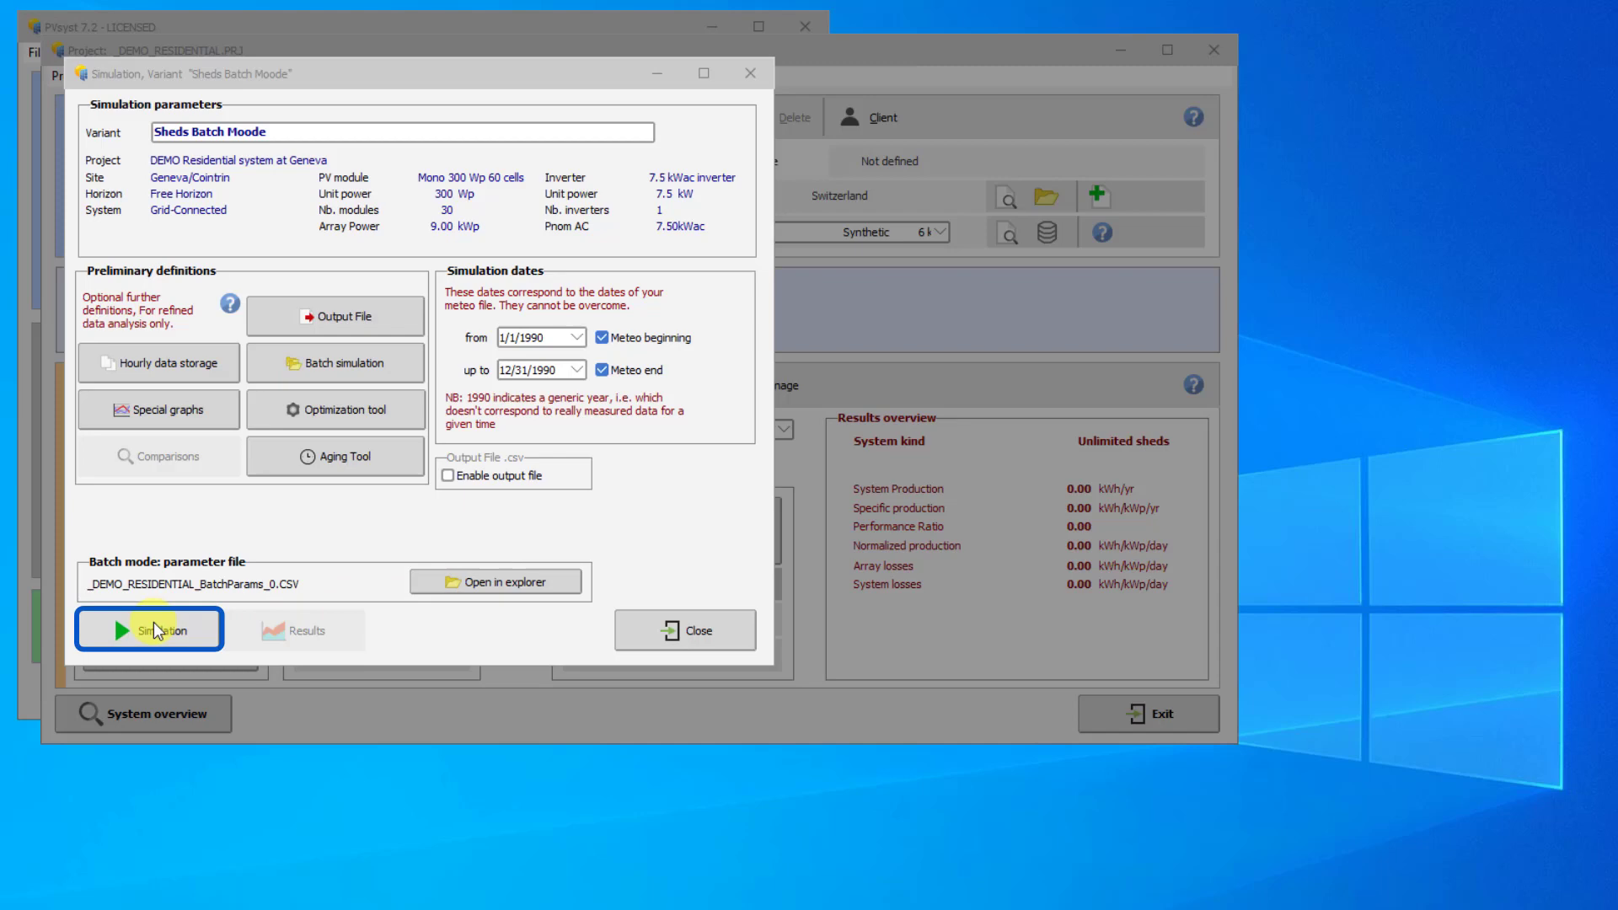
{"action": "left_click", "coordinate": [148, 630]}
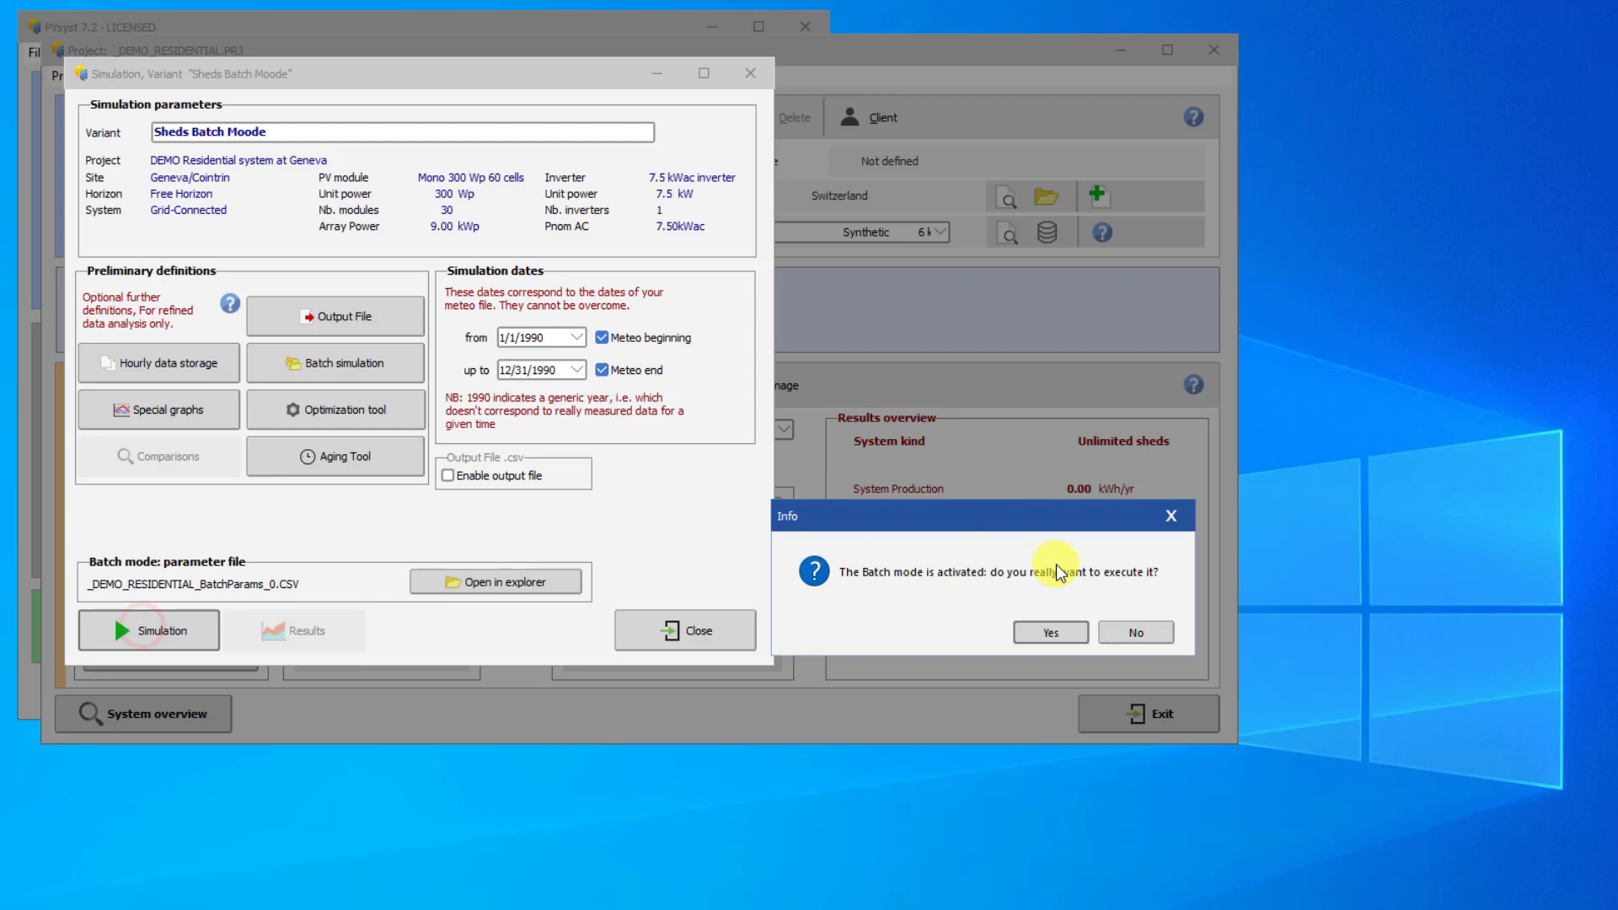
{"action": "left_click", "coordinate": [1048, 631]}
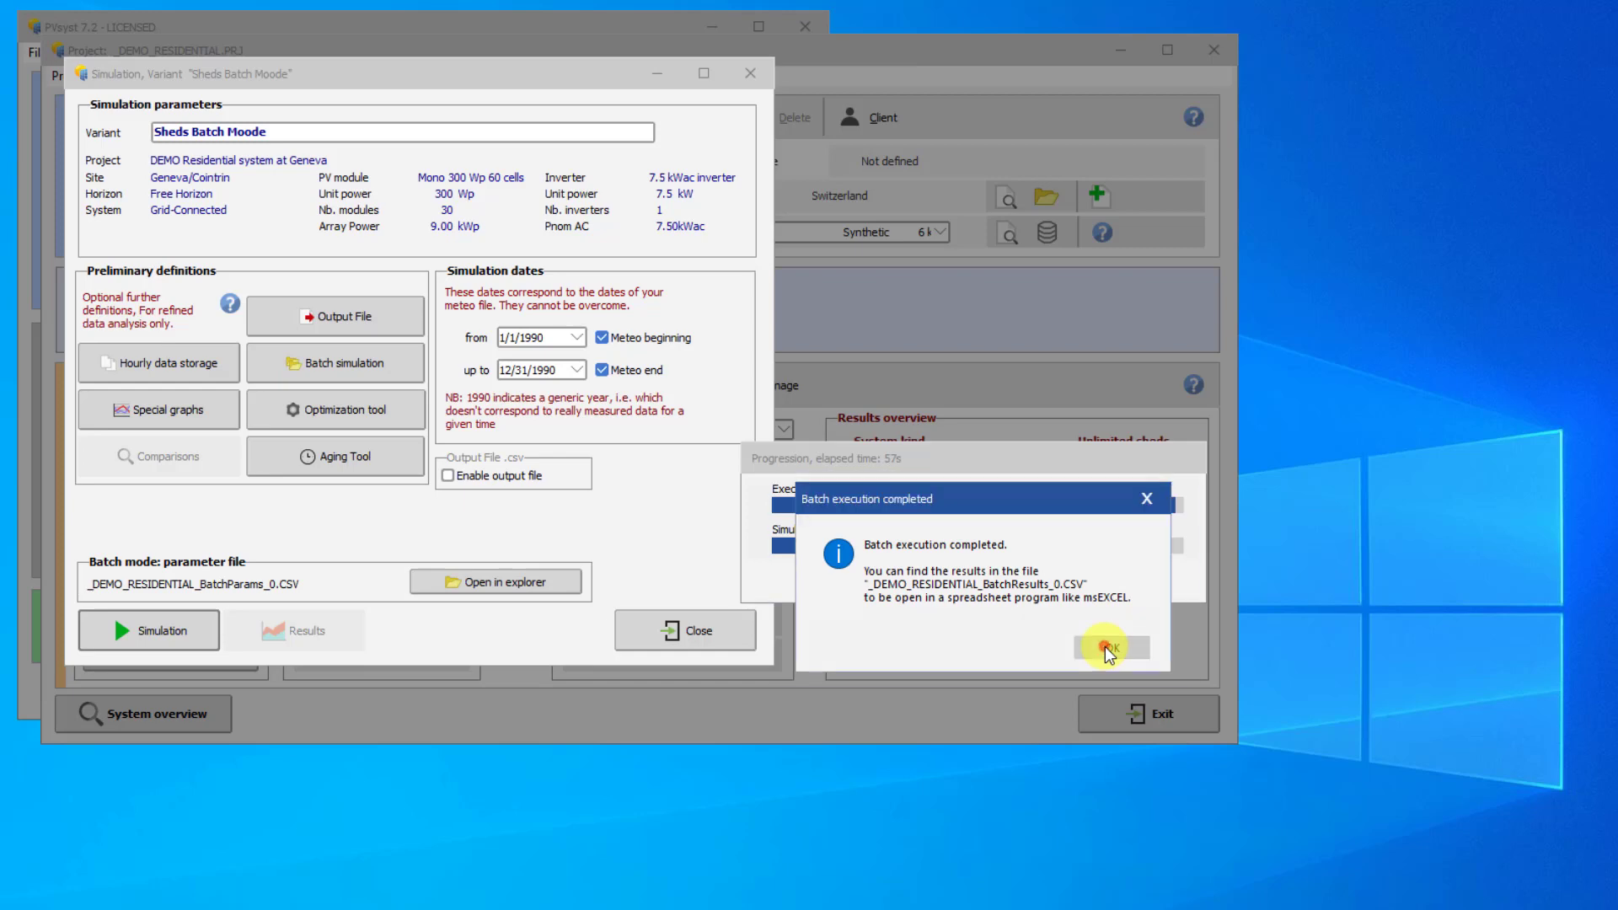
{"action": "left_click", "coordinate": [1109, 648]}
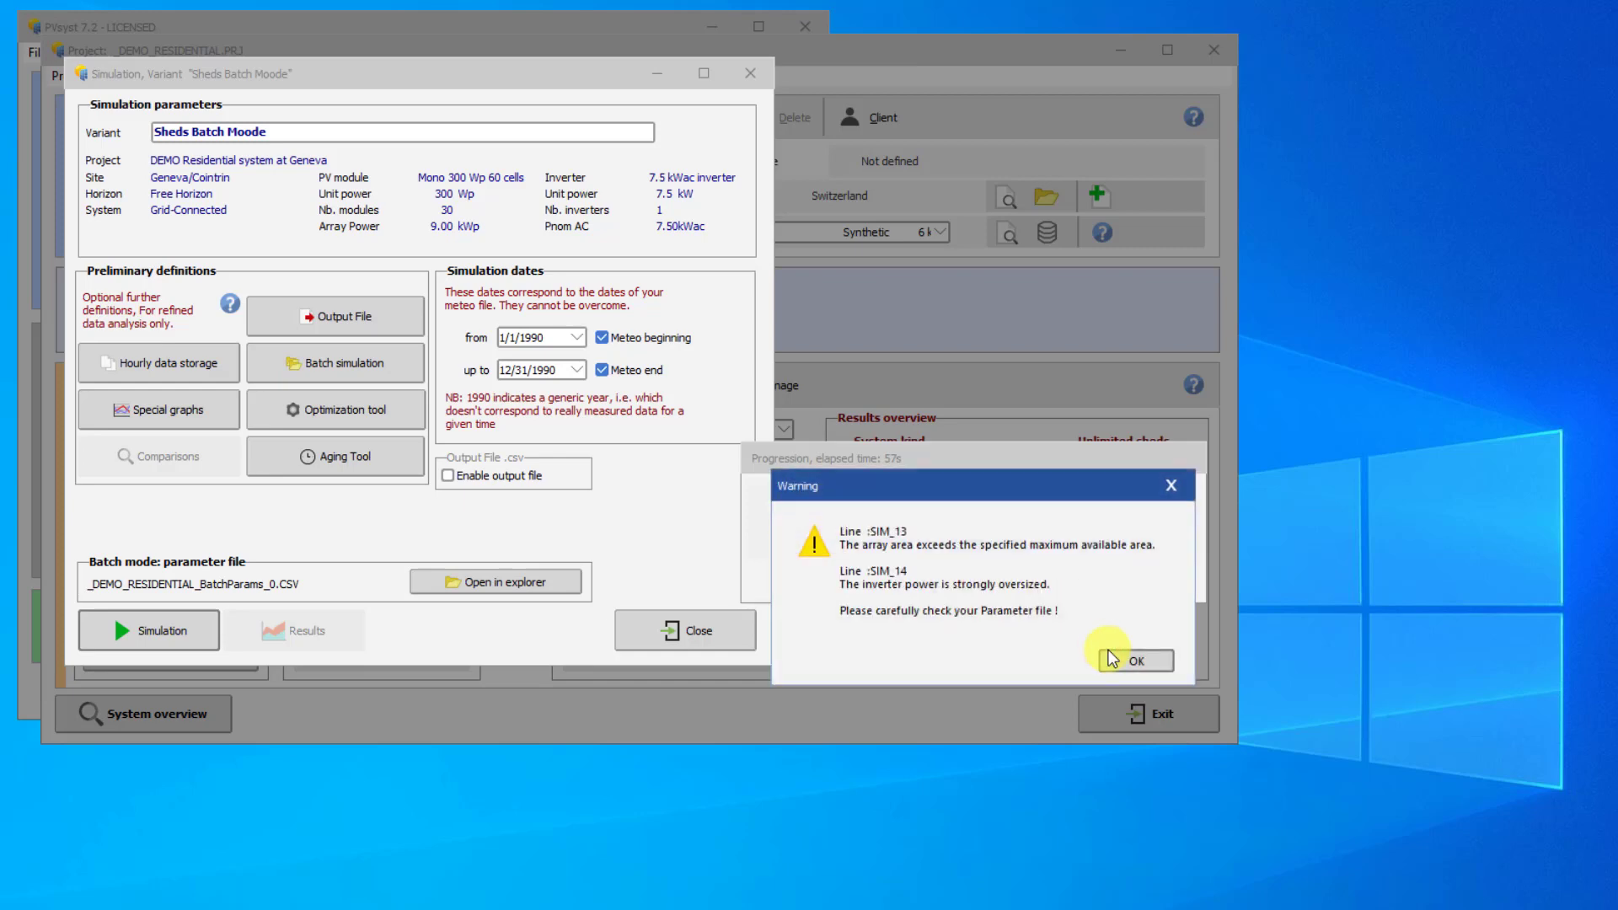
{"action": "left_click", "coordinate": [1135, 661]}
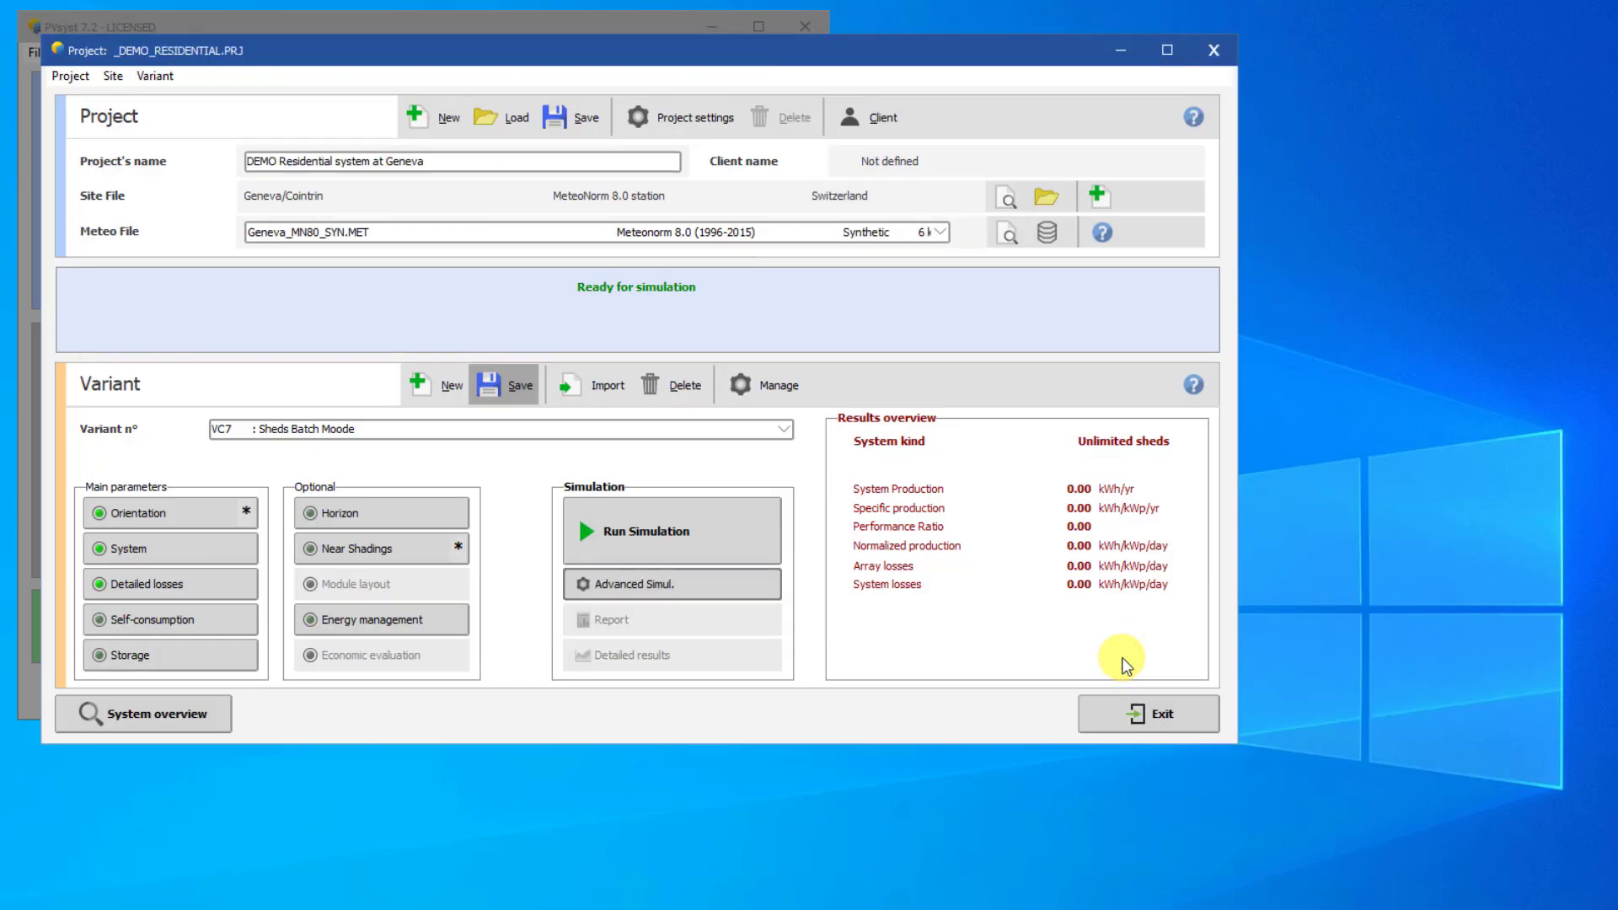
Step: Show the UserBatch folder in Explorer via the Advanced Simulation batch simulation definitions
{"action": "left_click", "coordinate": [671, 585]}
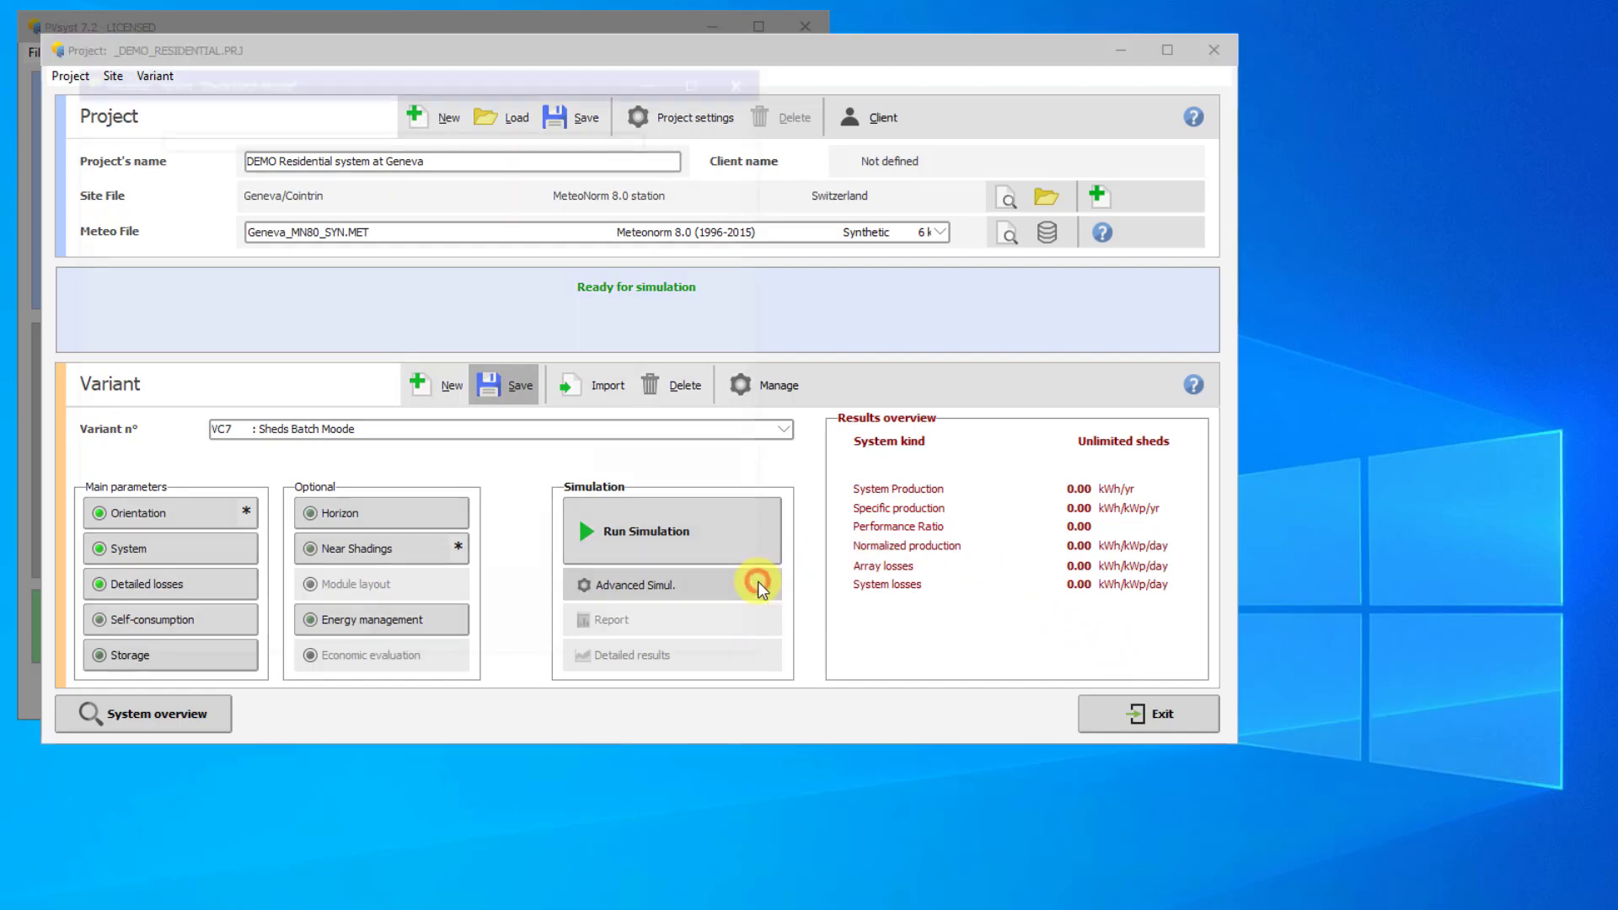
{"action": "left_click", "coordinate": [637, 585]}
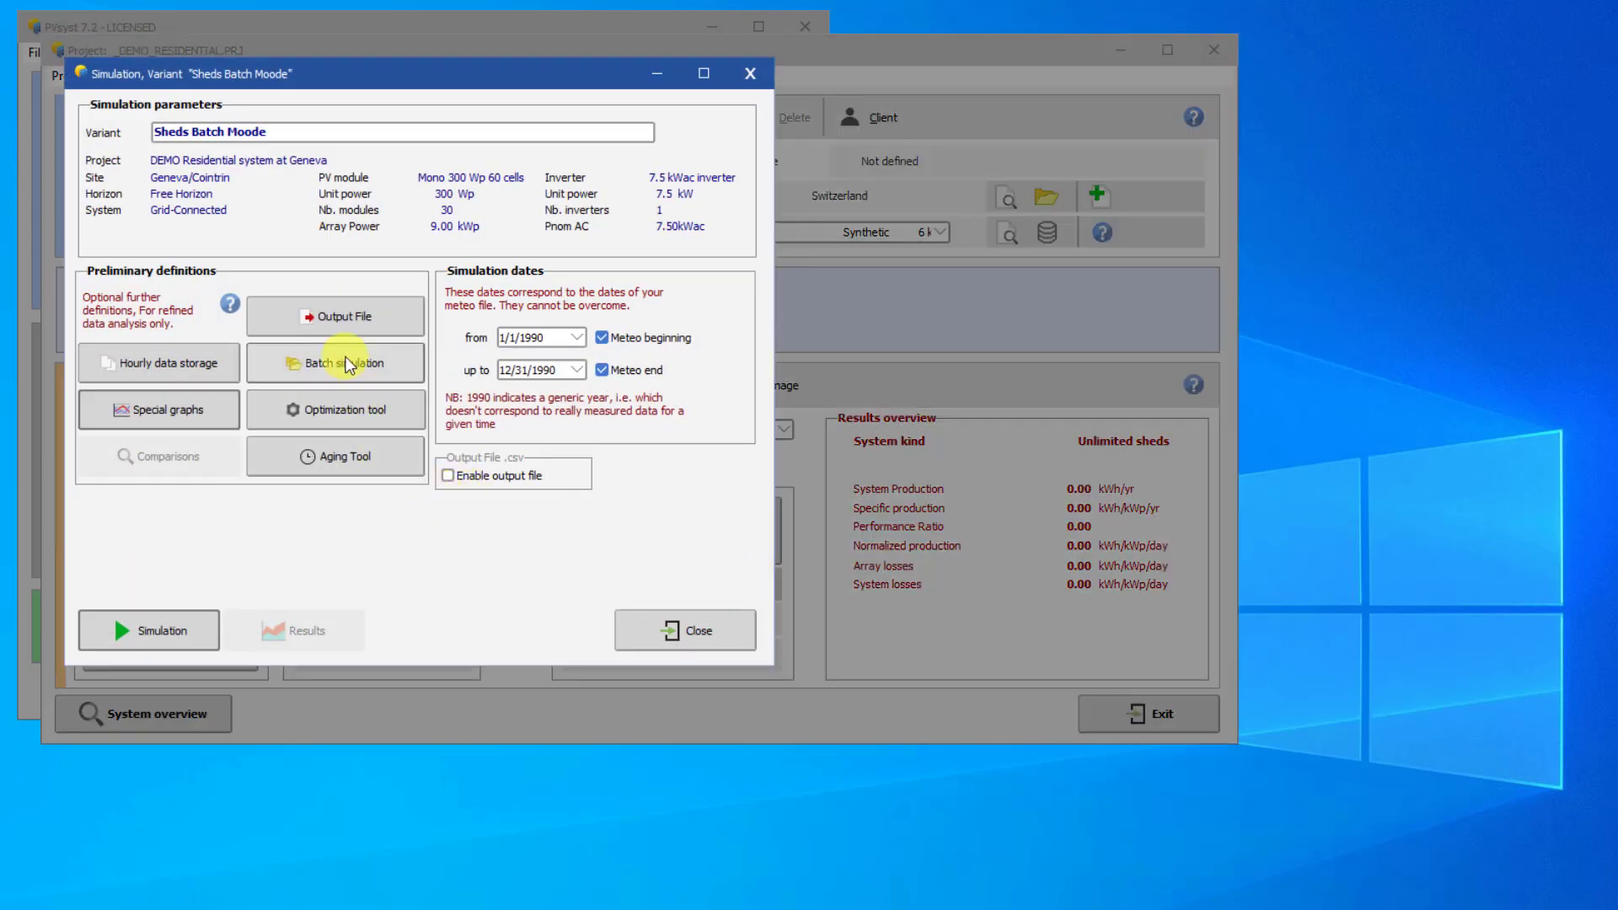
{"action": "left_click", "coordinate": [336, 363]}
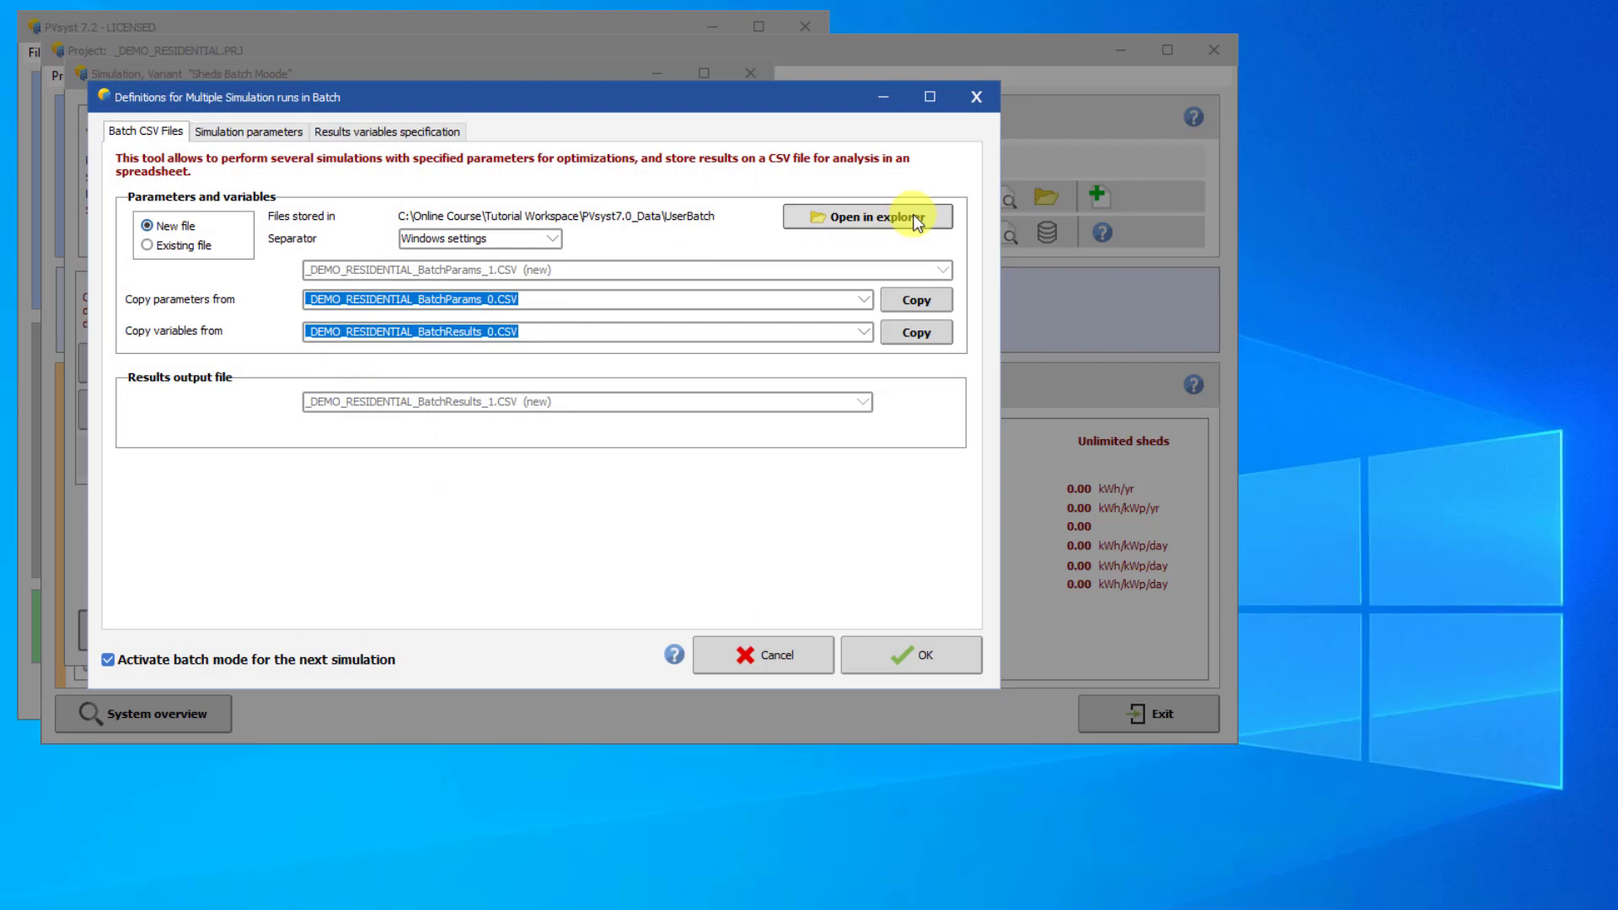
{"action": "left_click", "coordinate": [867, 216]}
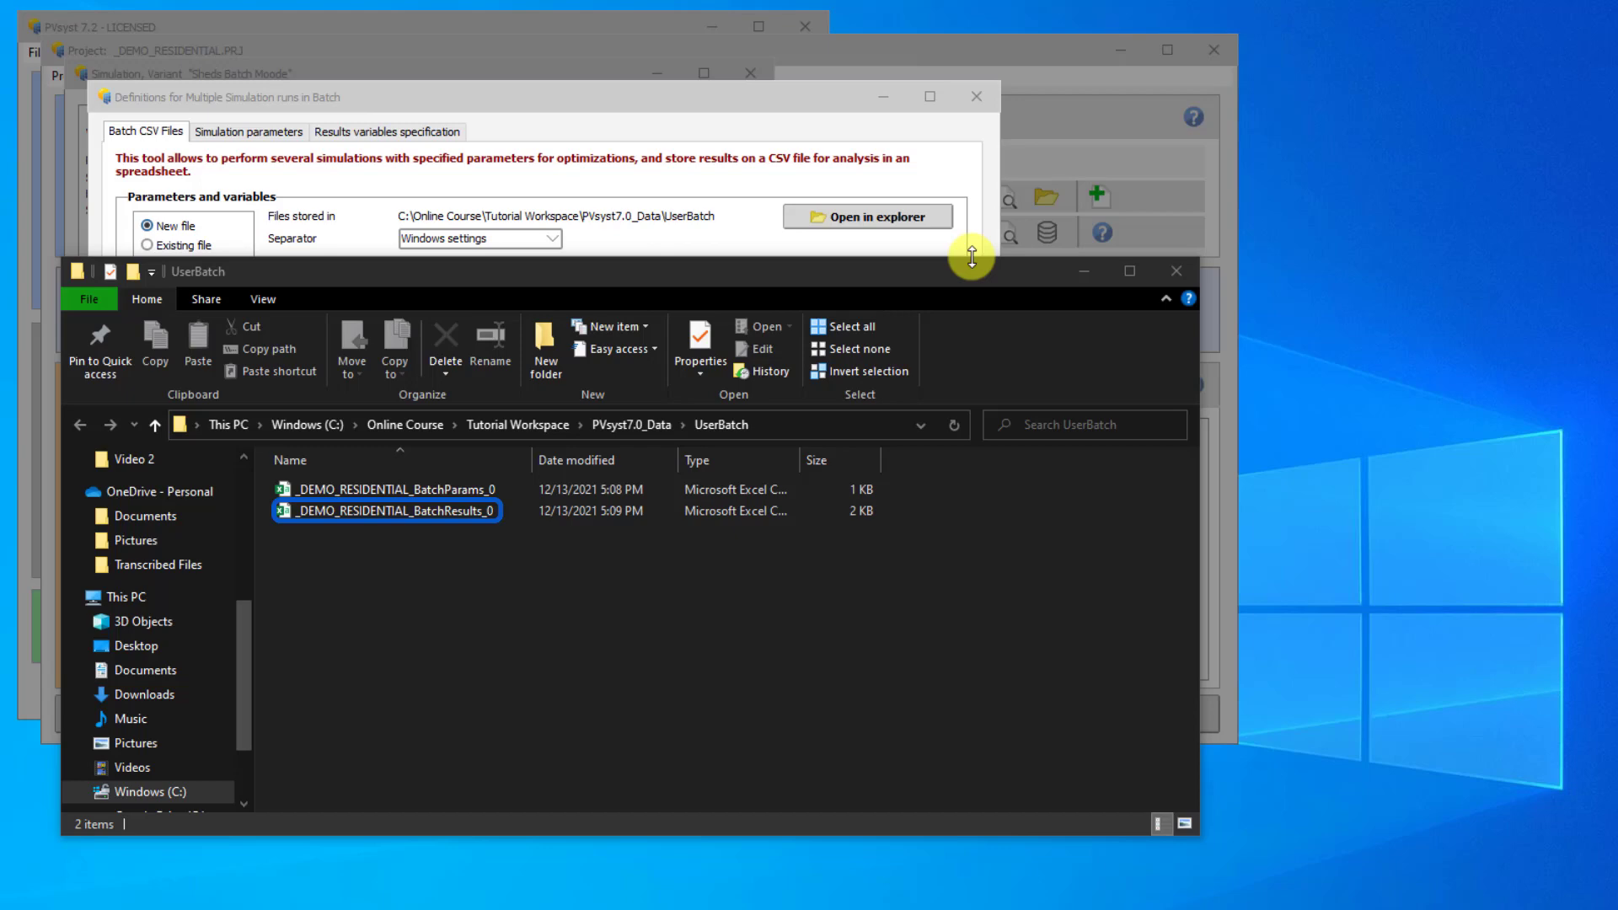
Step: Open _DEMO_RESIDENTIAL_BatchResults_0 from the UserBatch folder in Excel
{"action": "left_click", "coordinate": [433, 510]}
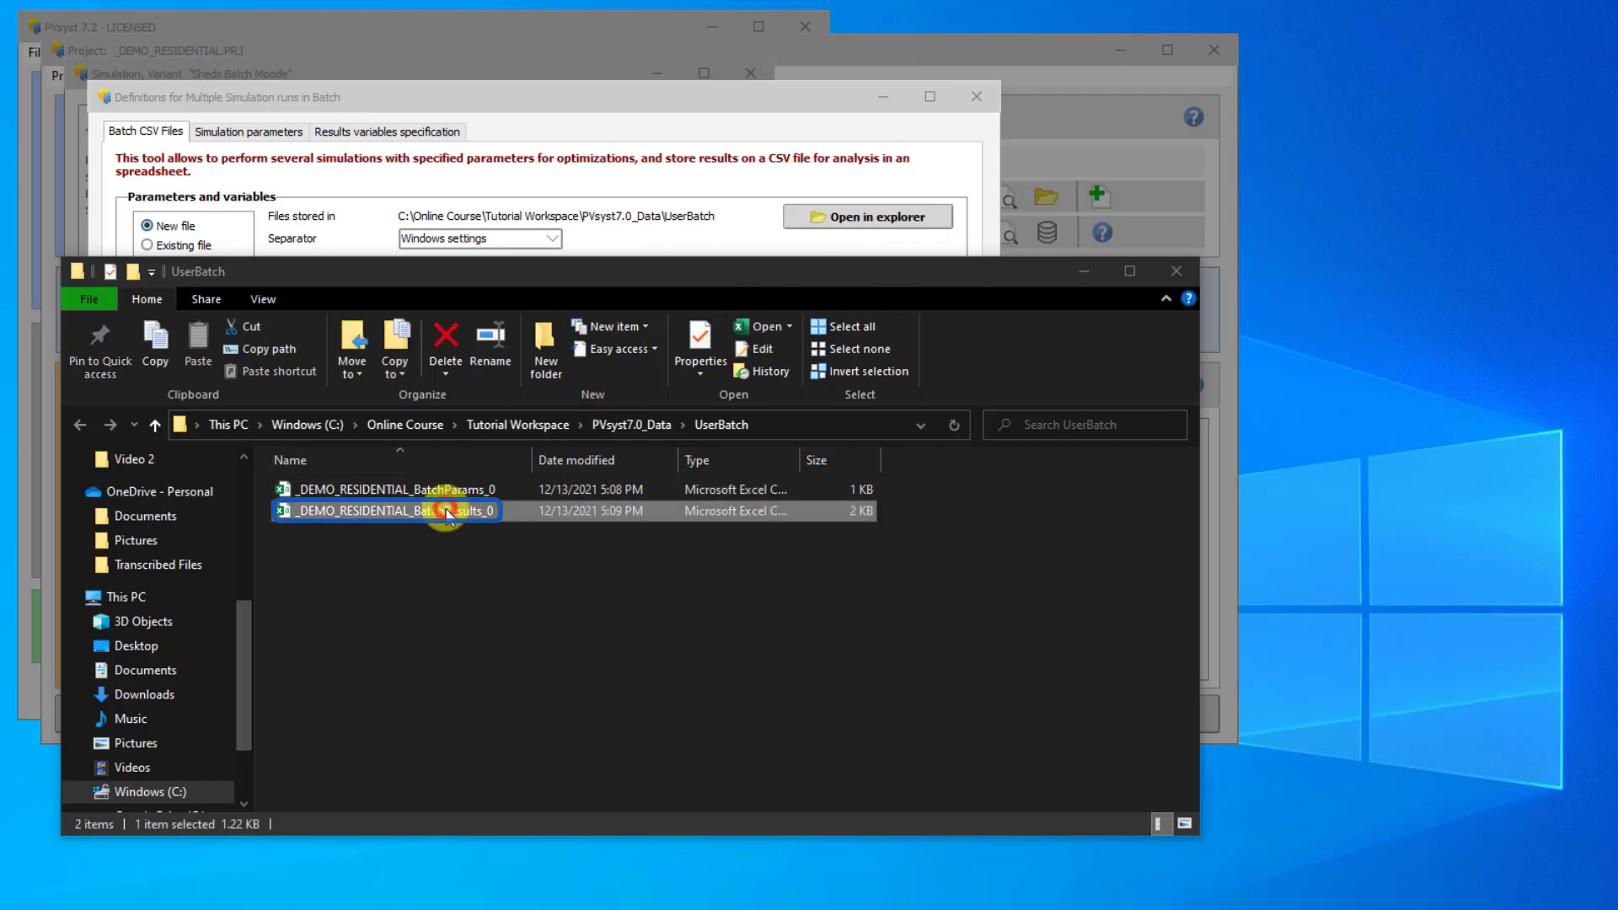
{"action": "double_click", "coordinate": [385, 509]}
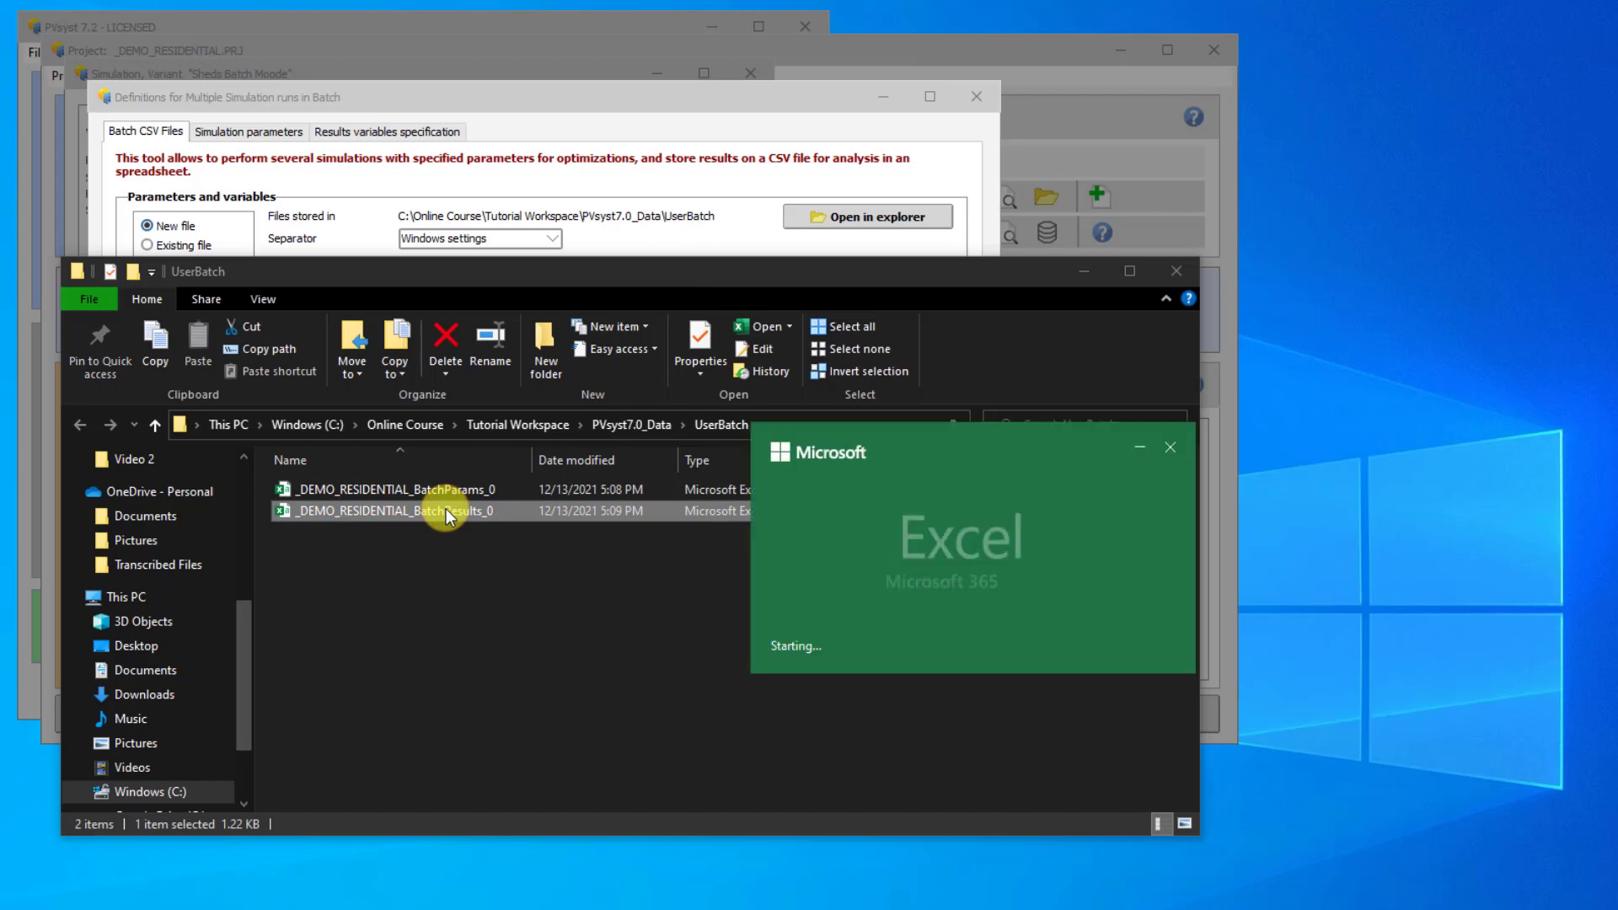